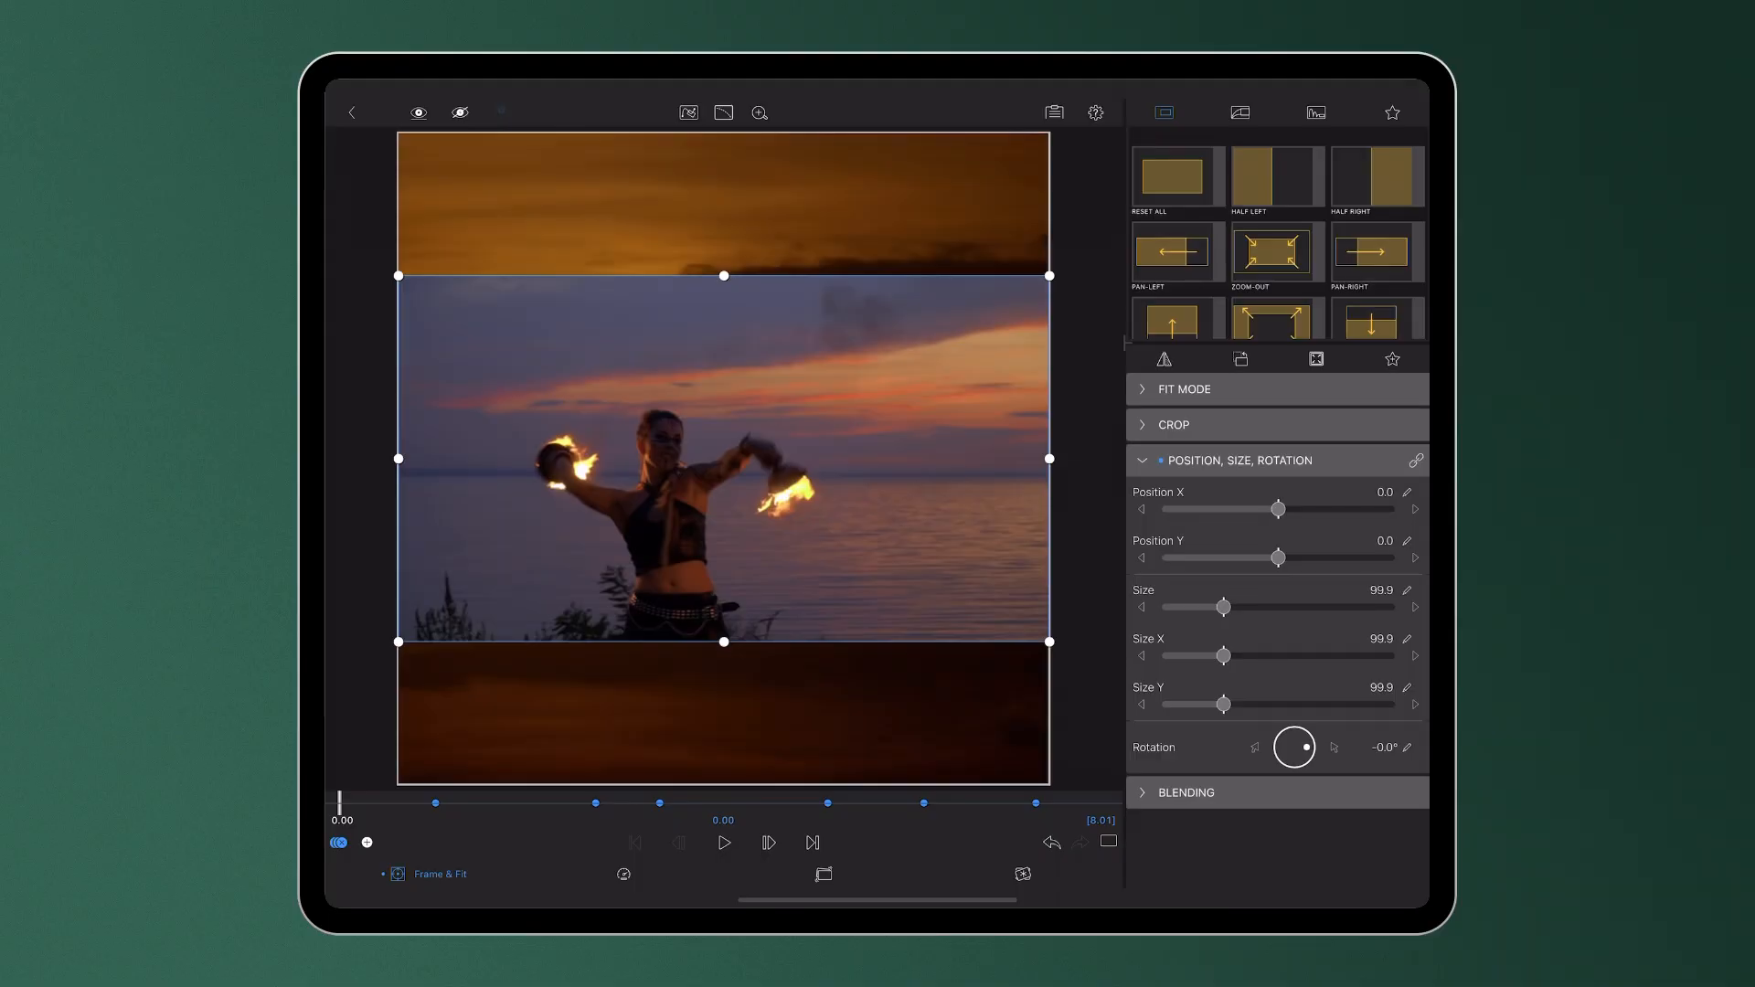
- Preview the keyframed move, then clear keyframes so Position, Size and Rotation return to defaults
{"action": "left_click", "coordinate": [435, 874]}
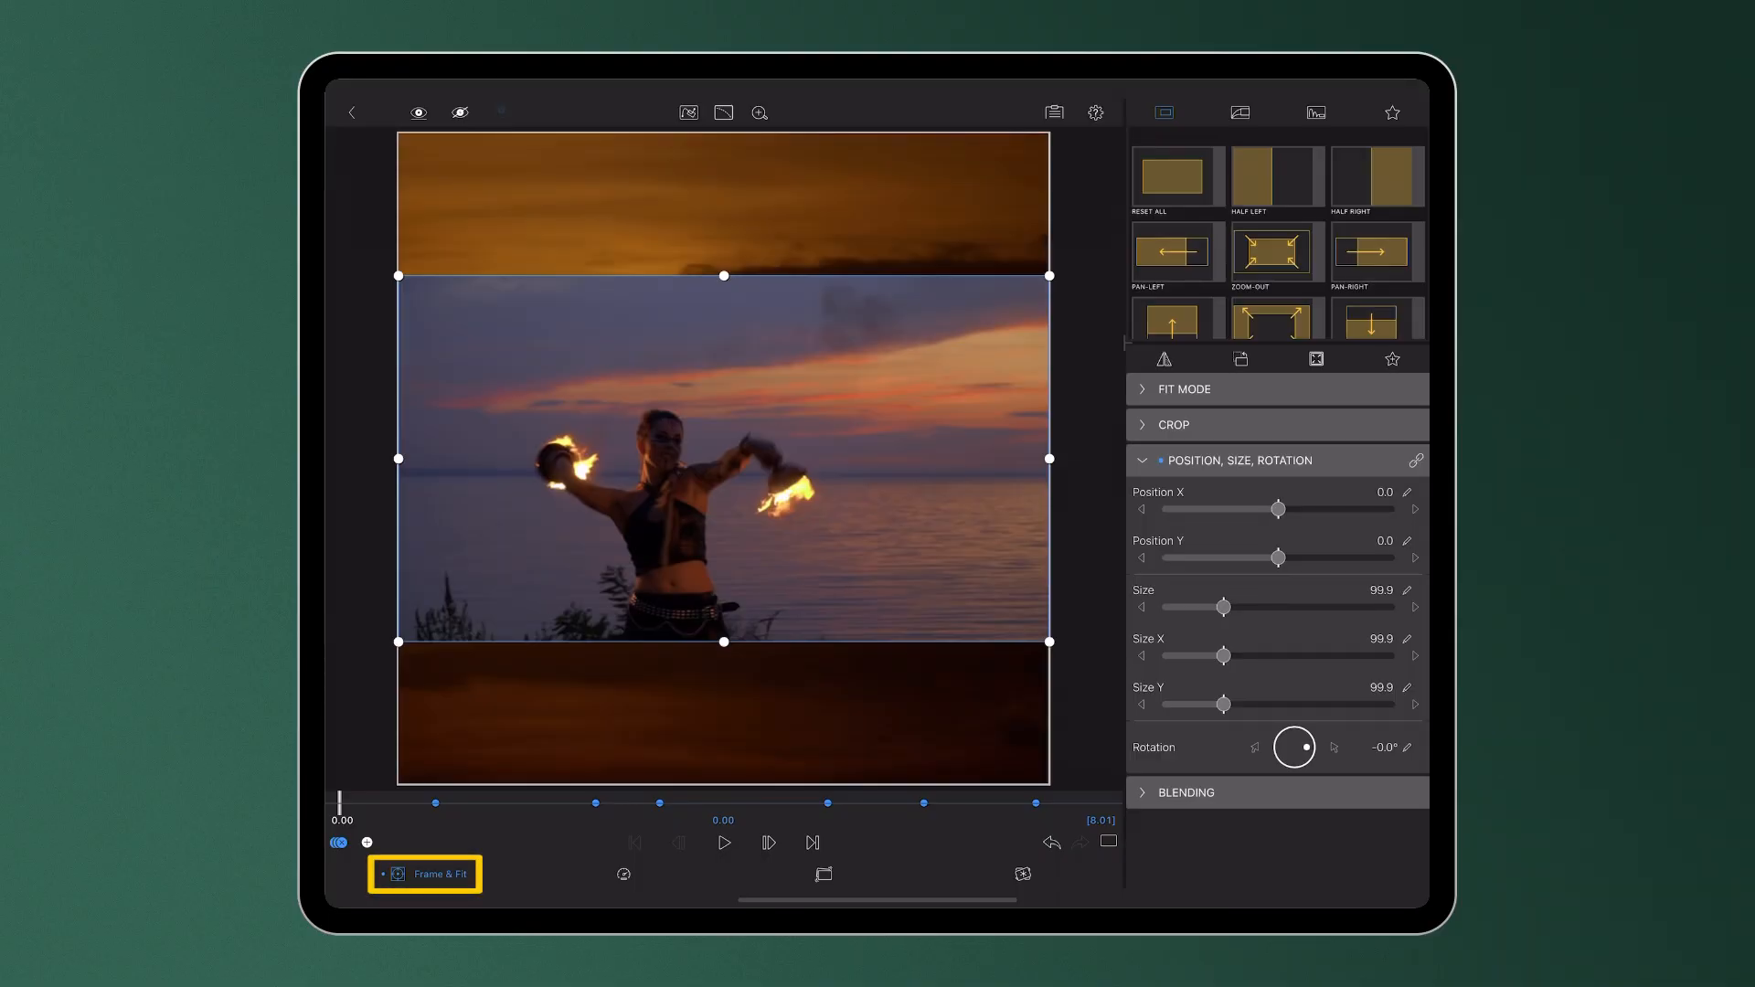
{"action": "left_click", "coordinate": [426, 874]}
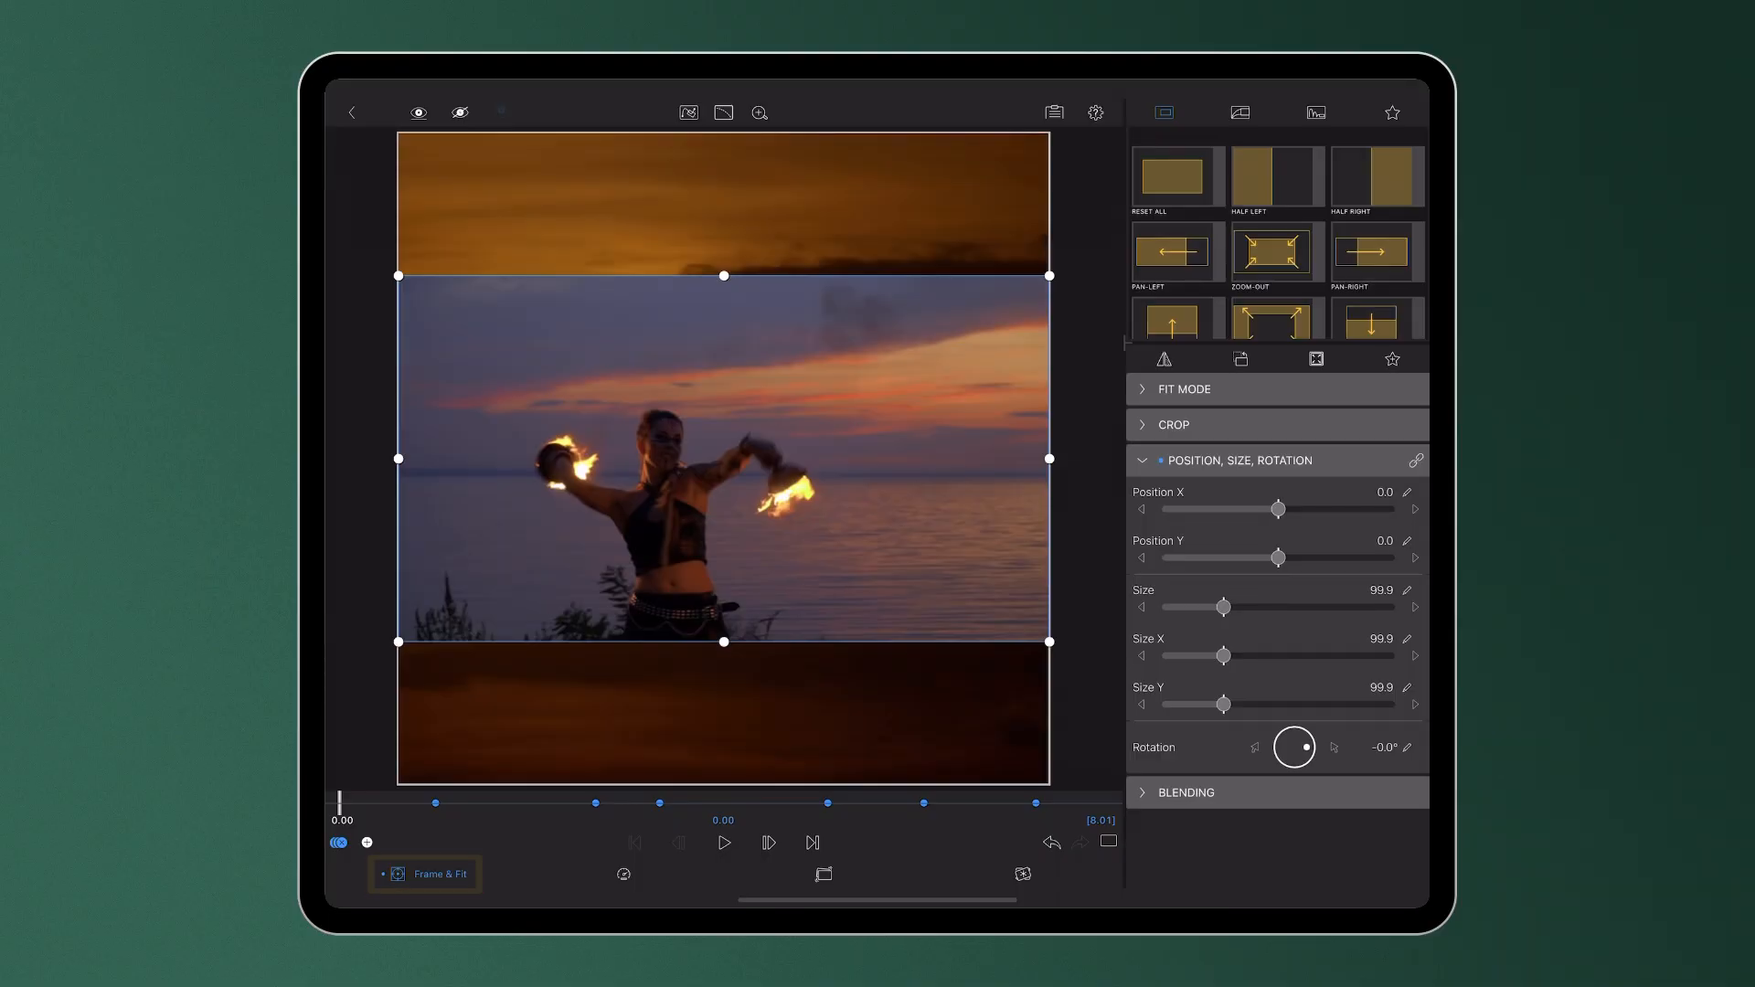
{"action": "left_click", "coordinate": [724, 843]}
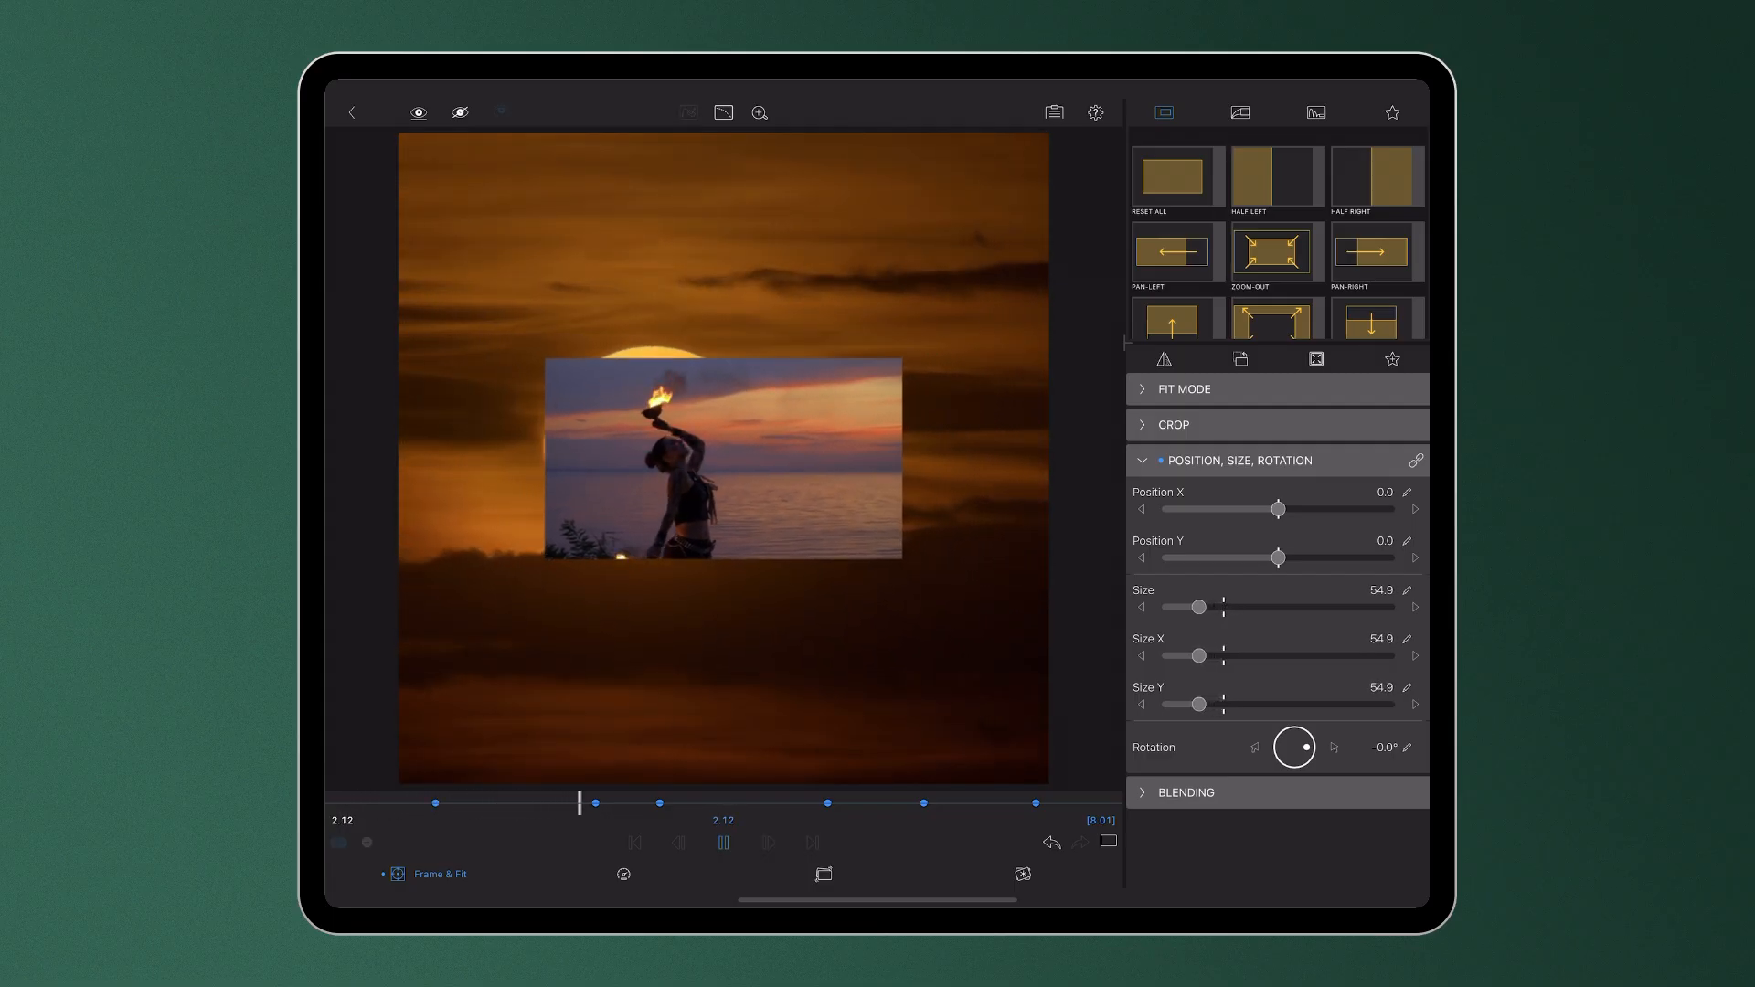
{"action": "left_click_drag", "start_coordinate": [1293, 746], "coordinate": [1287, 760]}
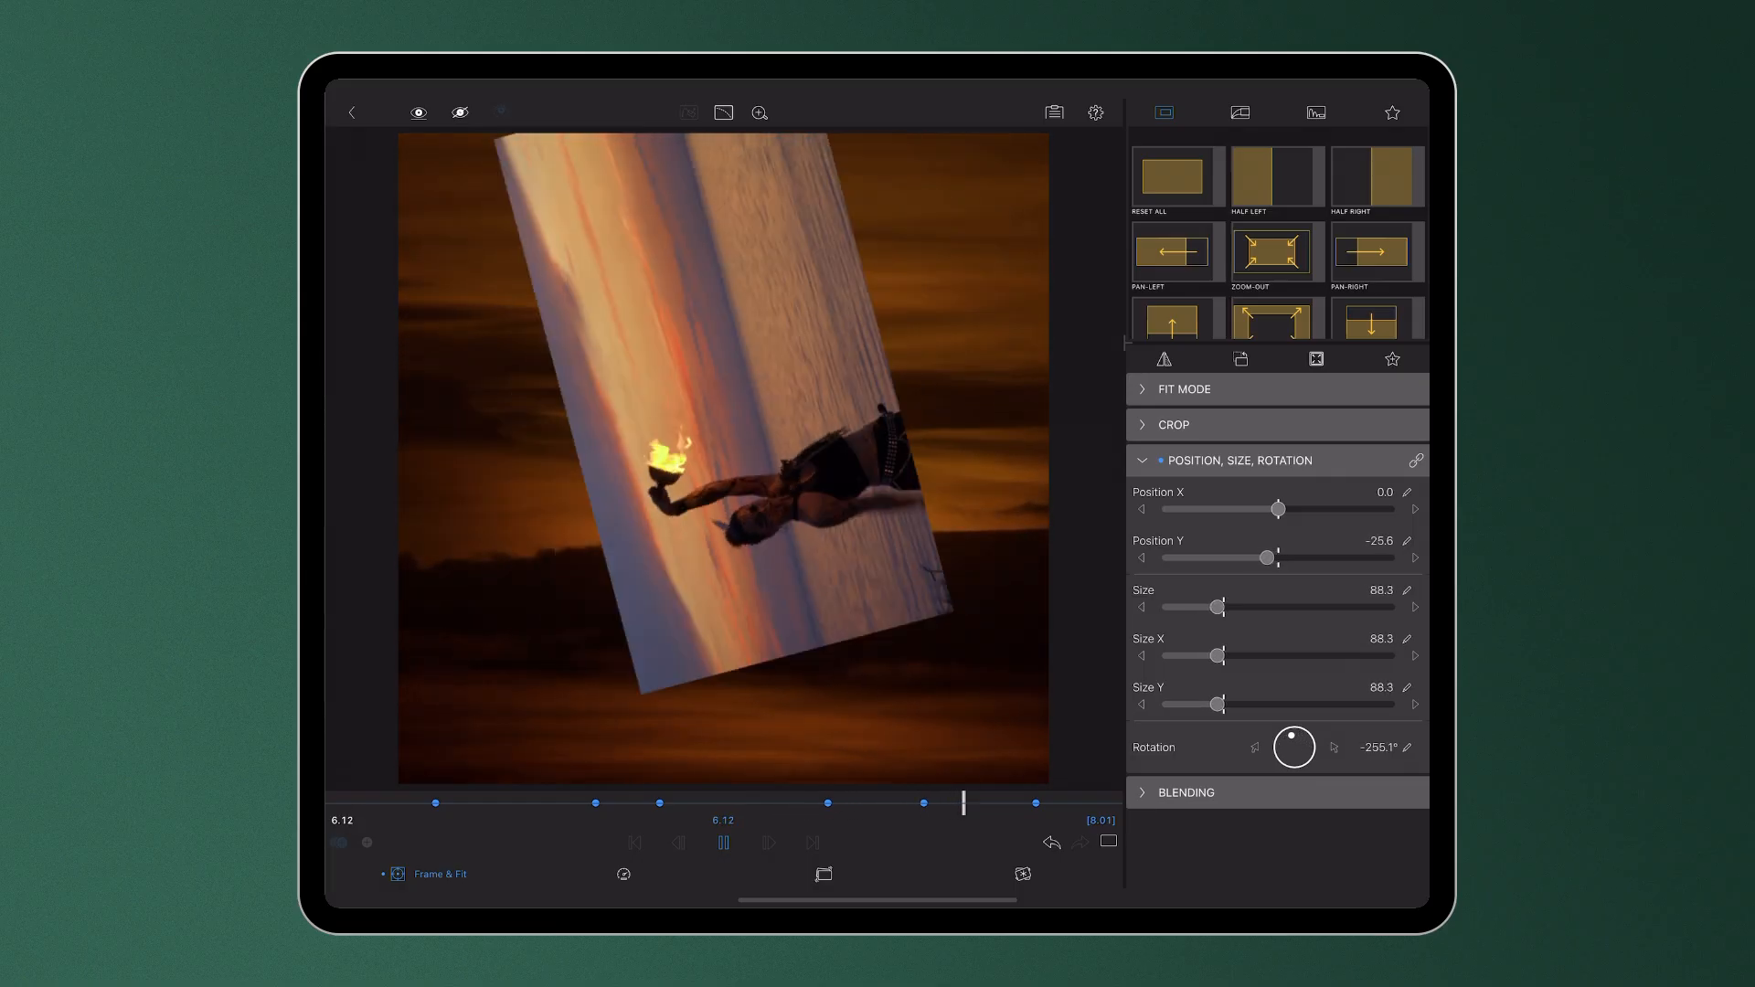
{"action": "left_click", "coordinate": [1175, 175]}
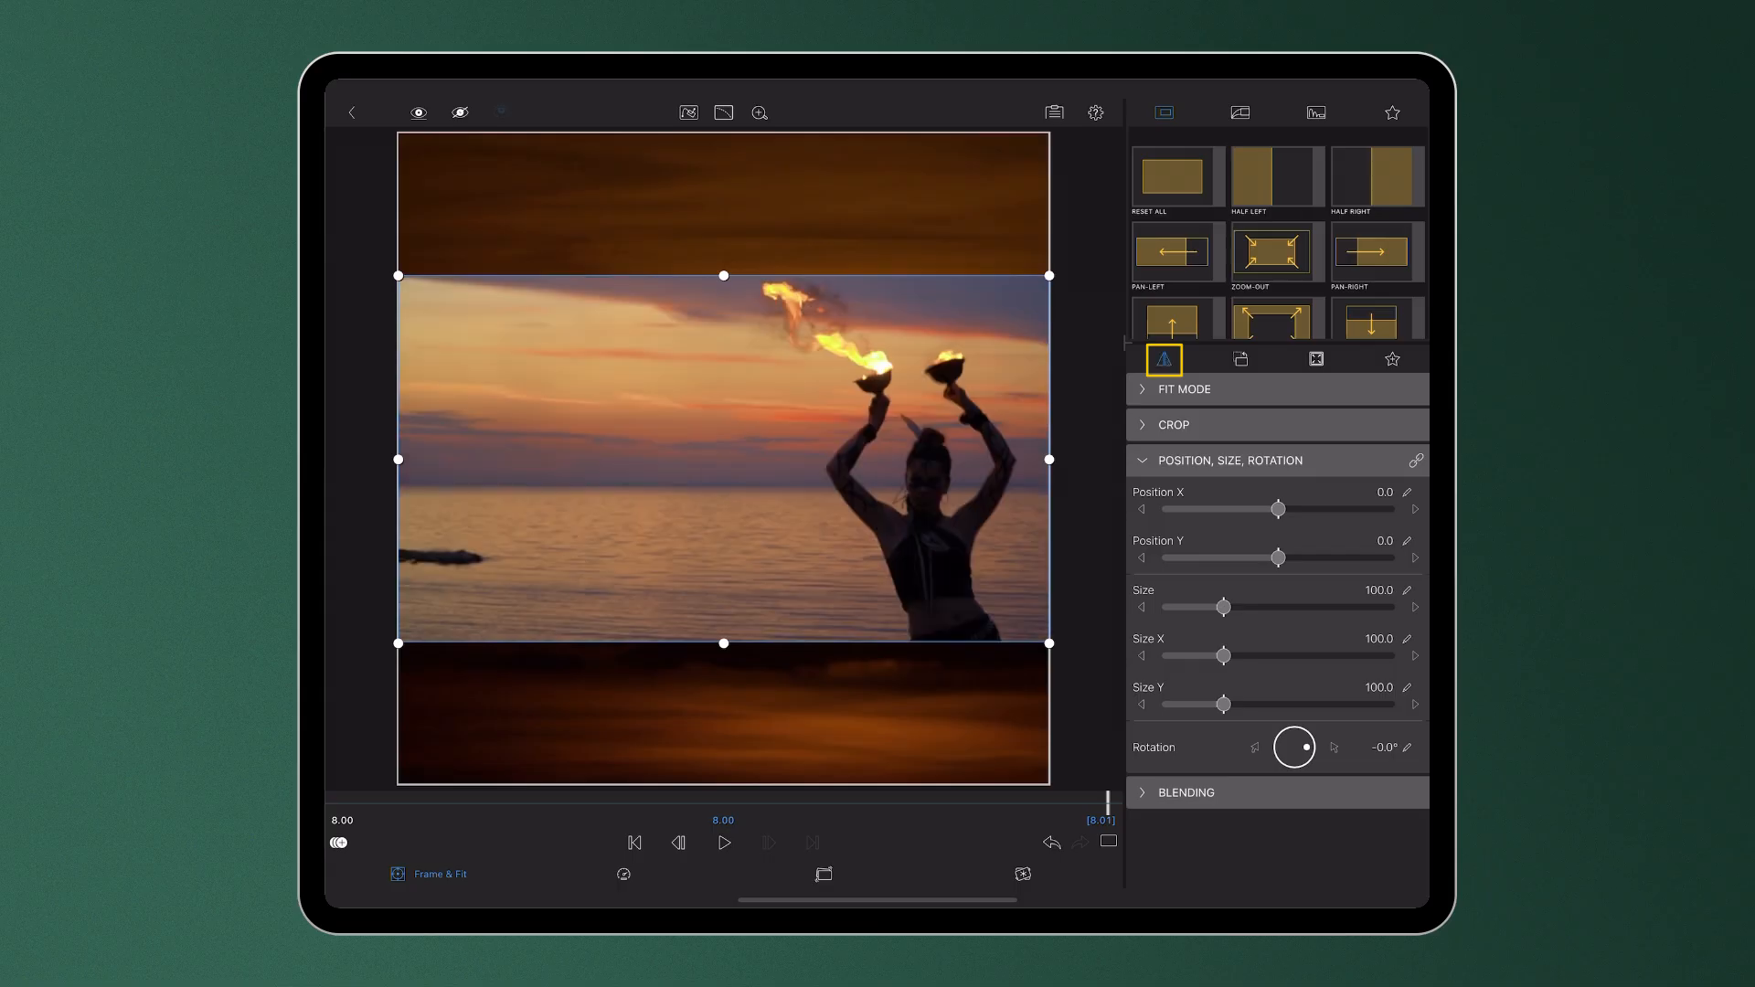
- Flip the fire-dancer clip horizontally so the dancer stands on the left
{"action": "left_click", "coordinate": [1240, 358]}
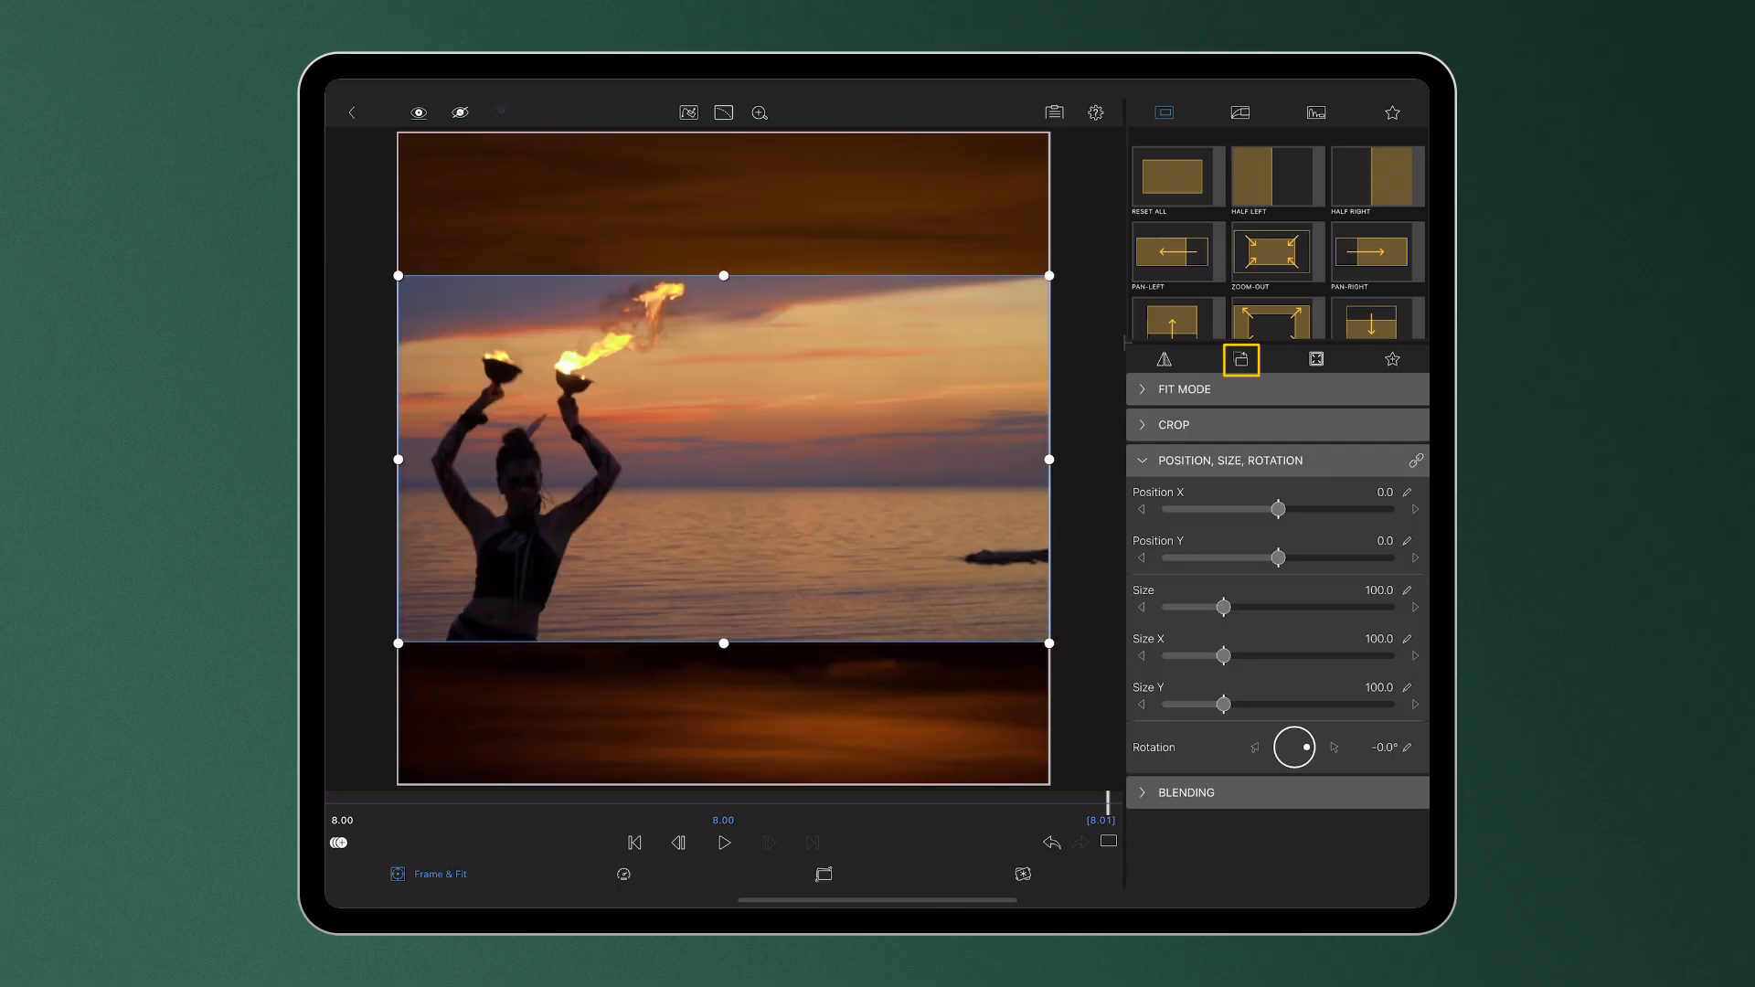
{"action": "left_click", "coordinate": [1314, 361]}
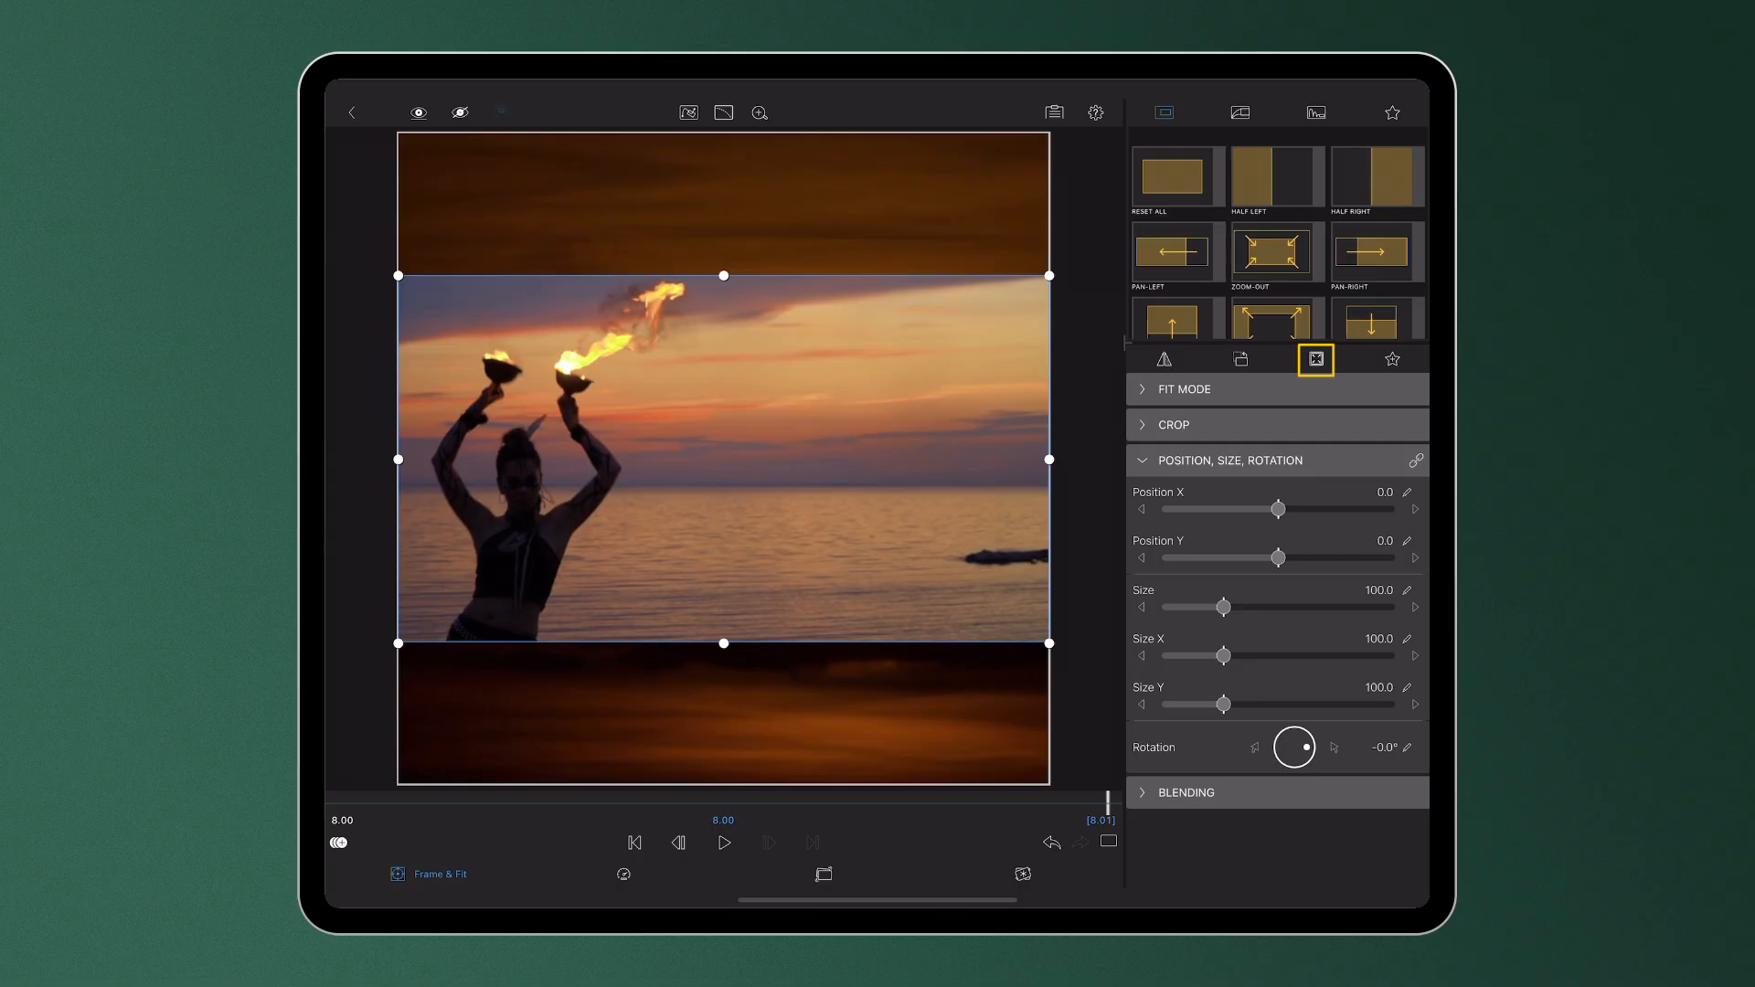
{"action": "left_click", "coordinate": [1391, 360]}
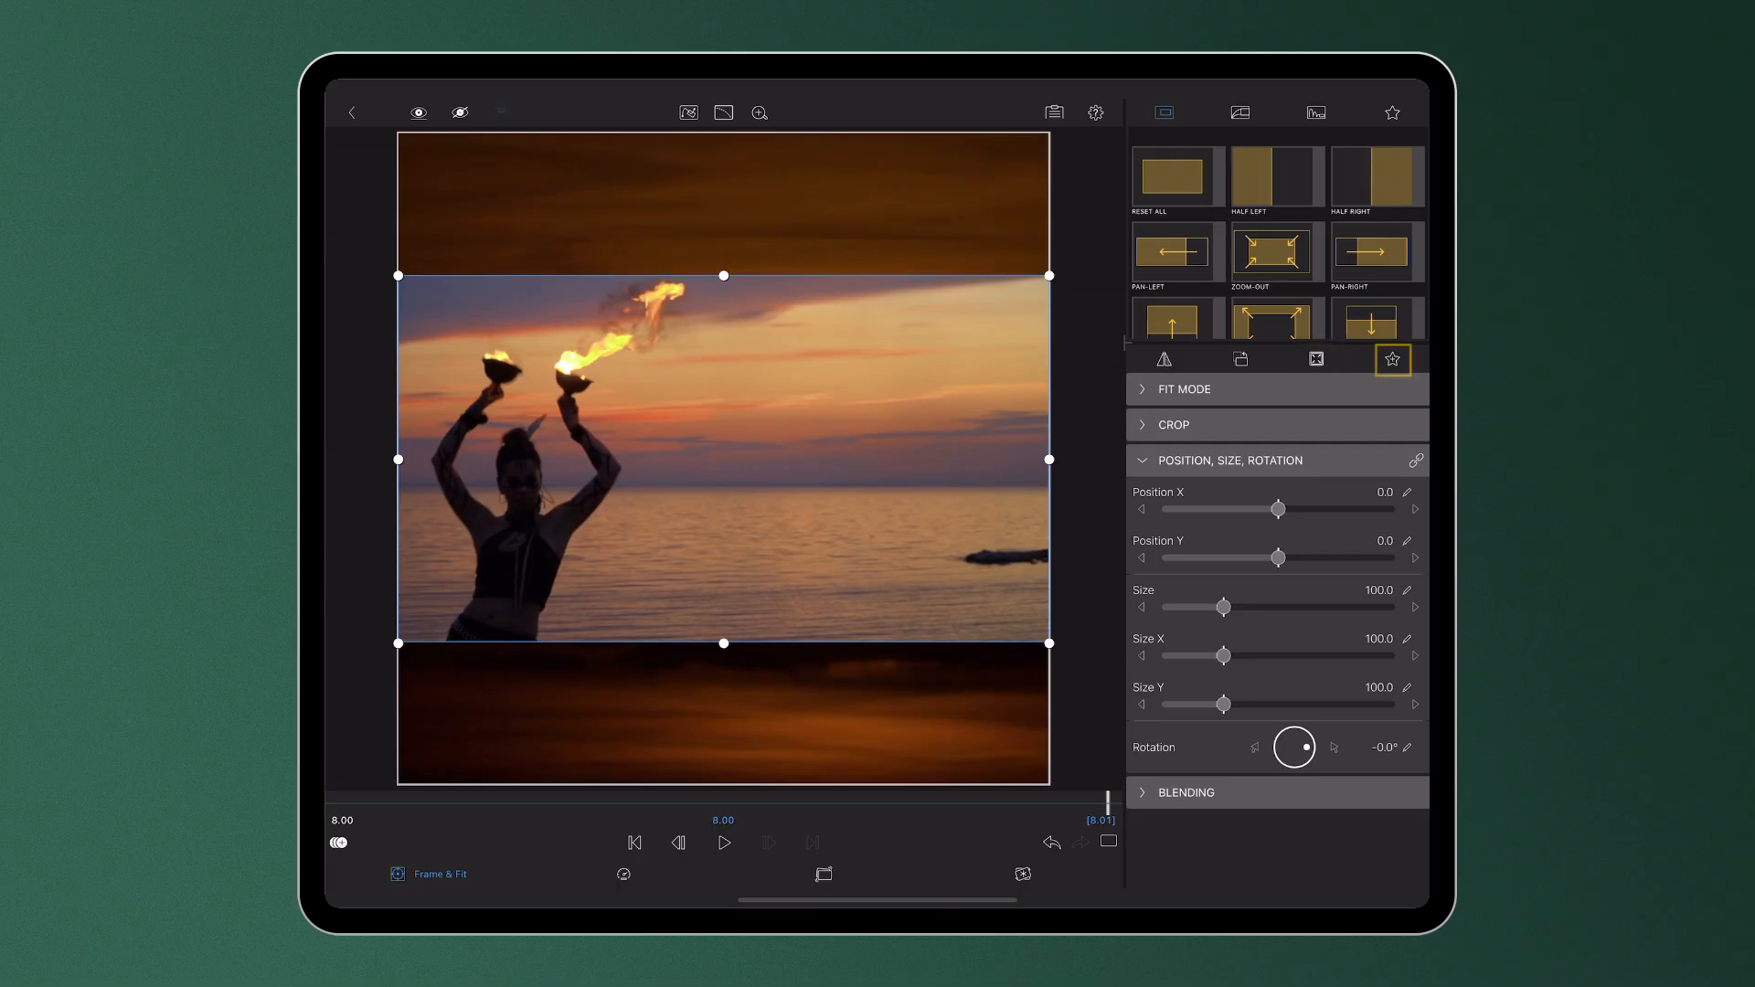
{"action": "left_click", "coordinate": [1391, 360]}
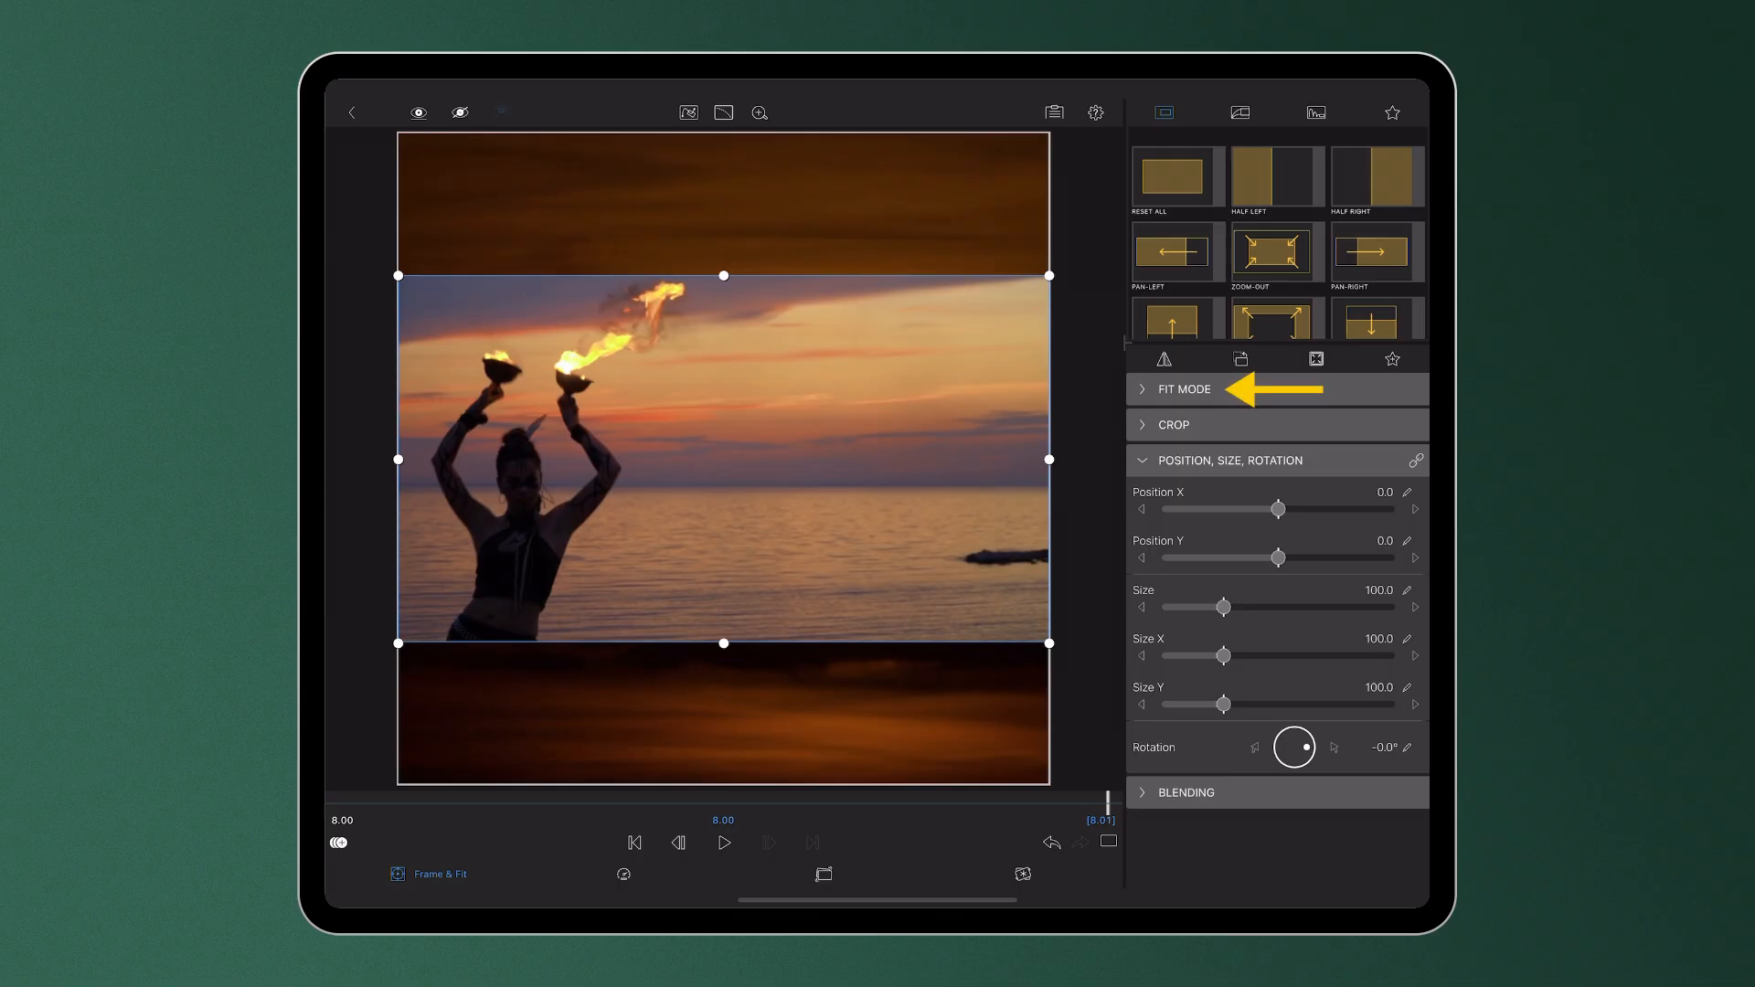
- Try Fill fit mode, return to Fit, and expand the Crop section
{"action": "left_click", "coordinate": [1183, 388]}
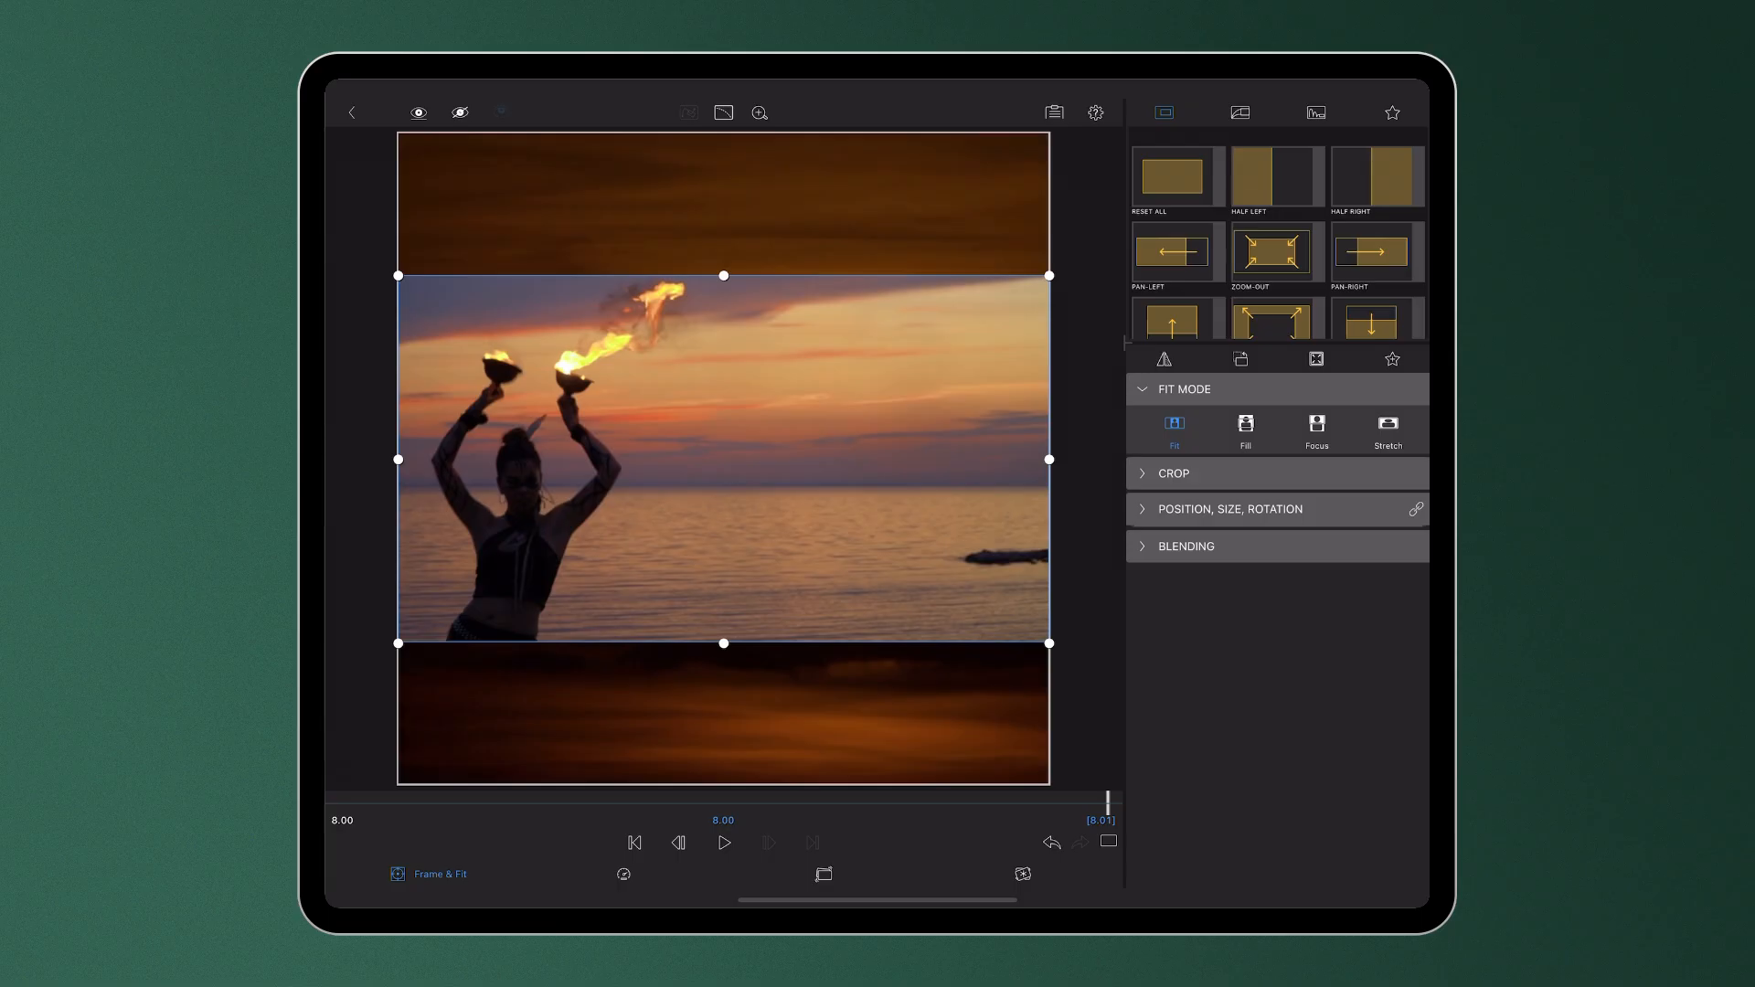
{"action": "left_click", "coordinate": [1245, 432]}
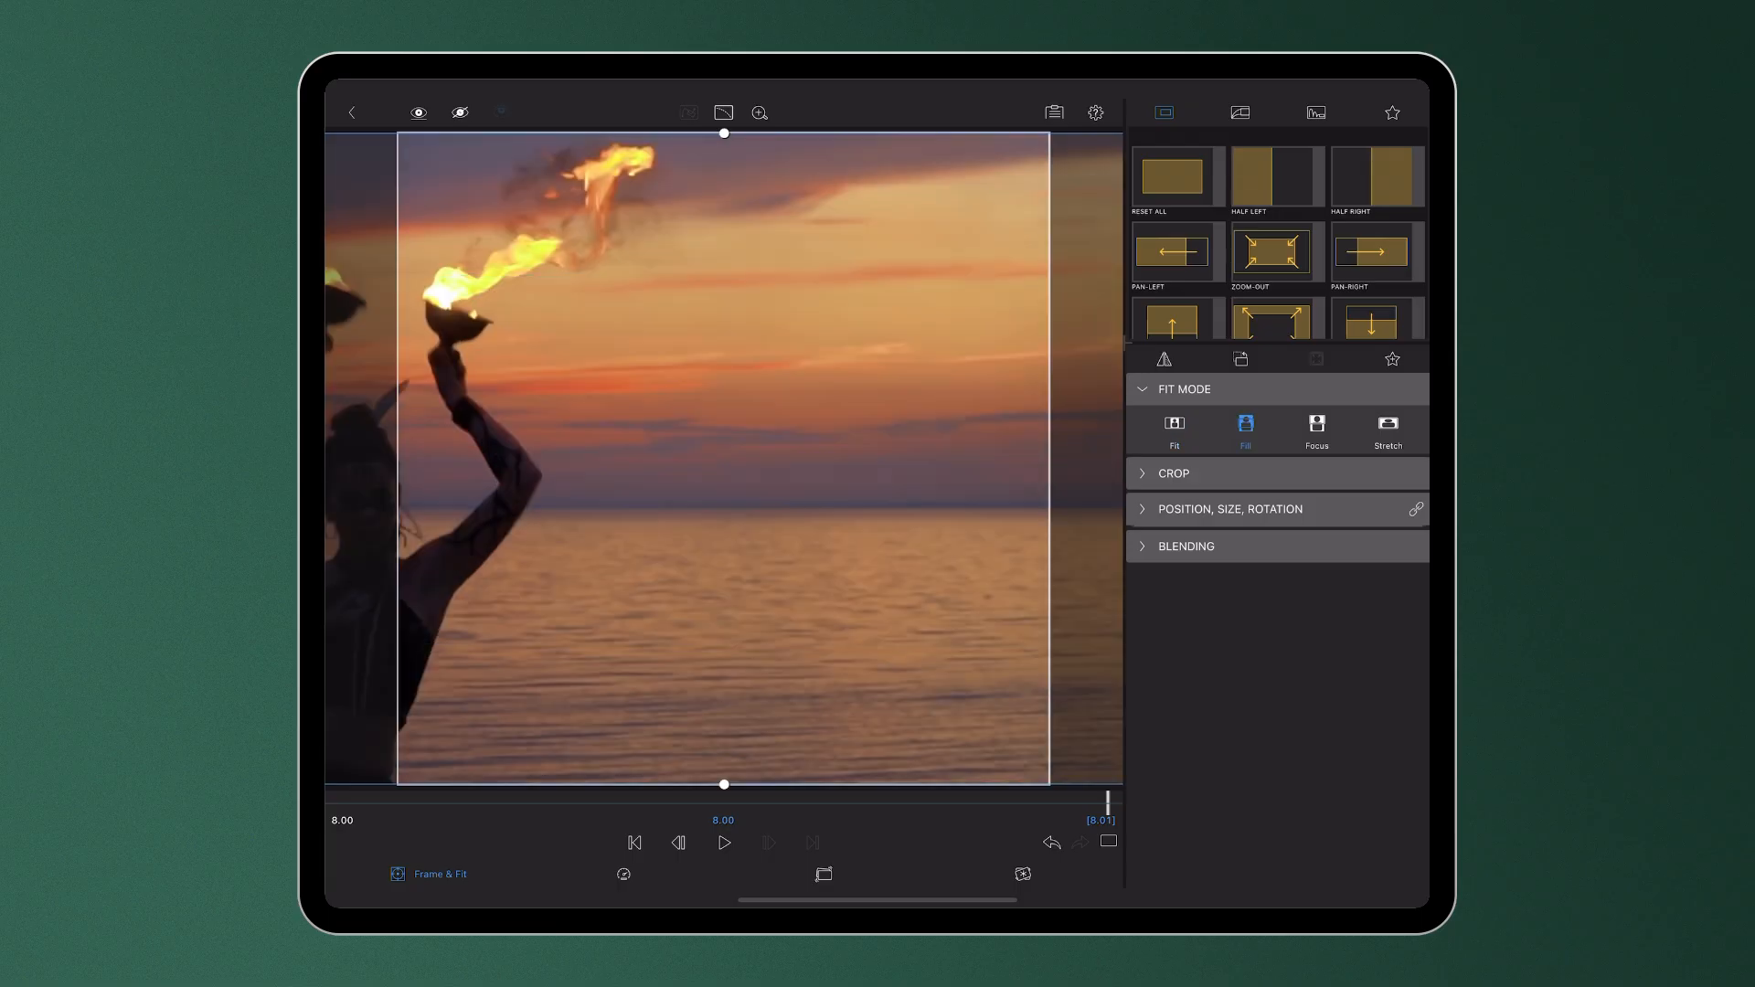
{"action": "left_click", "coordinate": [1387, 431]}
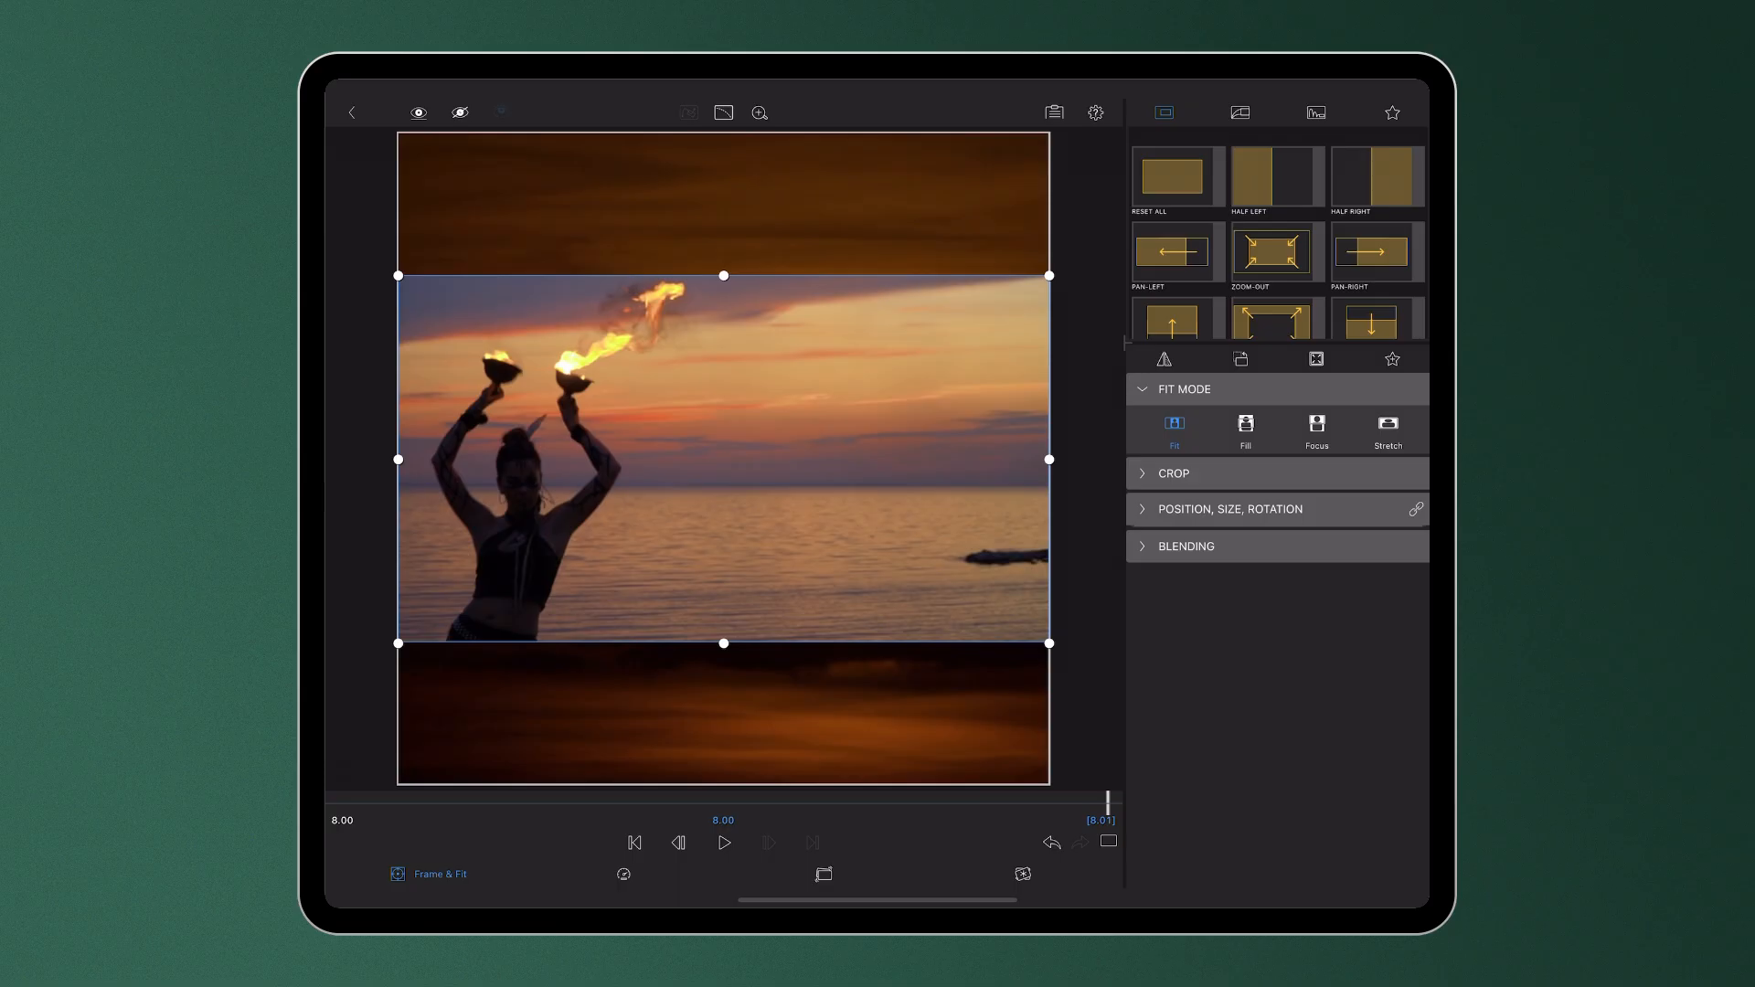
{"action": "left_click", "coordinate": [1174, 472]}
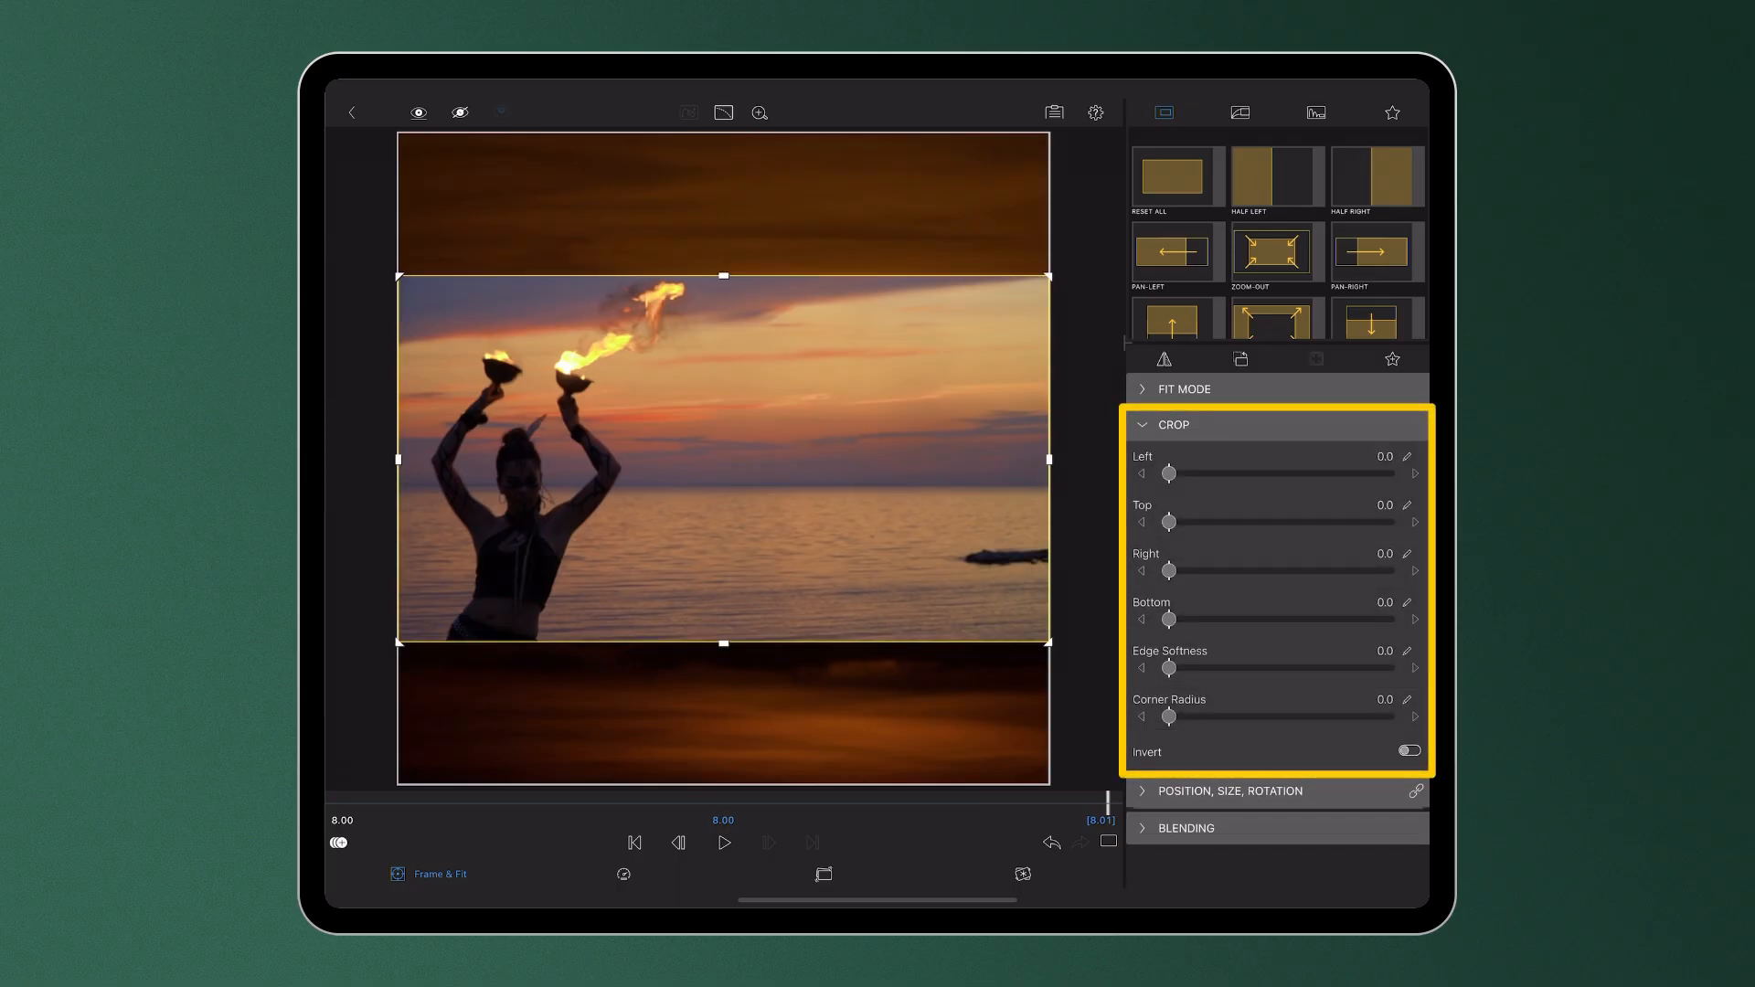
- Test a right-side crop, undo it, and trim the top edge to about 6
{"action": "left_click", "coordinate": [1170, 473]}
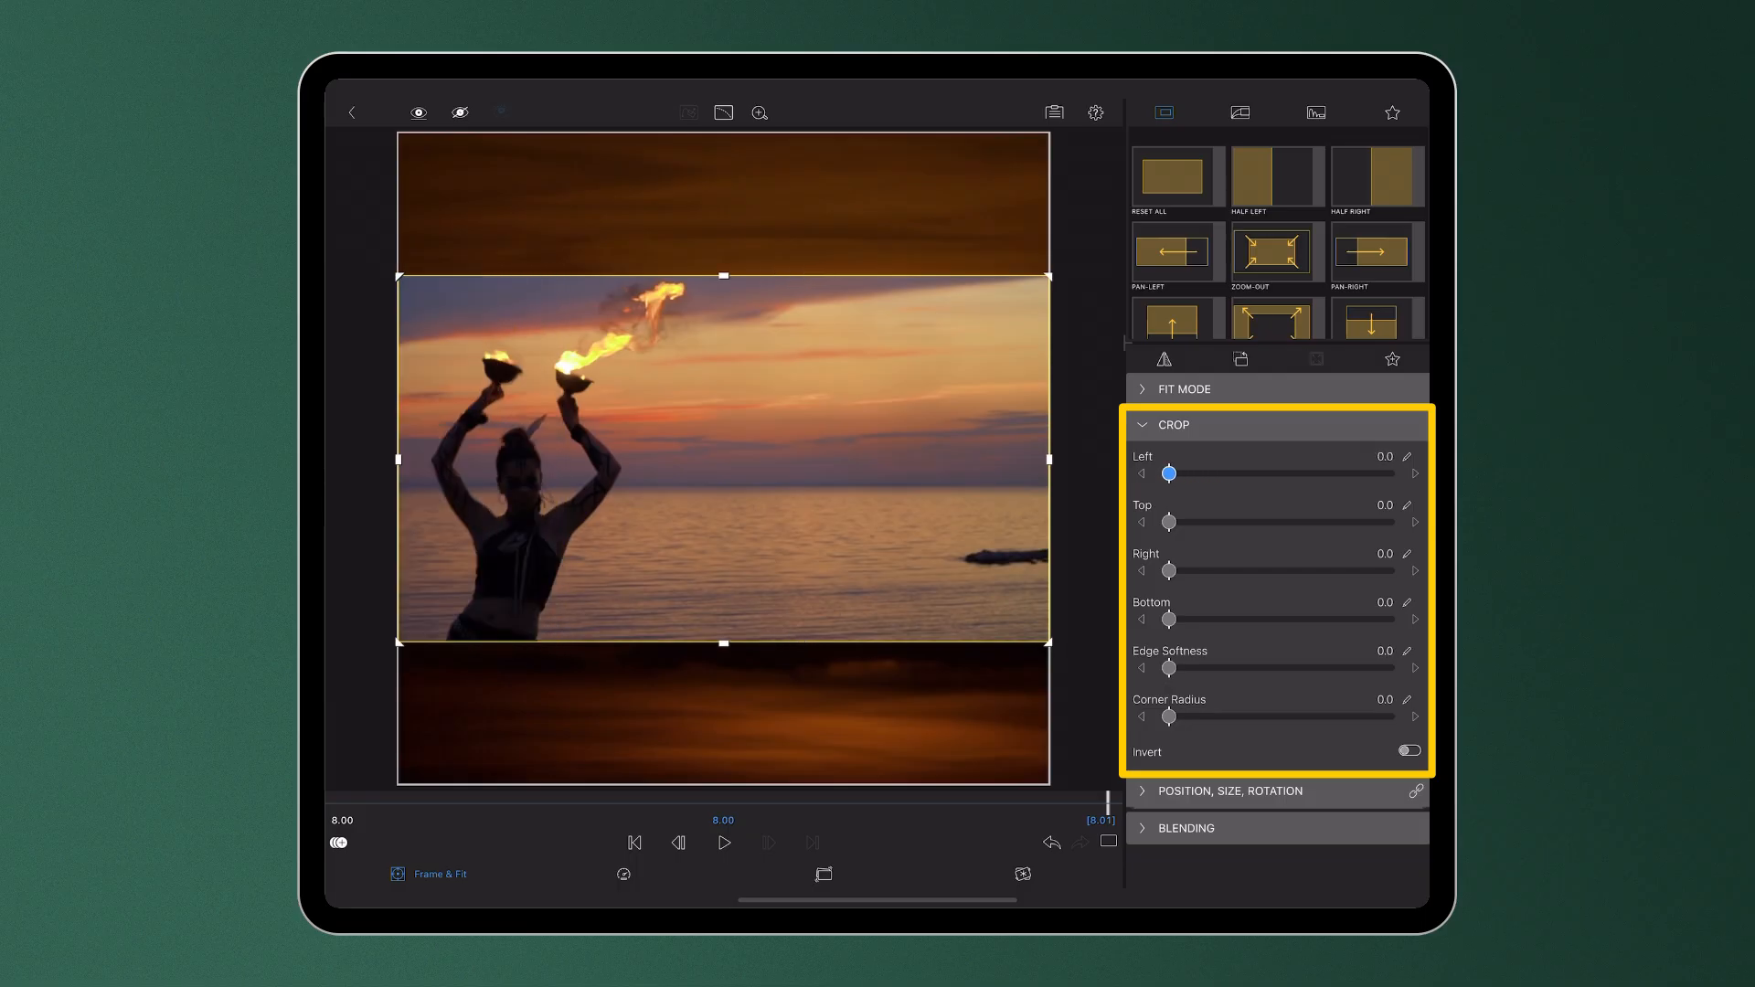
{"action": "left_click_drag", "start_coordinate": [1171, 570], "coordinate": [1269, 570]}
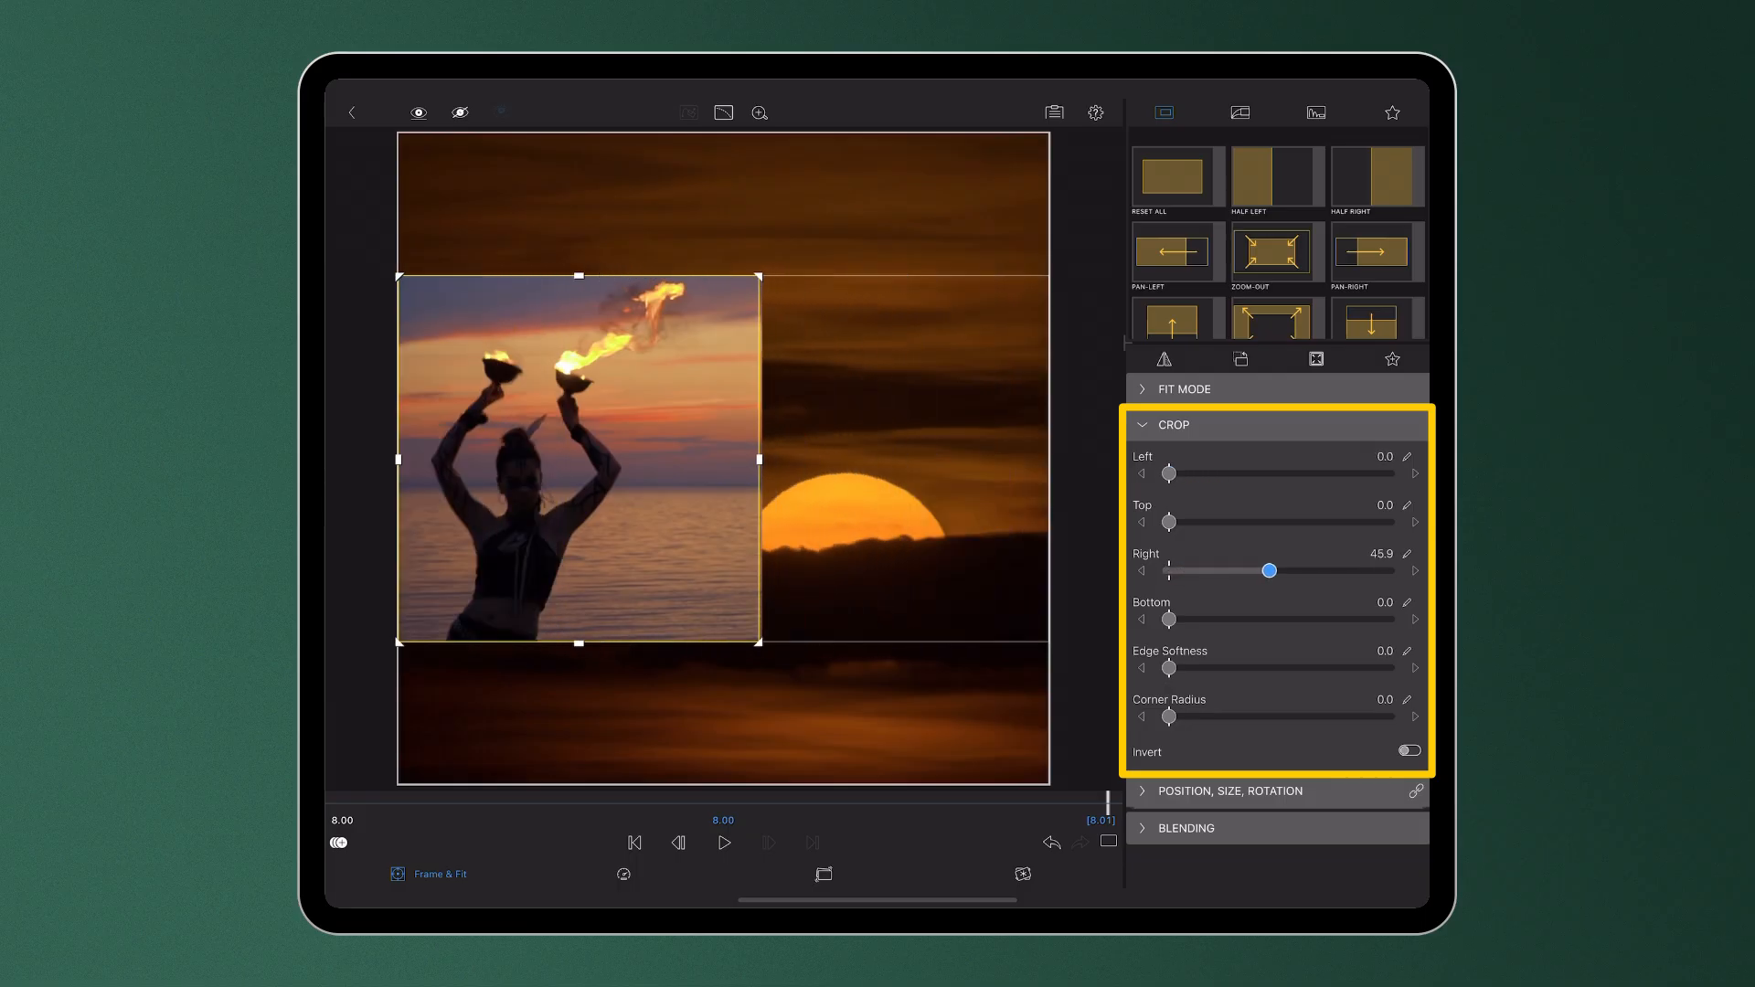
{"action": "left_click_drag", "start_coordinate": [1269, 570], "coordinate": [1169, 570]}
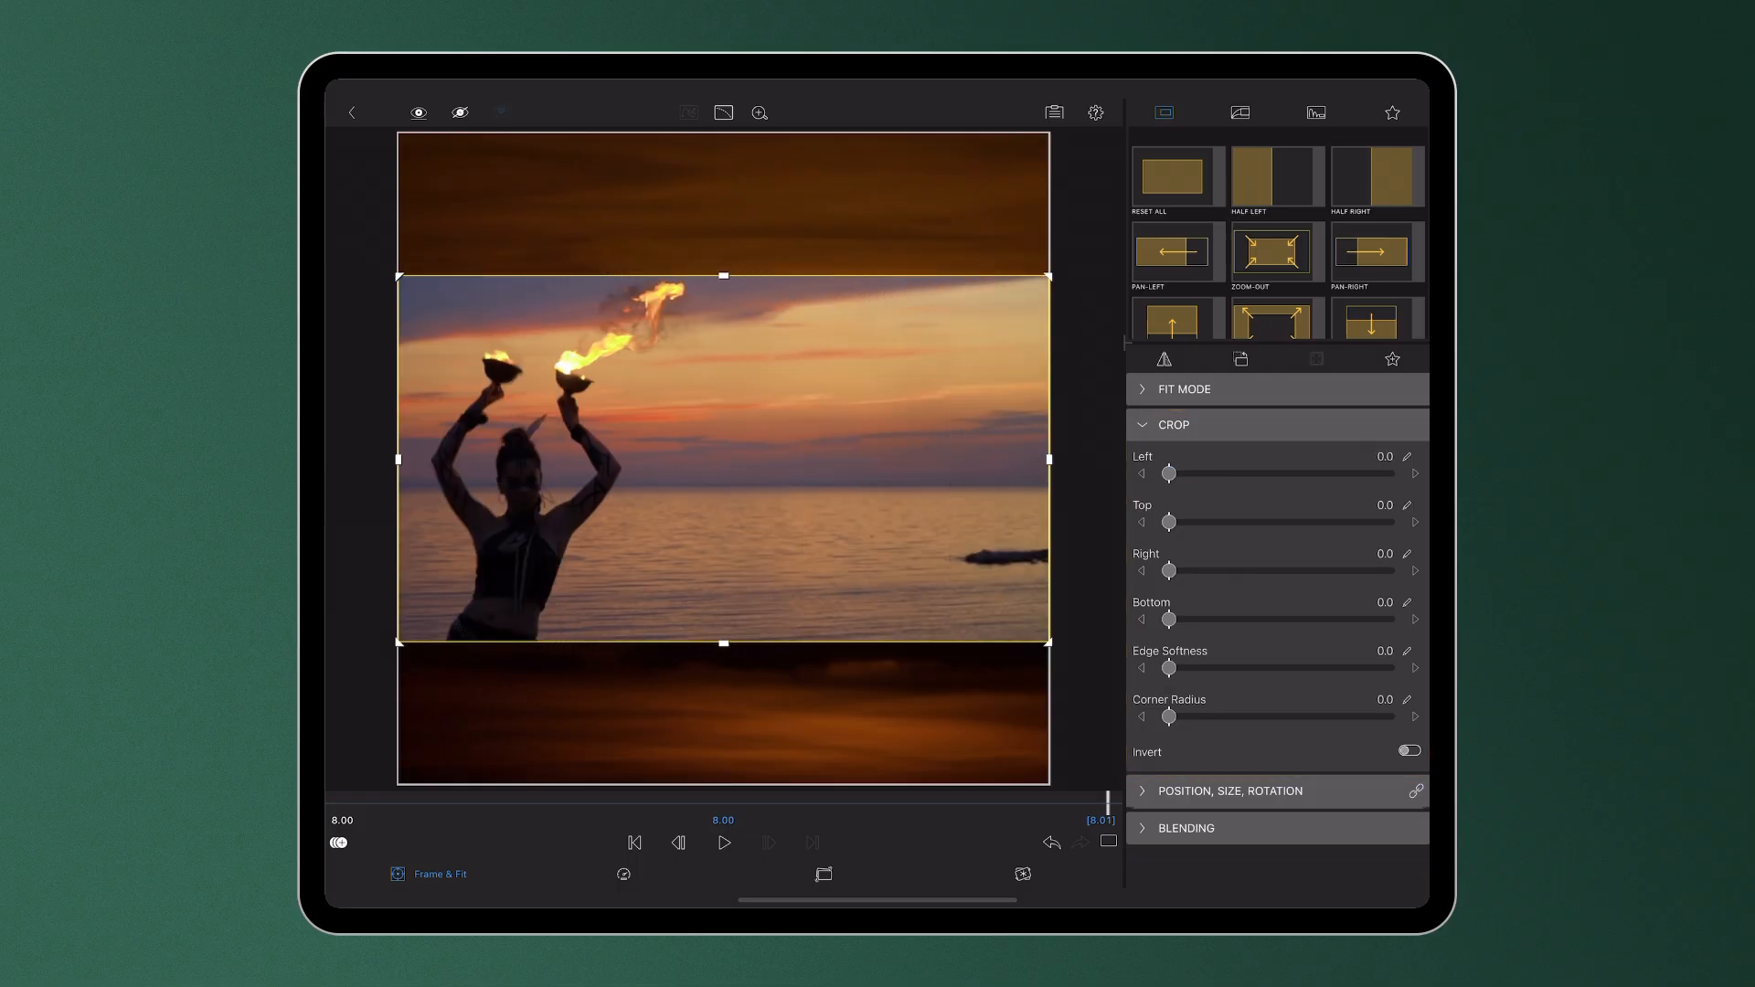
{"action": "left_click_drag", "start_coordinate": [1170, 620], "coordinate": [1183, 620]}
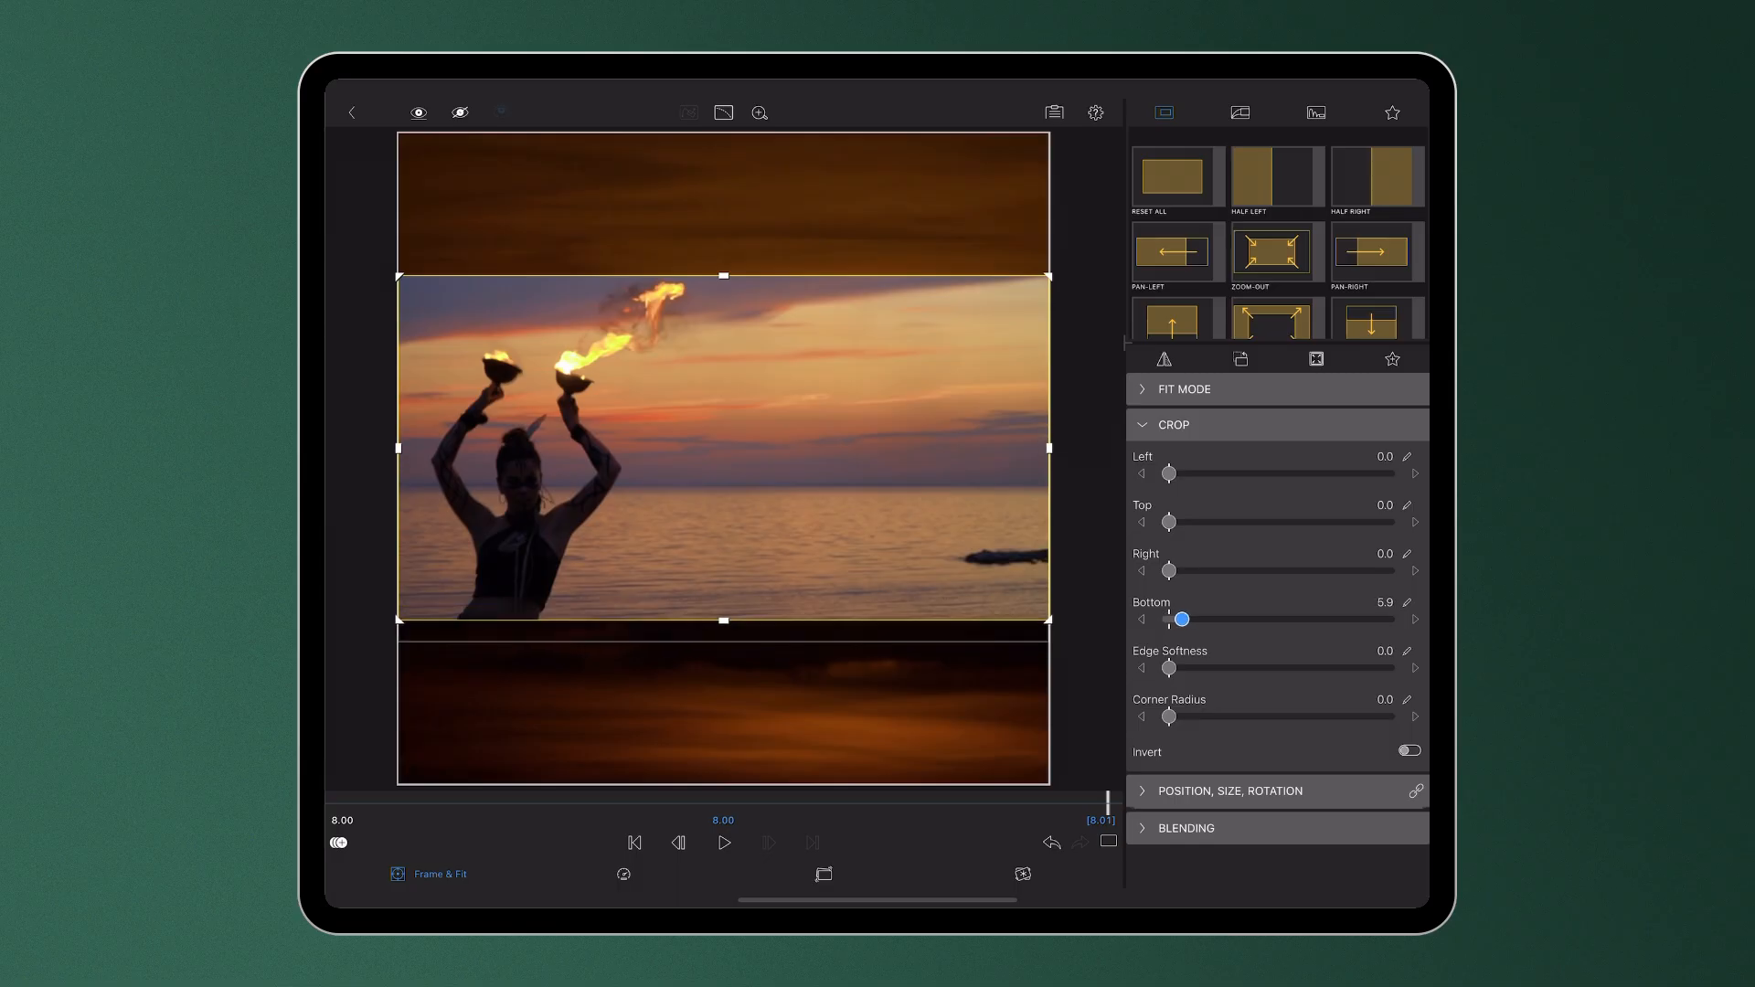
{"action": "left_click_drag", "start_coordinate": [1180, 620], "coordinate": [1183, 620]}
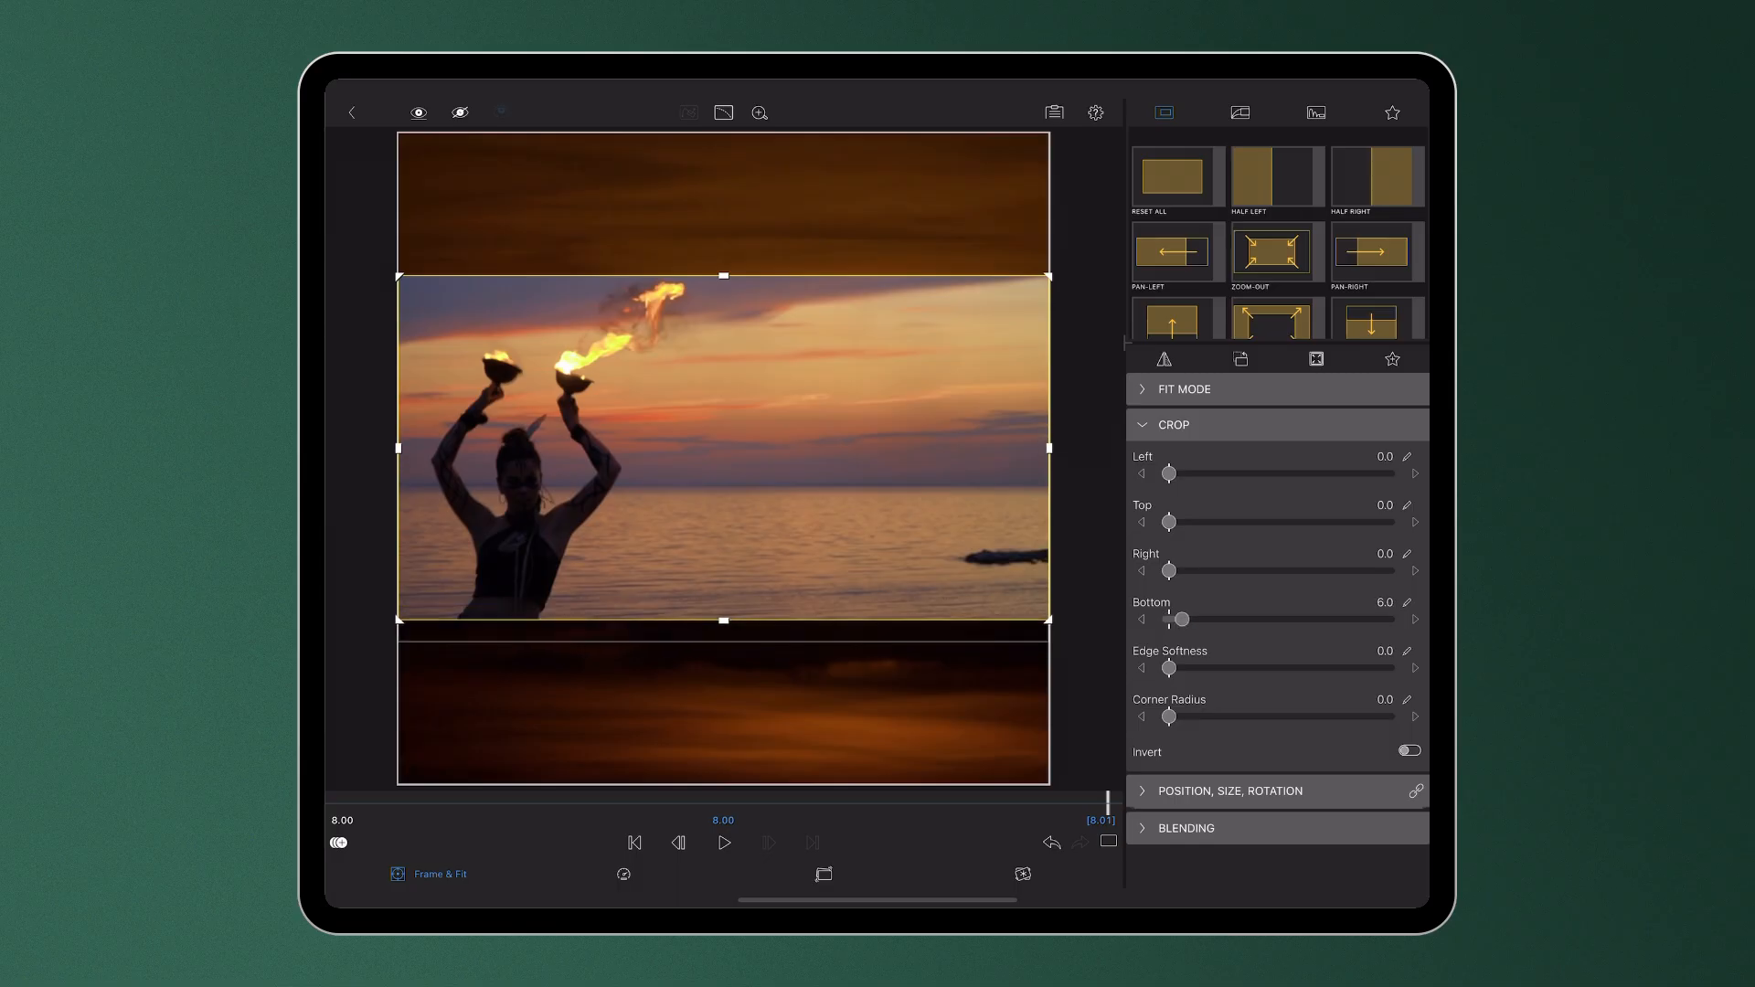
{"action": "left_click_drag", "start_coordinate": [1178, 620], "coordinate": [1183, 620]}
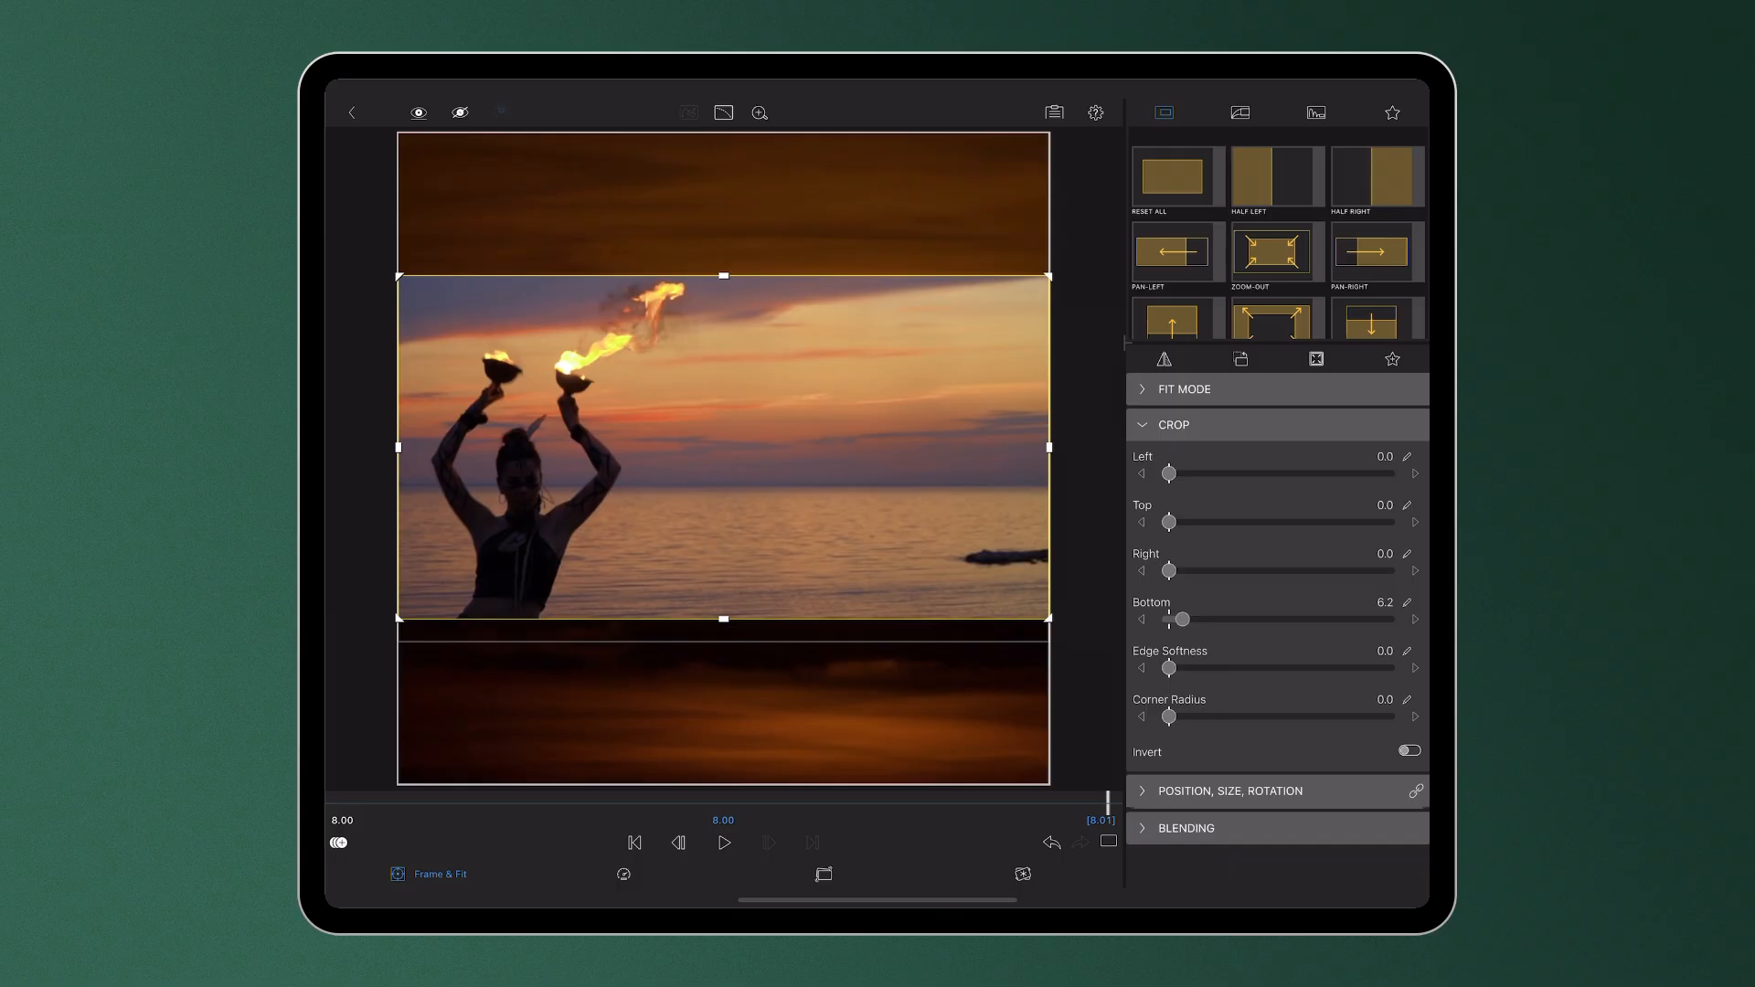
- Crop the right side in to about 50 and begin rounding the corners
{"action": "left_click_drag", "start_coordinate": [1170, 570], "coordinate": [1278, 570]}
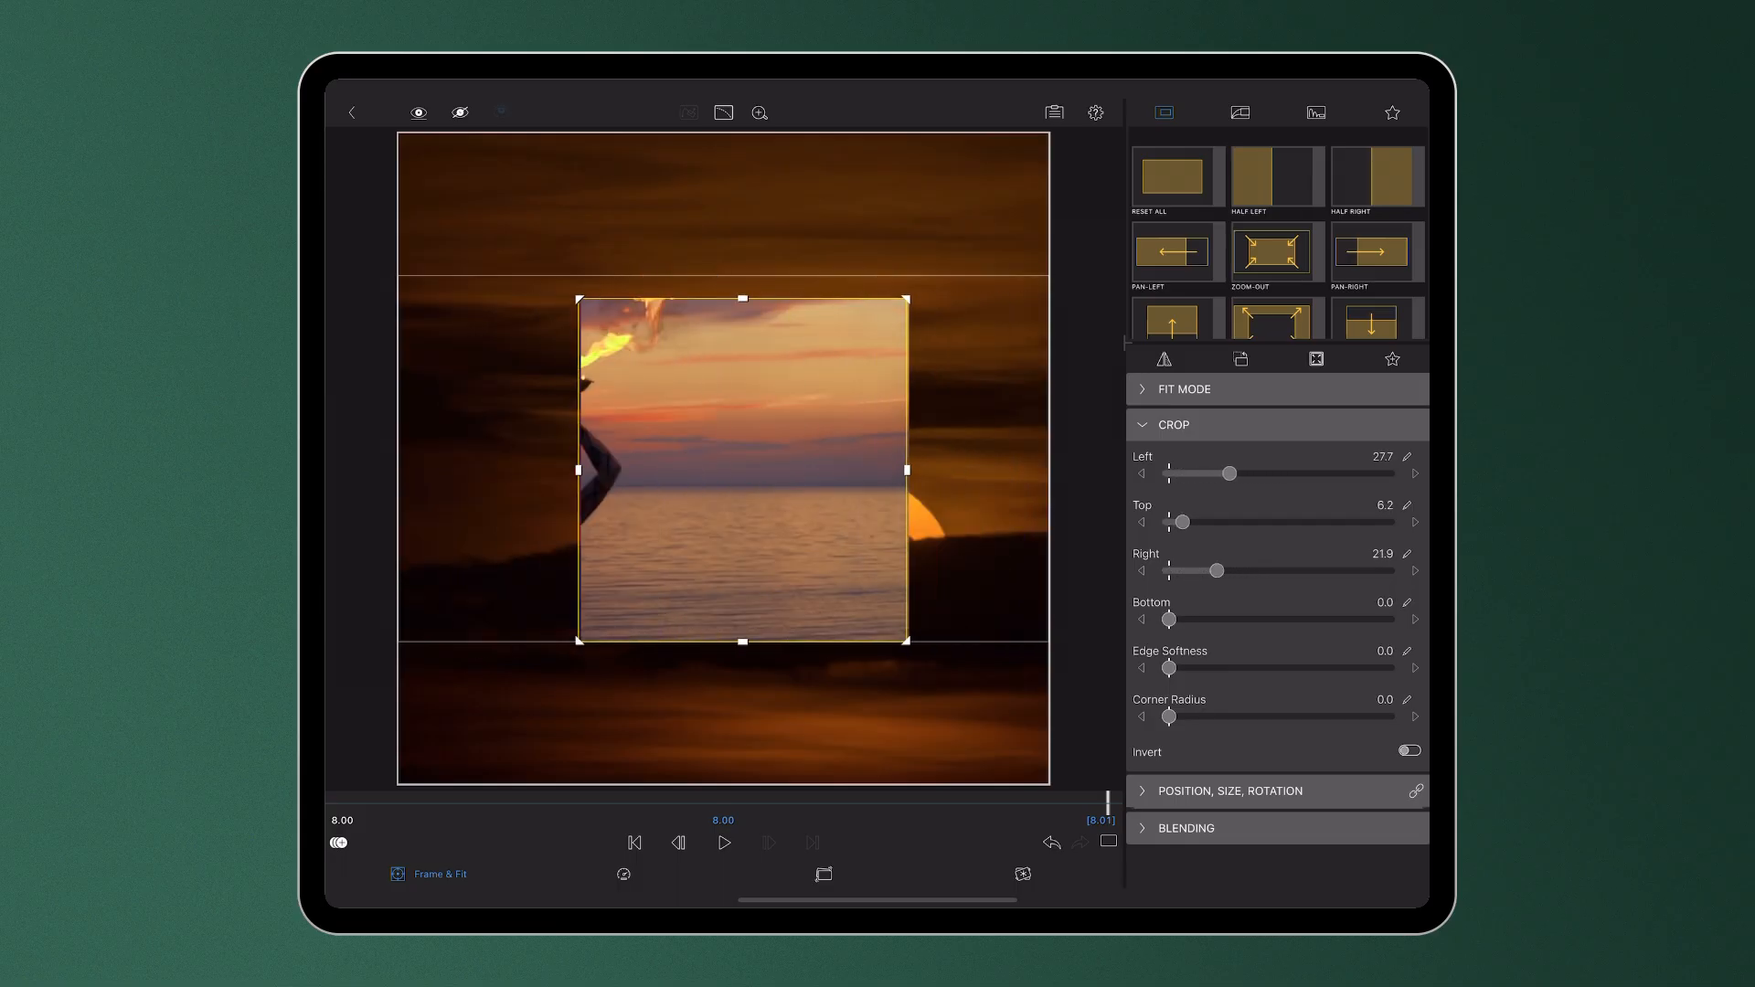
{"action": "left_click_drag", "start_coordinate": [1234, 472], "coordinate": [1166, 472]}
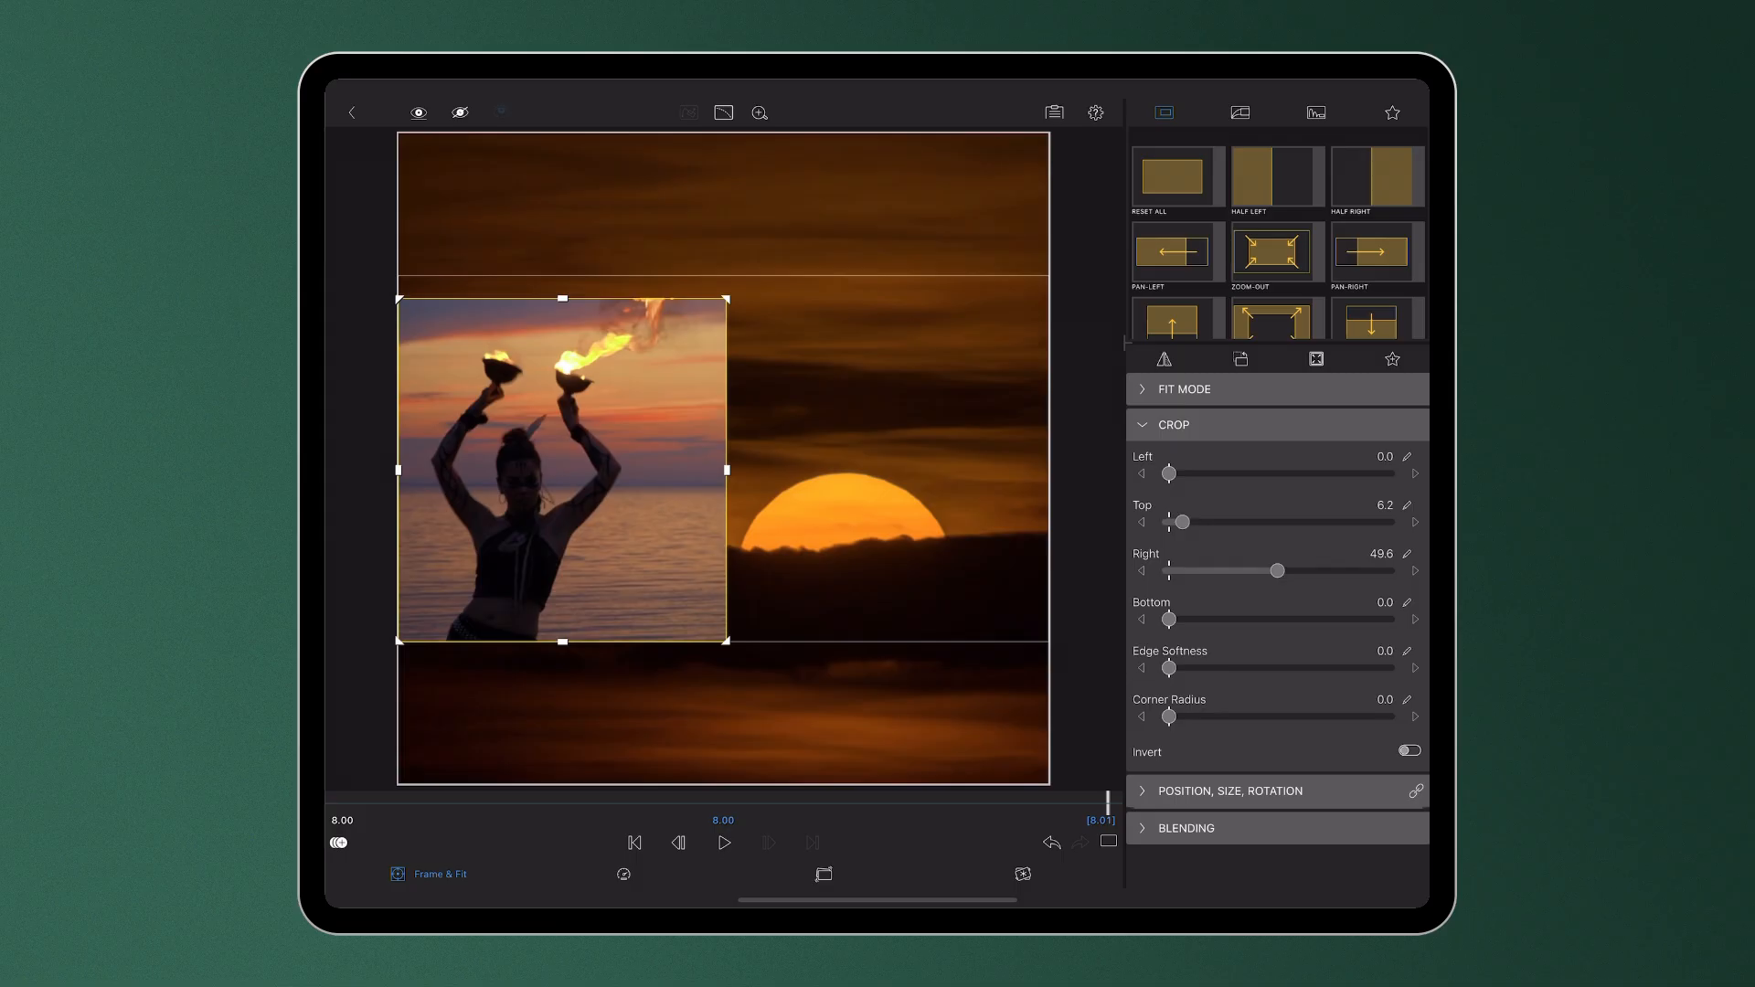
{"action": "left_click_drag", "start_coordinate": [1170, 717], "coordinate": [1185, 717]}
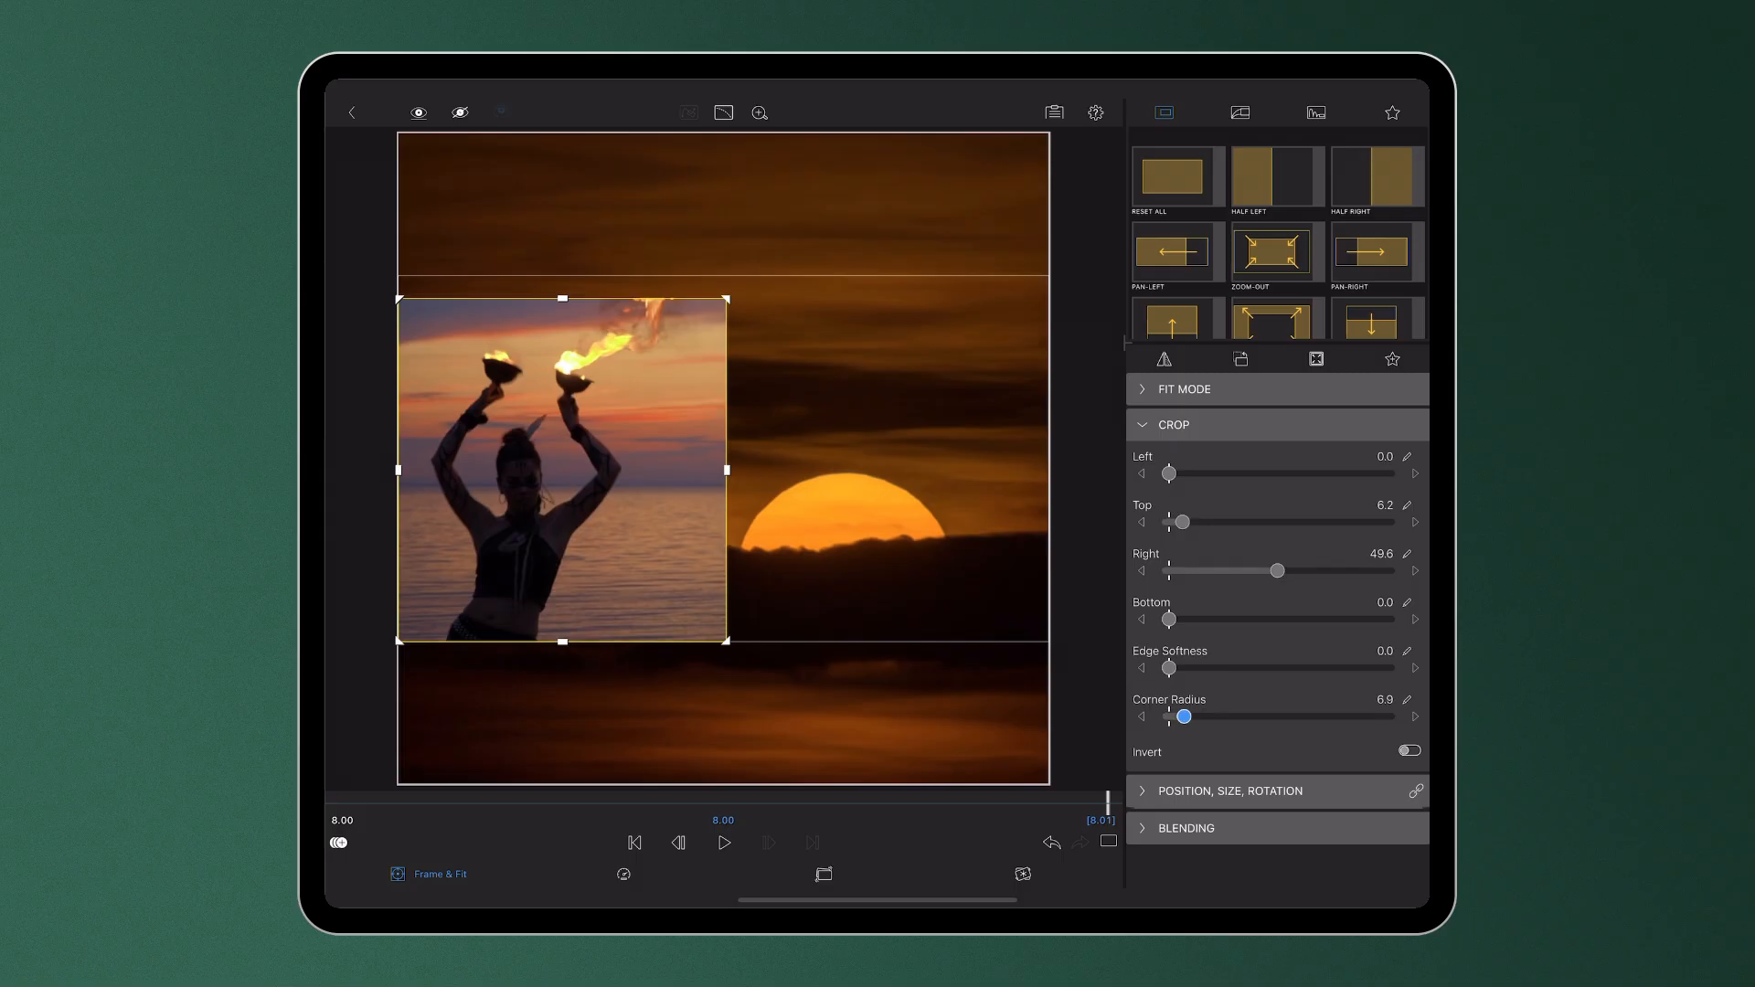
- Set Corner Radius to about 54, Edge Softness to about 7, and invert the crop
{"action": "left_click_drag", "start_coordinate": [1185, 717], "coordinate": [1283, 717]}
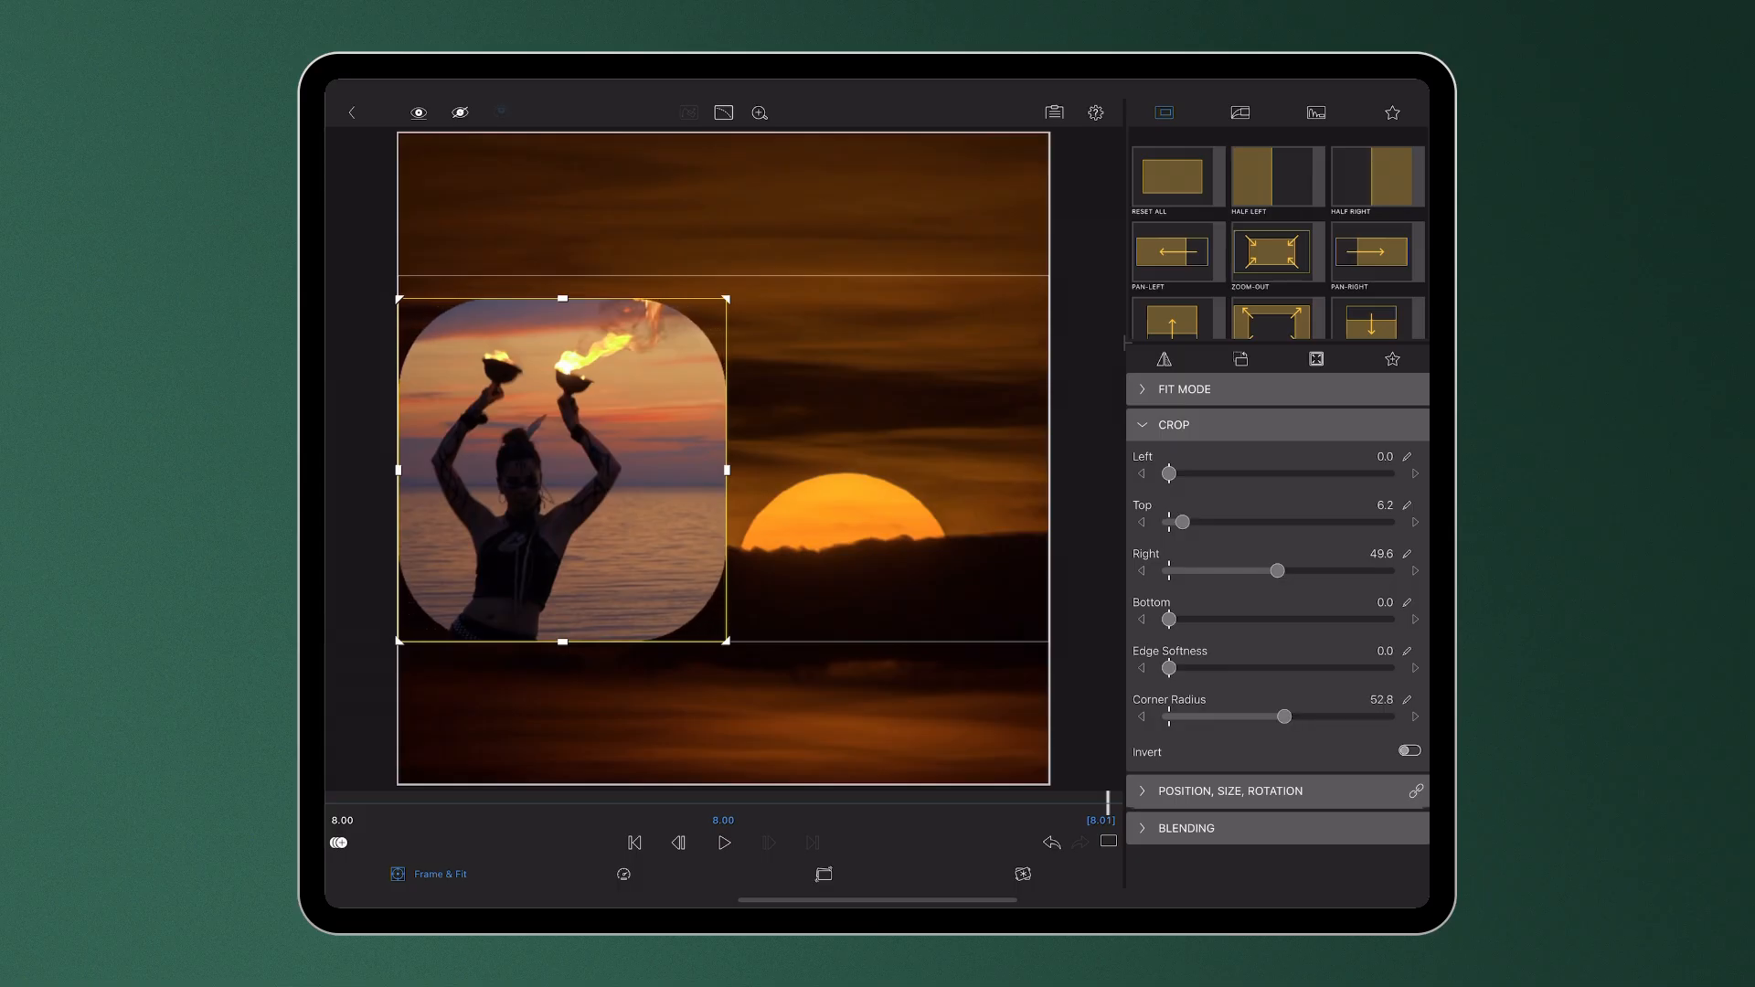
{"action": "left_click_drag", "start_coordinate": [1284, 717], "coordinate": [1287, 717]}
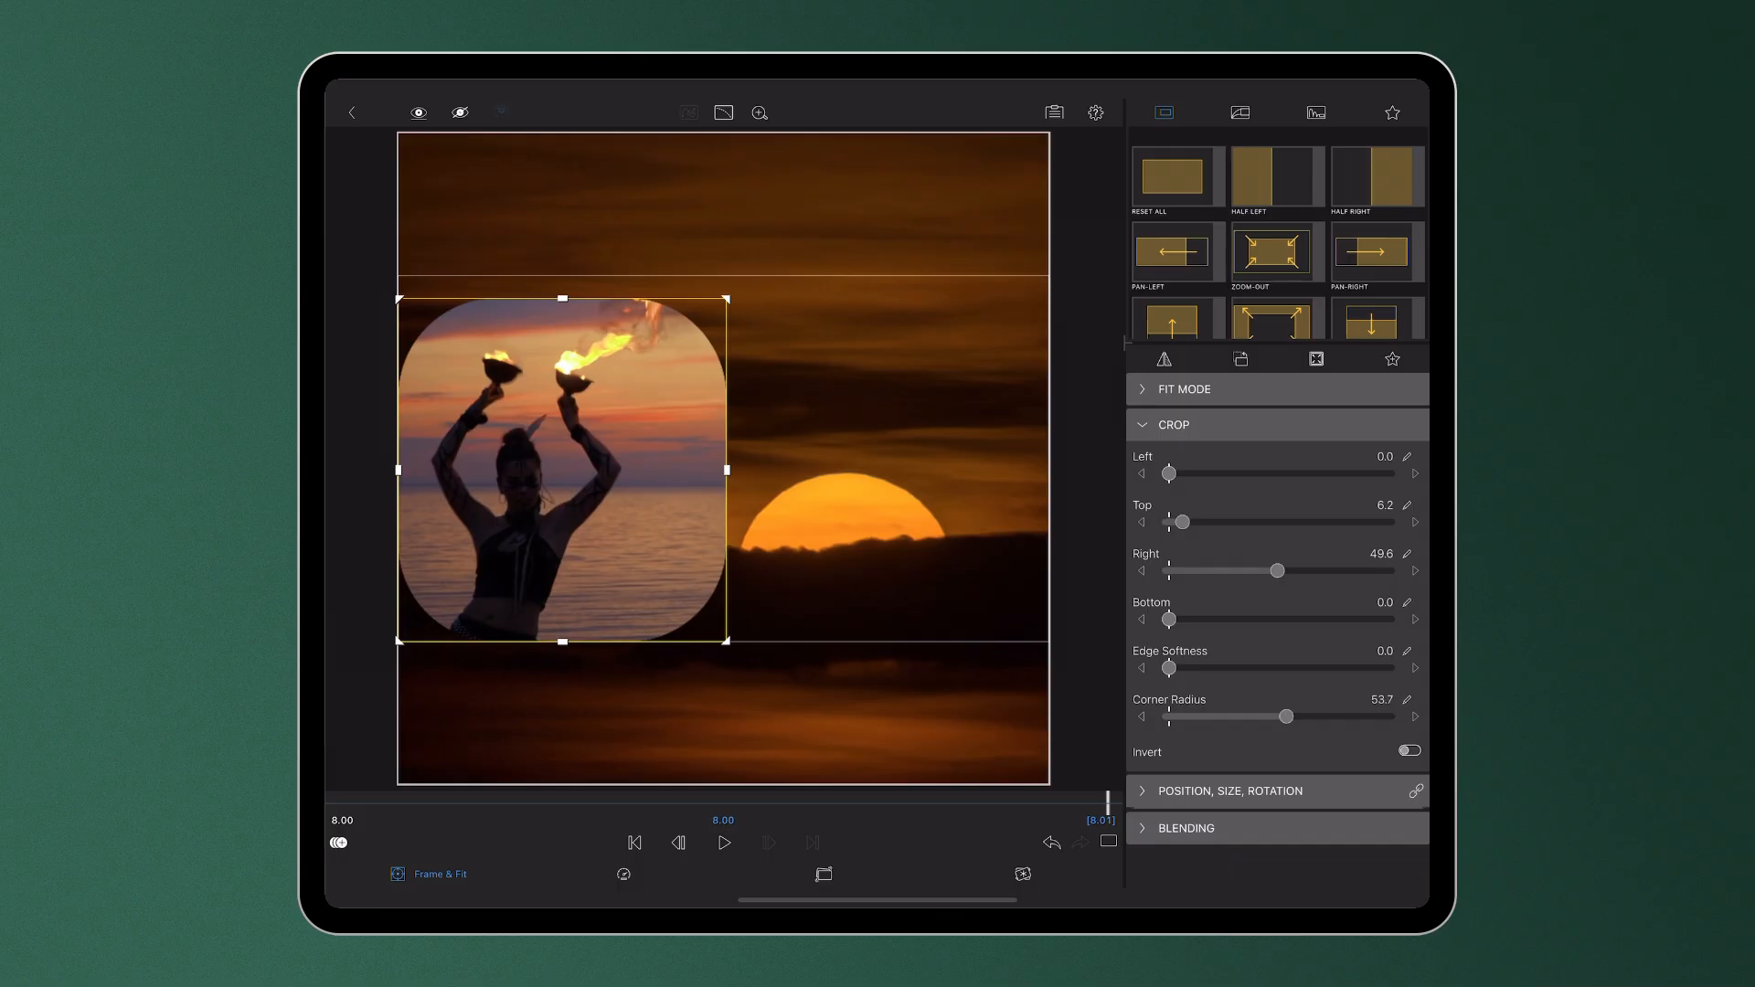
{"action": "left_click_drag", "start_coordinate": [1171, 669], "coordinate": [1187, 669]}
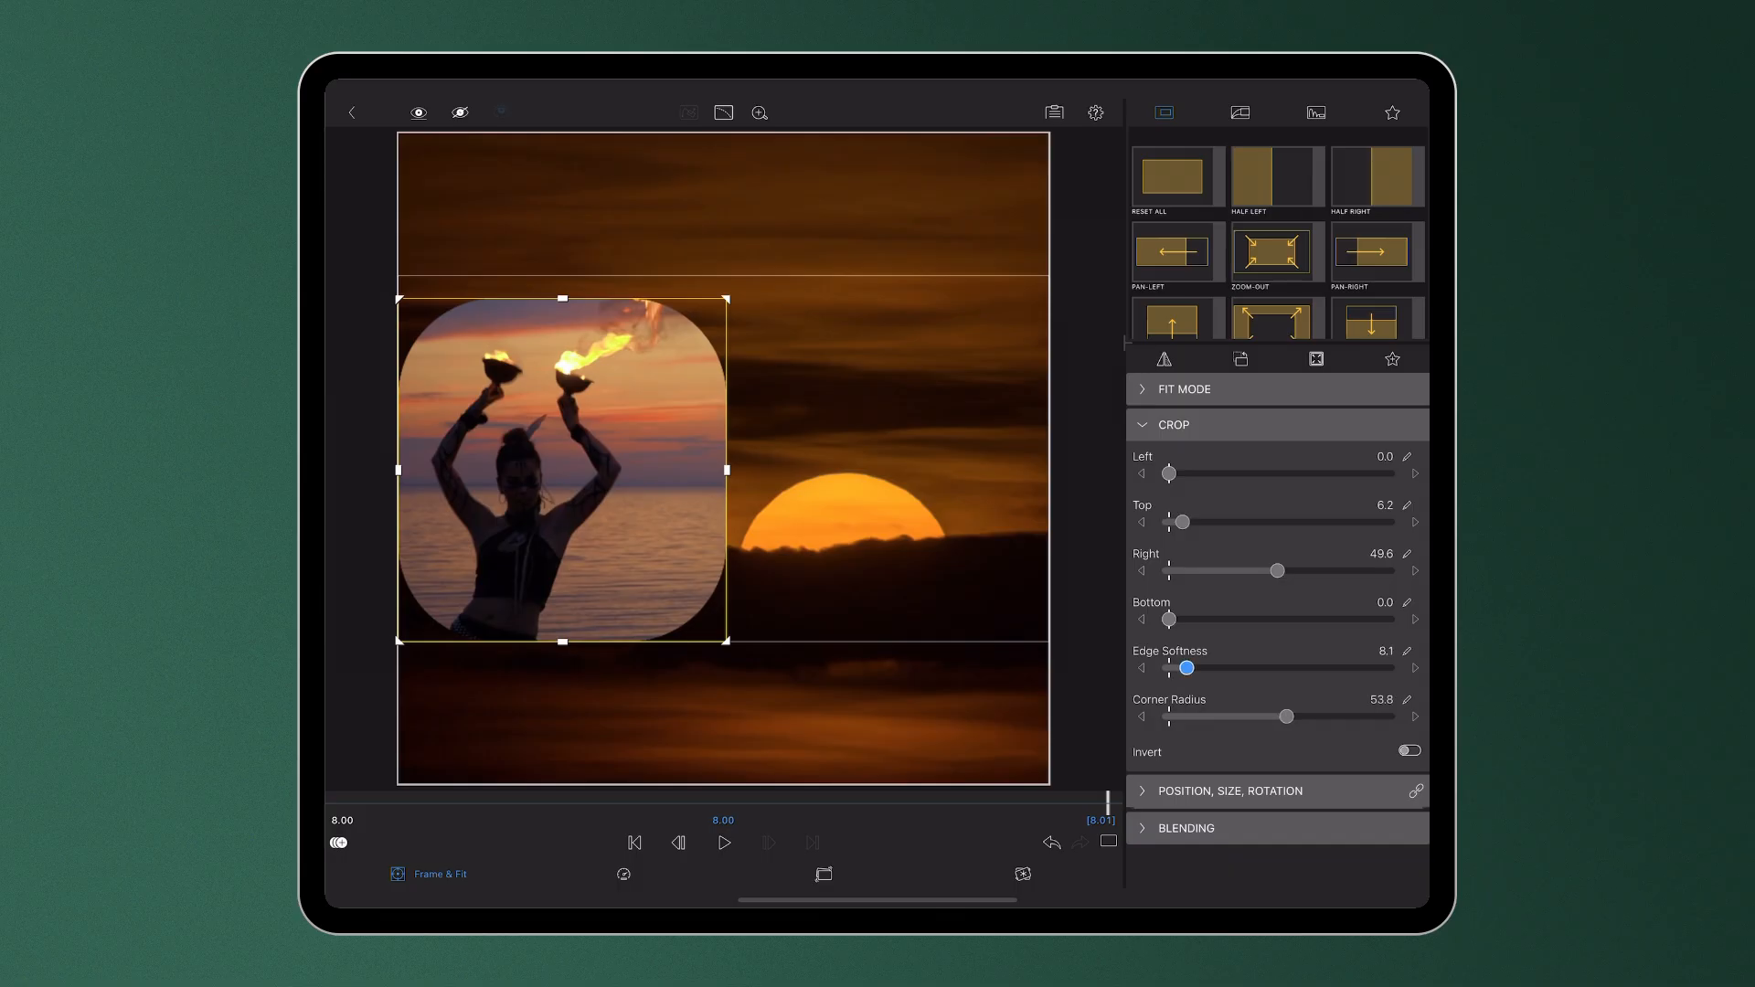
{"action": "left_click_drag", "start_coordinate": [1189, 670], "coordinate": [1183, 669]}
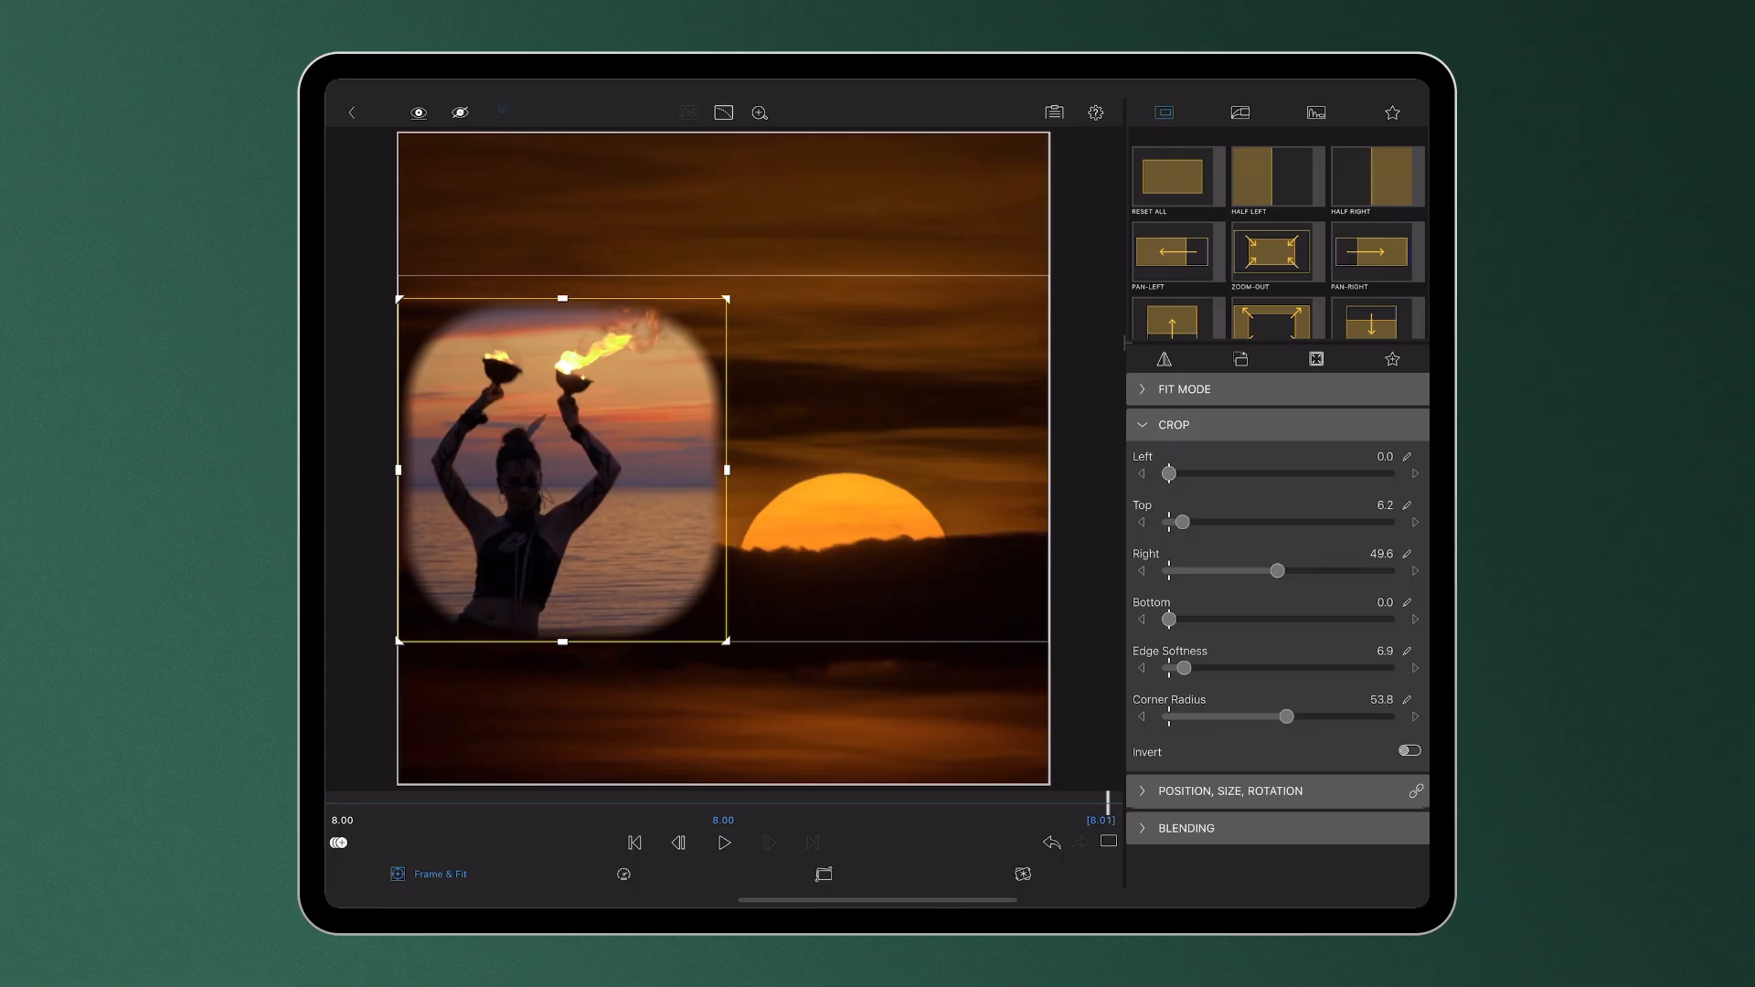
{"action": "left_click", "coordinate": [1408, 752]}
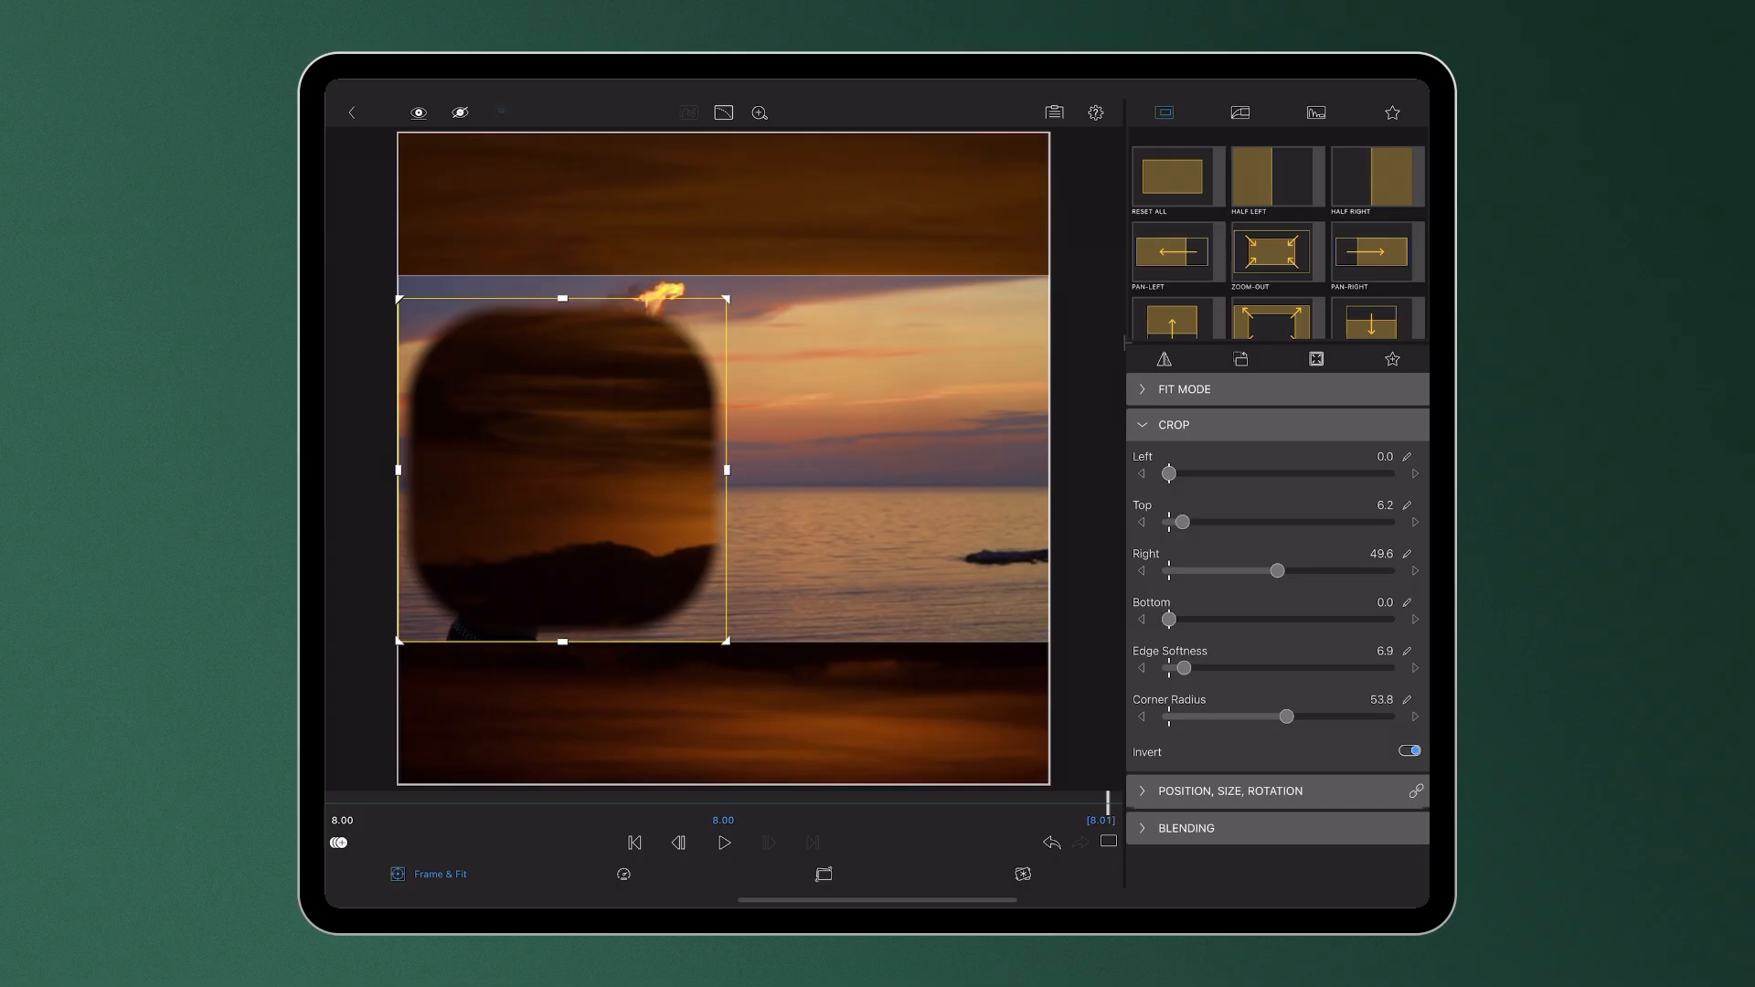
- Preview the inverted crop, then switch Invert off to restore the rounded shape
{"action": "left_click", "coordinate": [724, 843]}
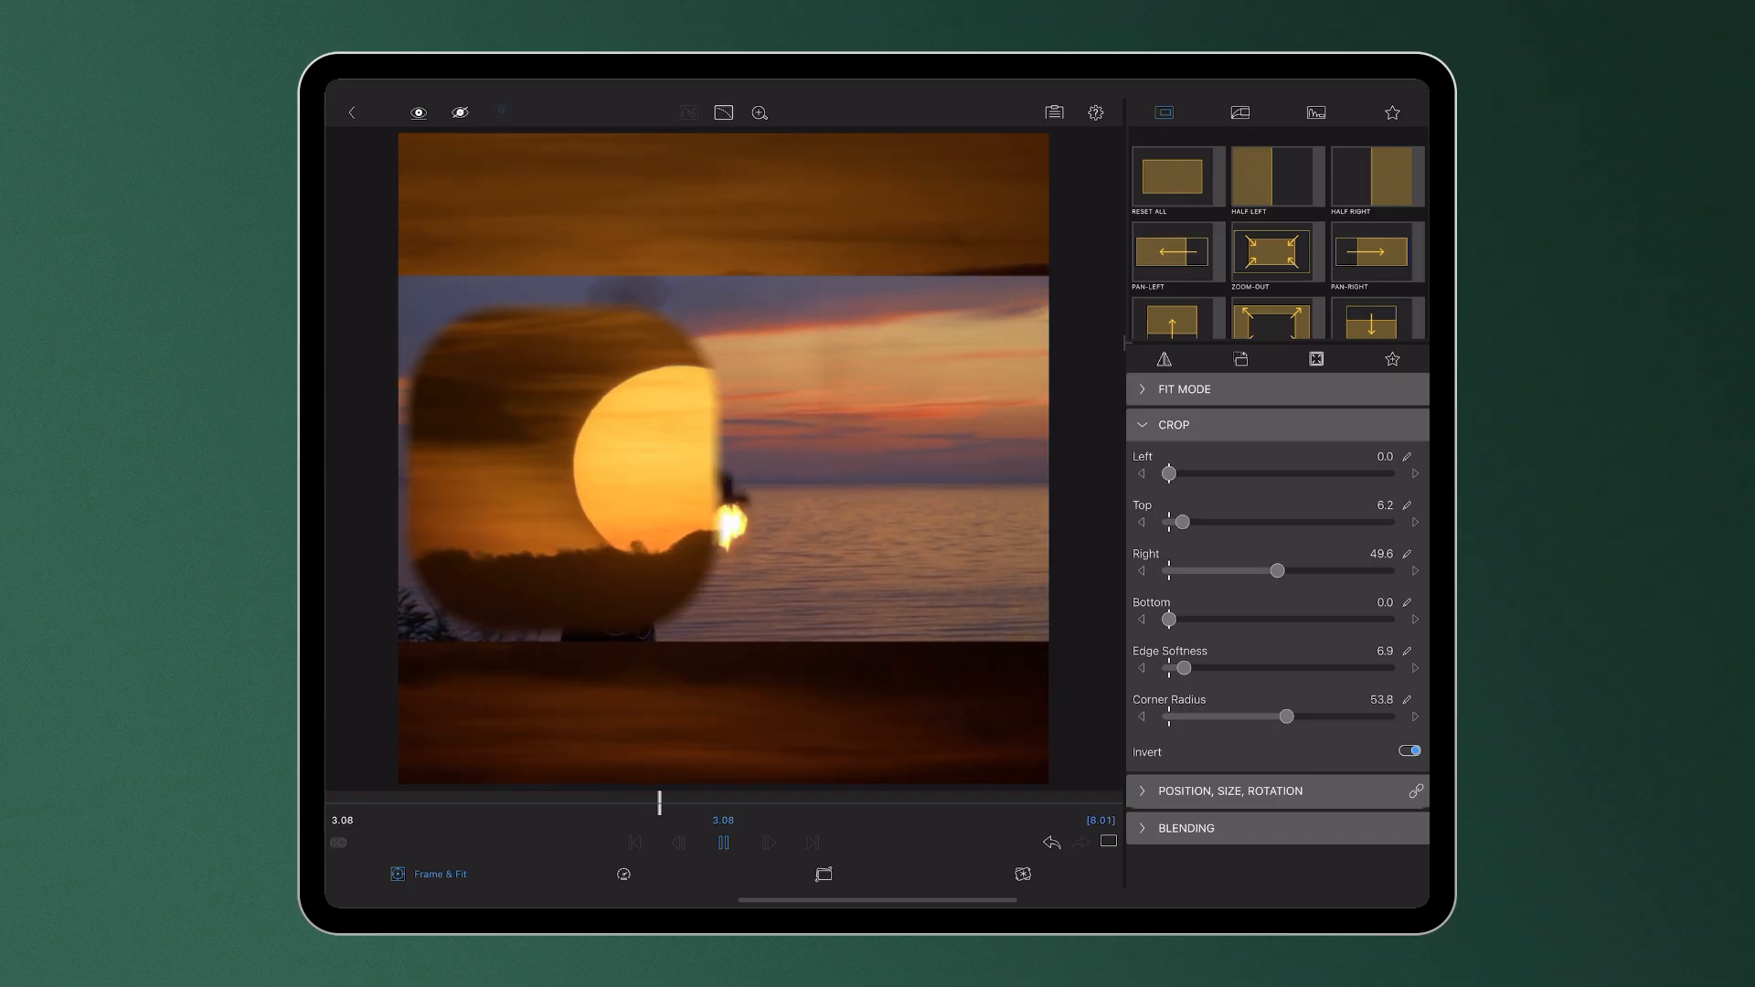
{"action": "left_click", "coordinate": [724, 843]}
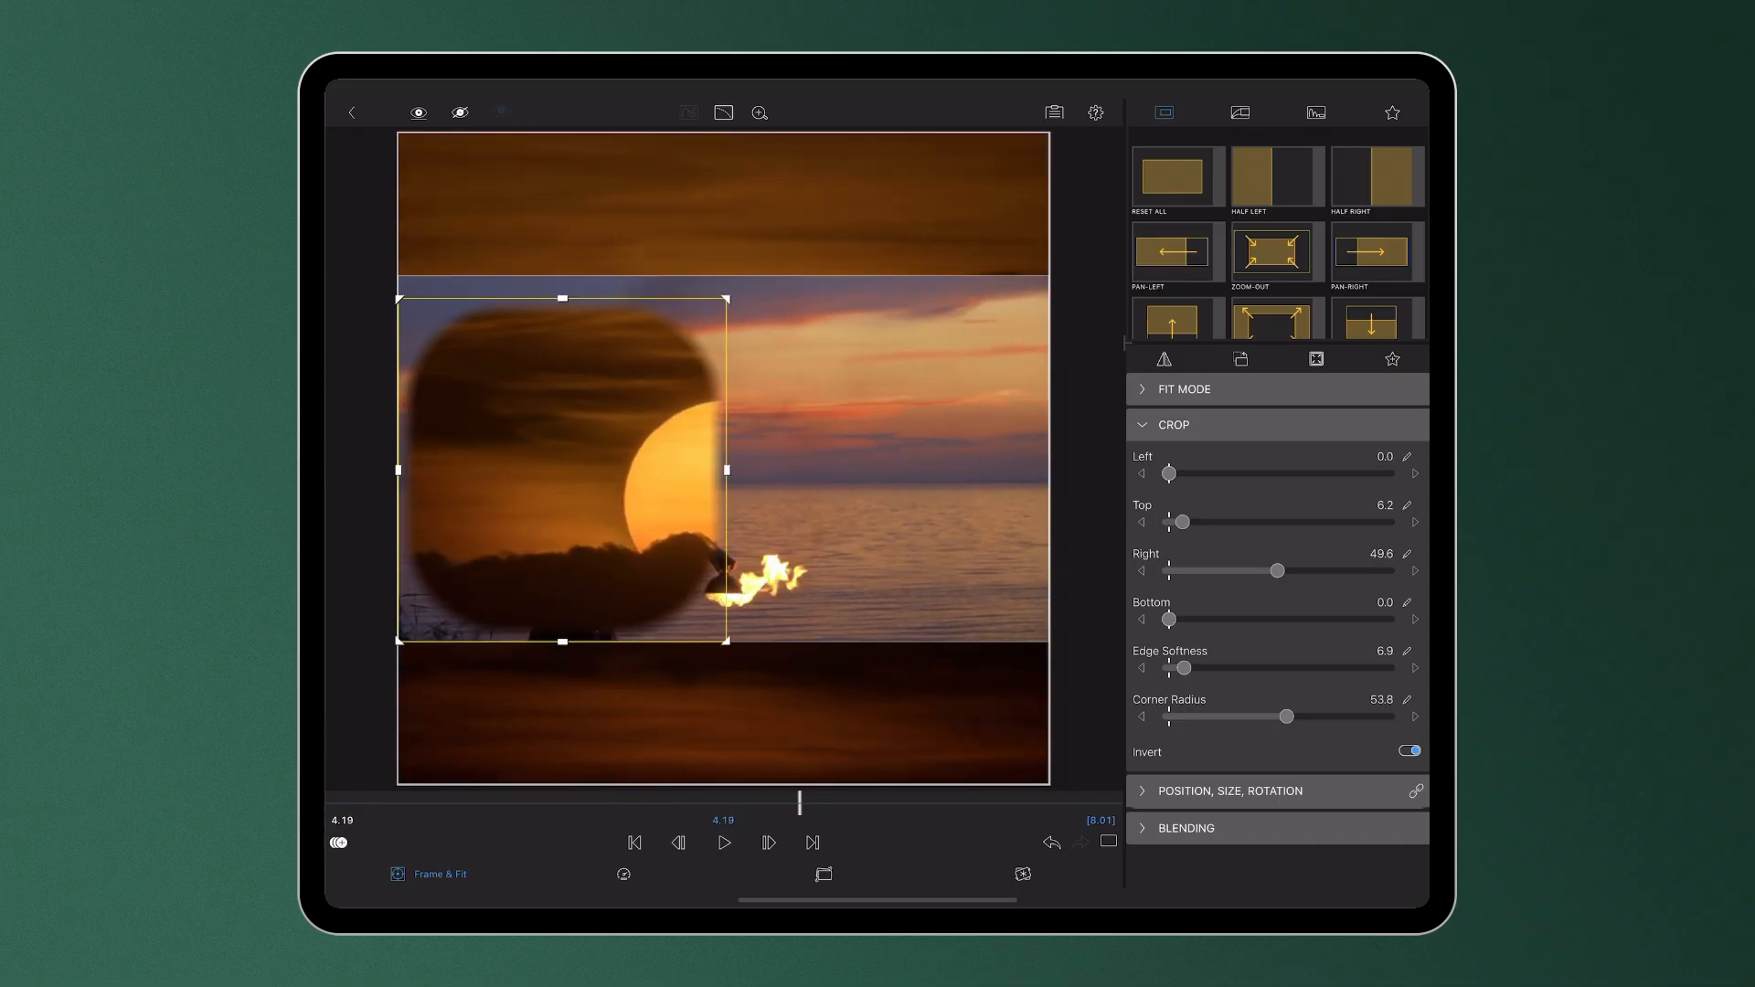
{"action": "left_click", "coordinate": [1408, 750]}
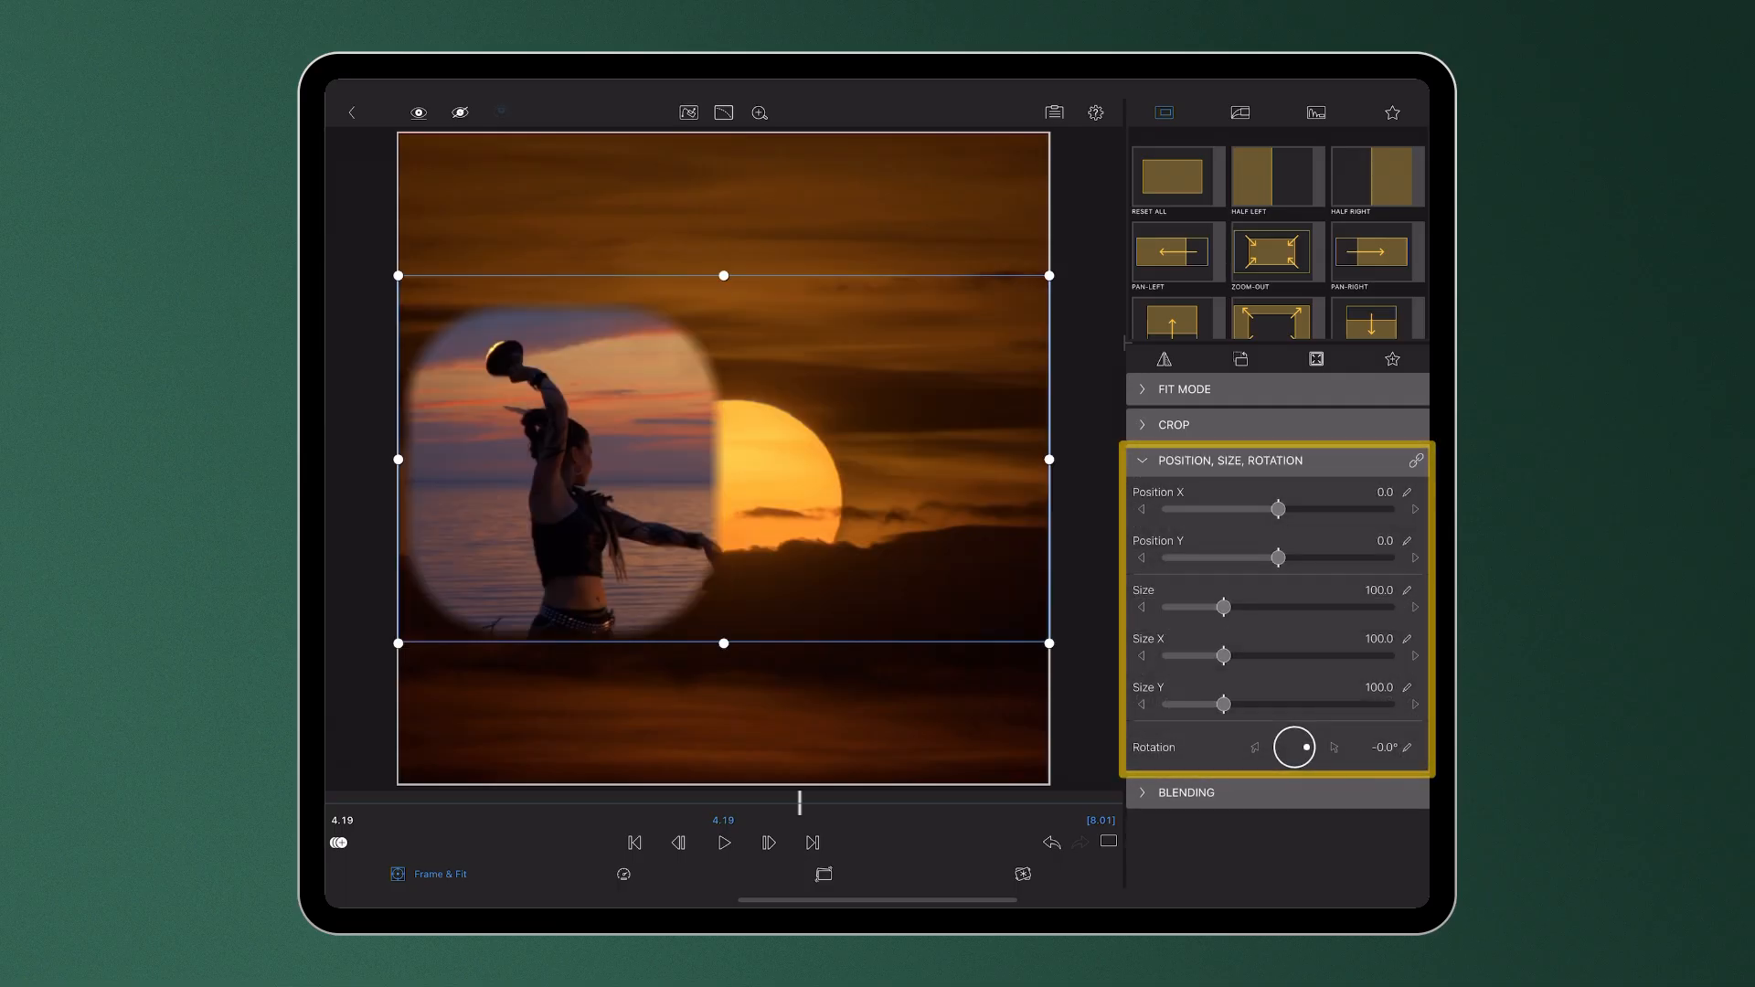
- Nudge the rounded dancer clip slightly up and right in the viewer
{"action": "left_click_drag", "start_coordinate": [1279, 510], "coordinate": [1289, 510]}
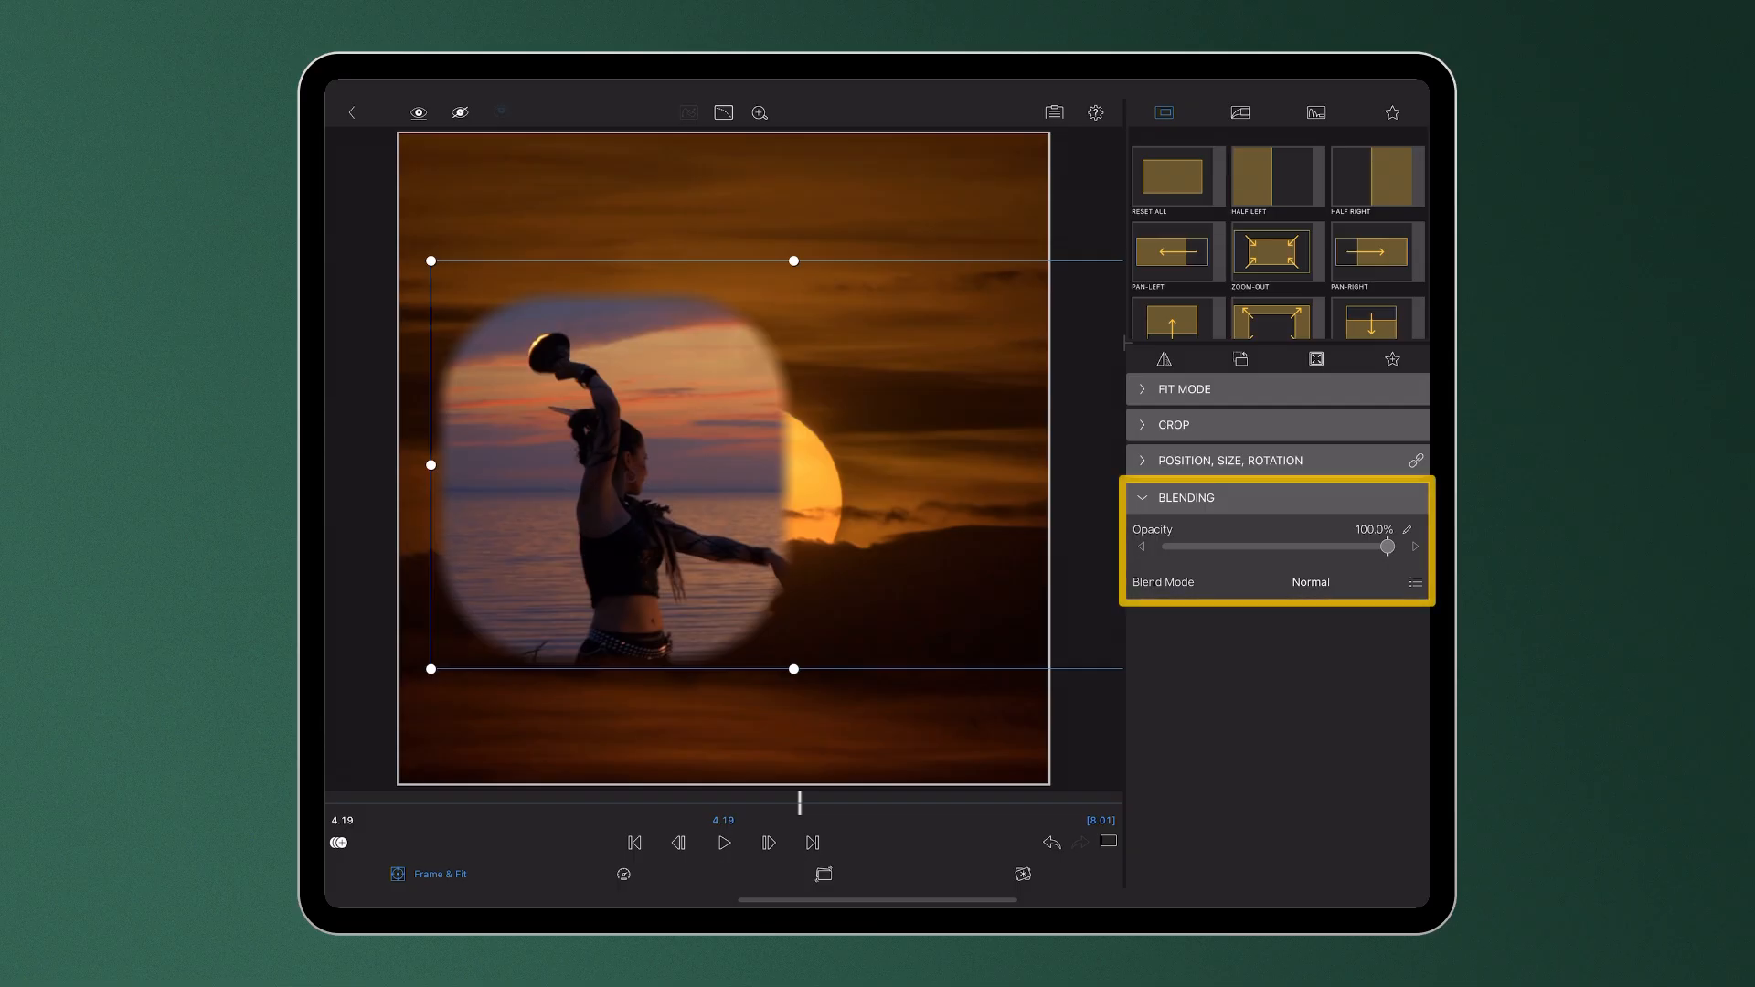
- Lower opacity to about 55% and try Darken, Multiply, Linear Burn and Darker Color modes
{"action": "left_click_drag", "start_coordinate": [1388, 547], "coordinate": [1306, 547]}
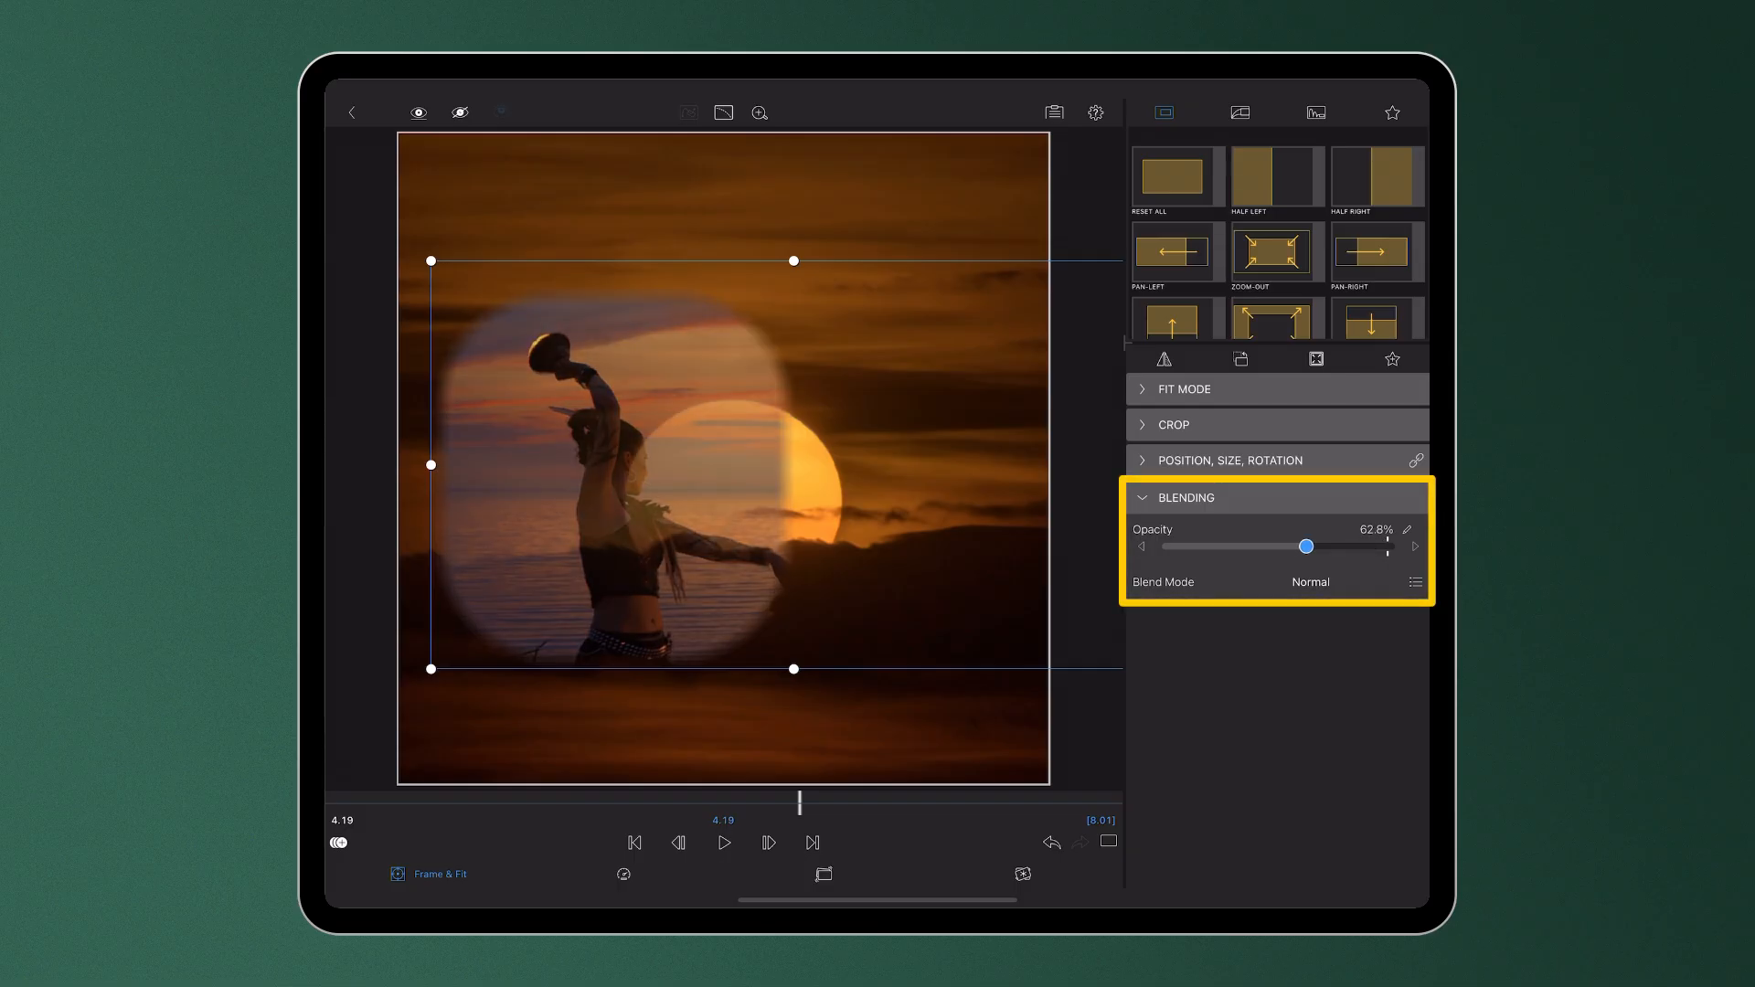
{"action": "left_click_drag", "start_coordinate": [1305, 547], "coordinate": [1314, 546]}
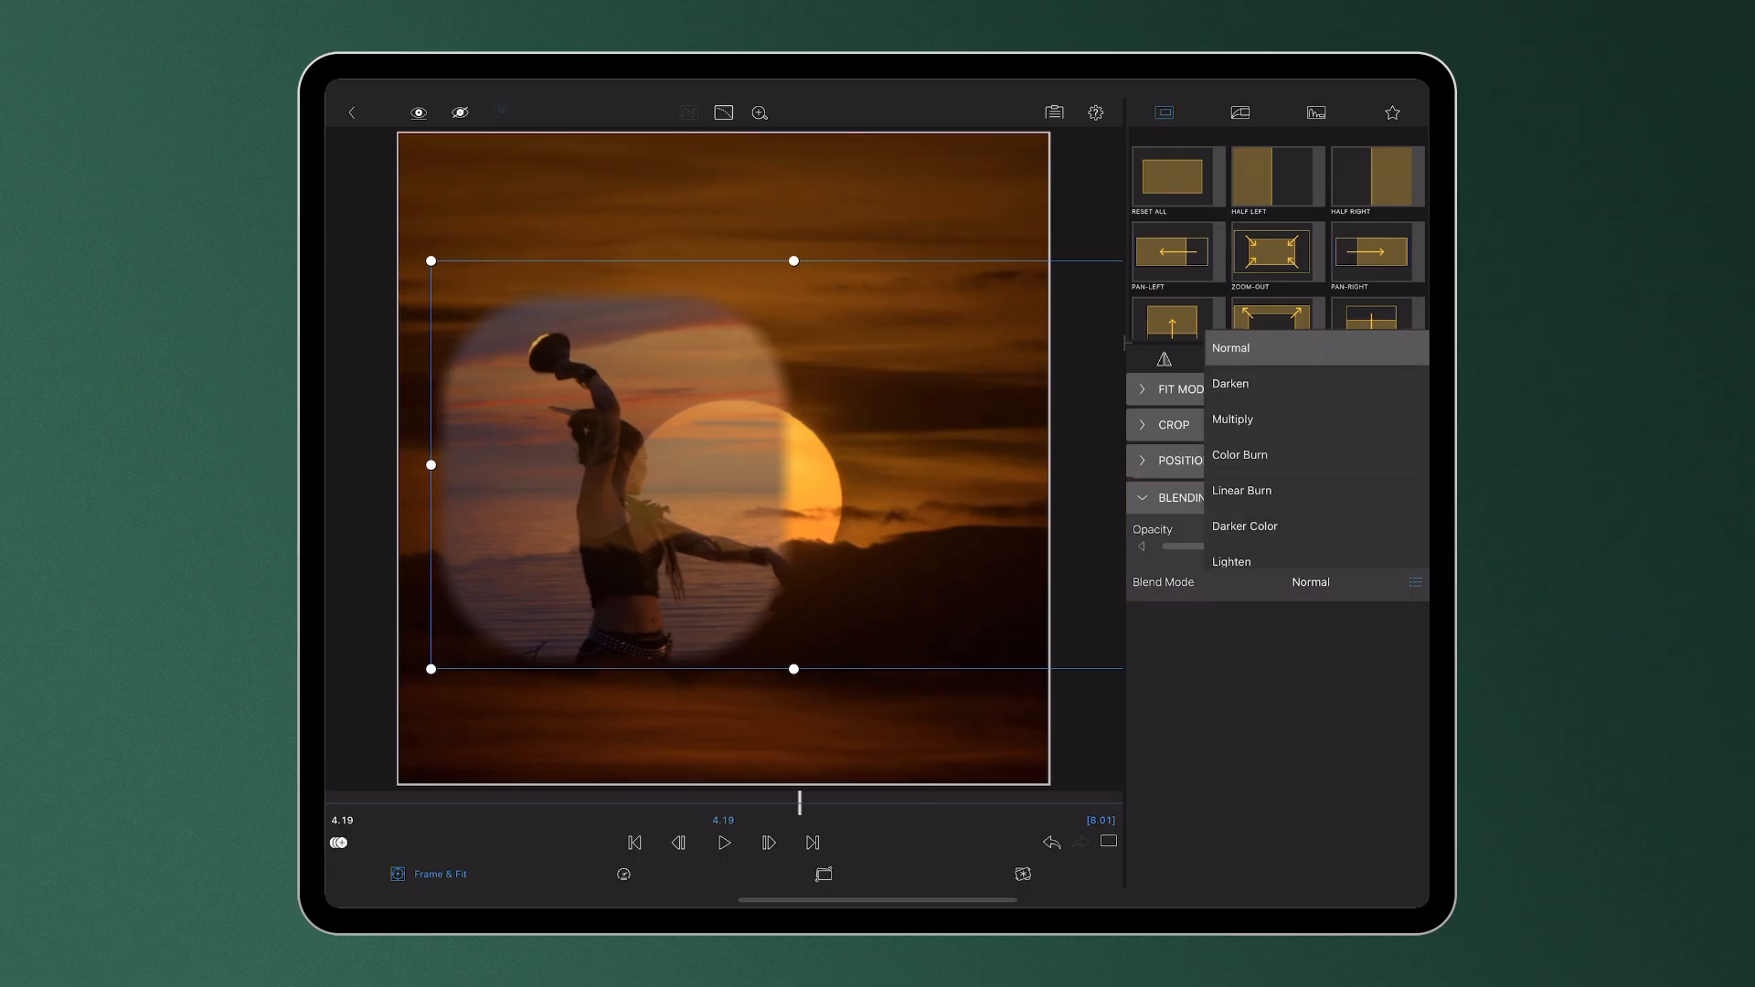
{"action": "left_click", "coordinate": [1230, 381]}
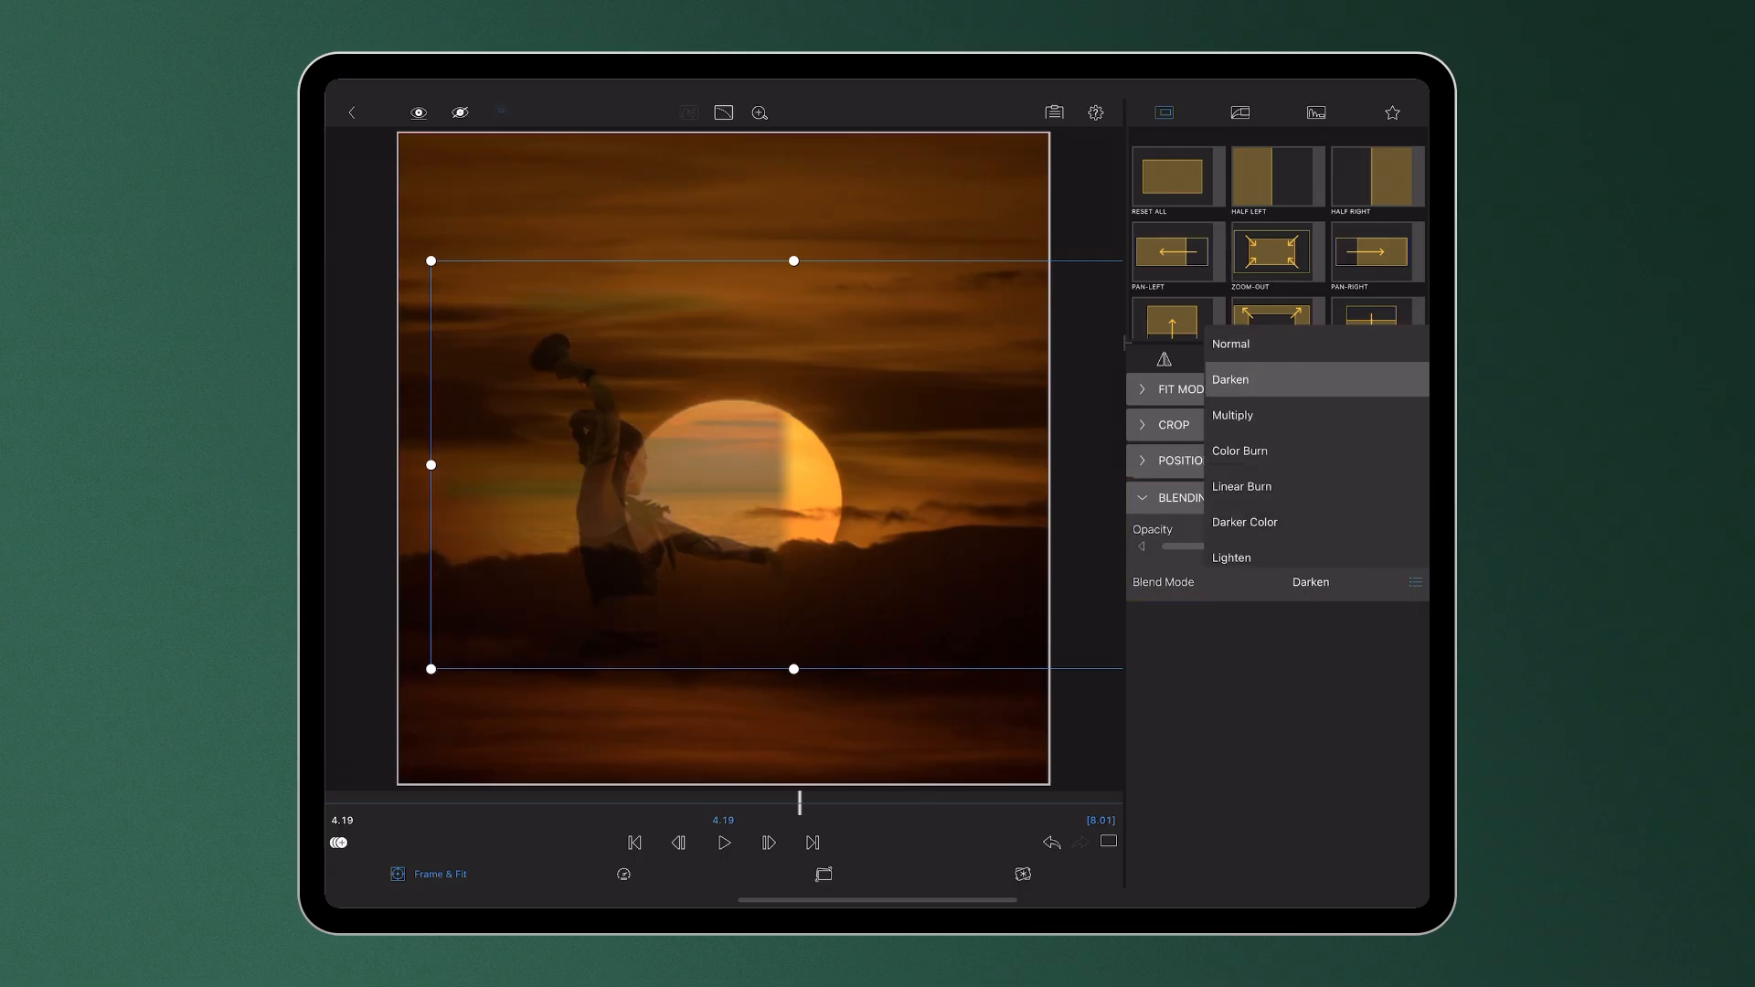
{"action": "left_click", "coordinate": [1231, 415]}
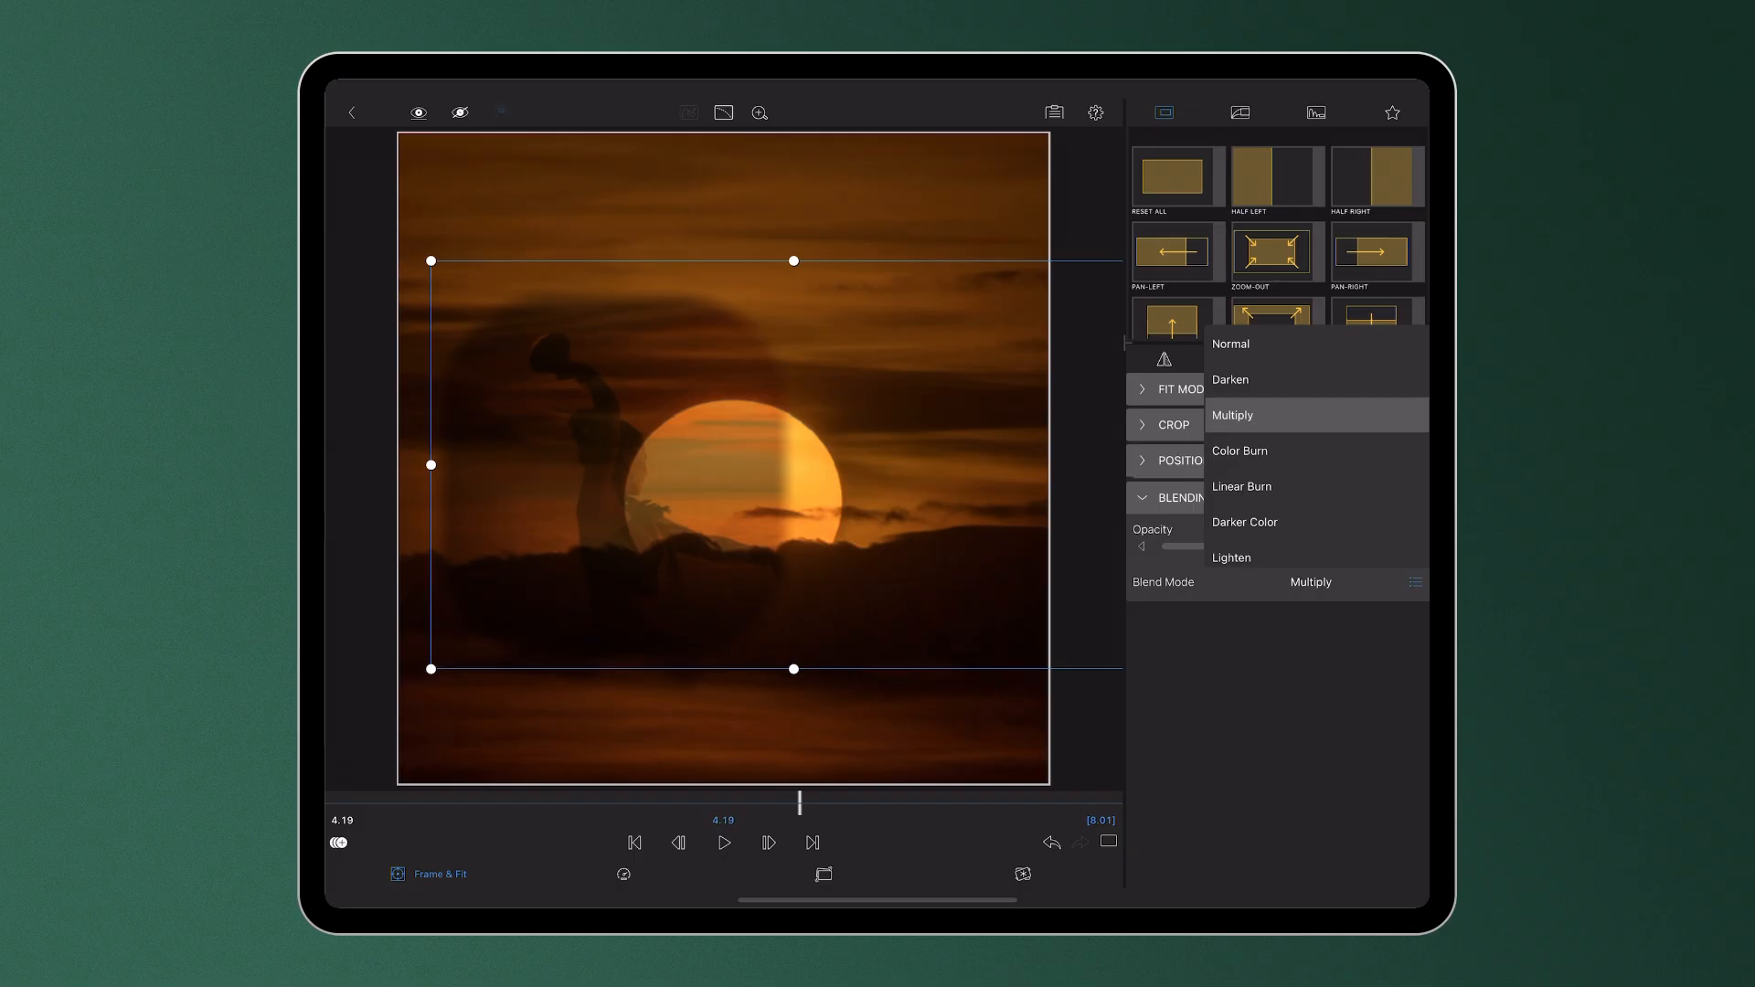
{"action": "left_click", "coordinate": [1240, 486]}
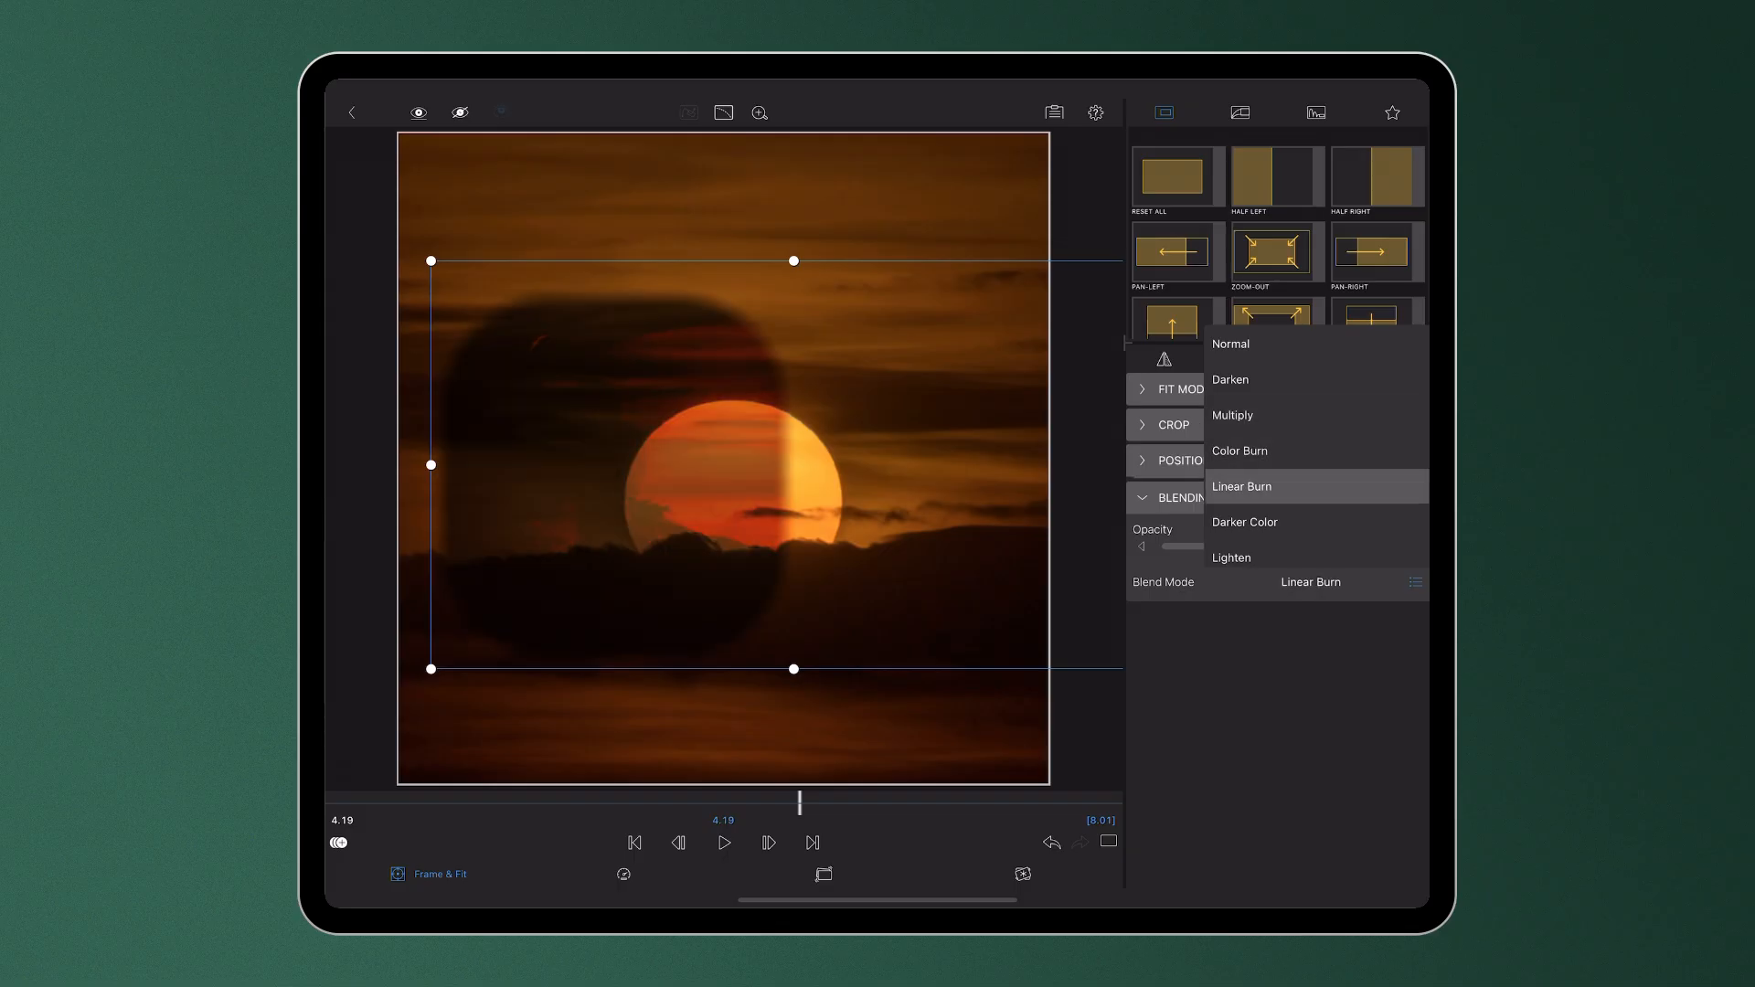
{"action": "left_click", "coordinate": [1244, 521]}
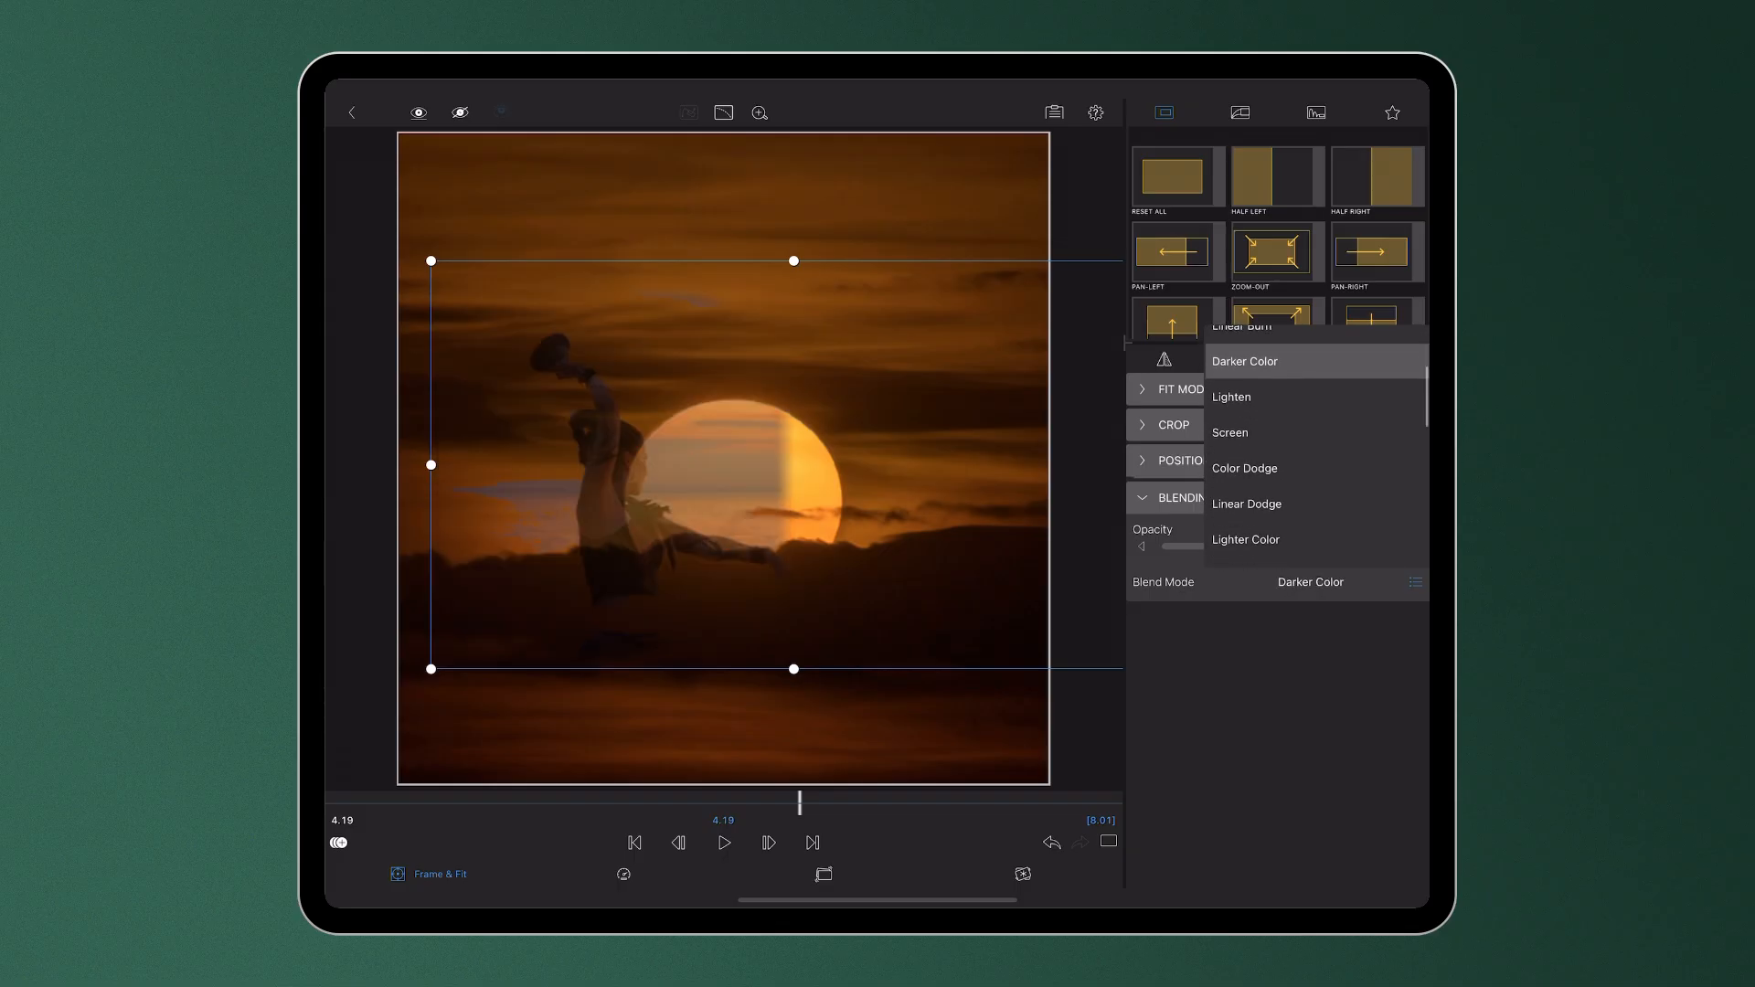
- Choose Screen blend mode, preview the result, and adjust the opacity slider
{"action": "left_click", "coordinate": [1229, 432]}
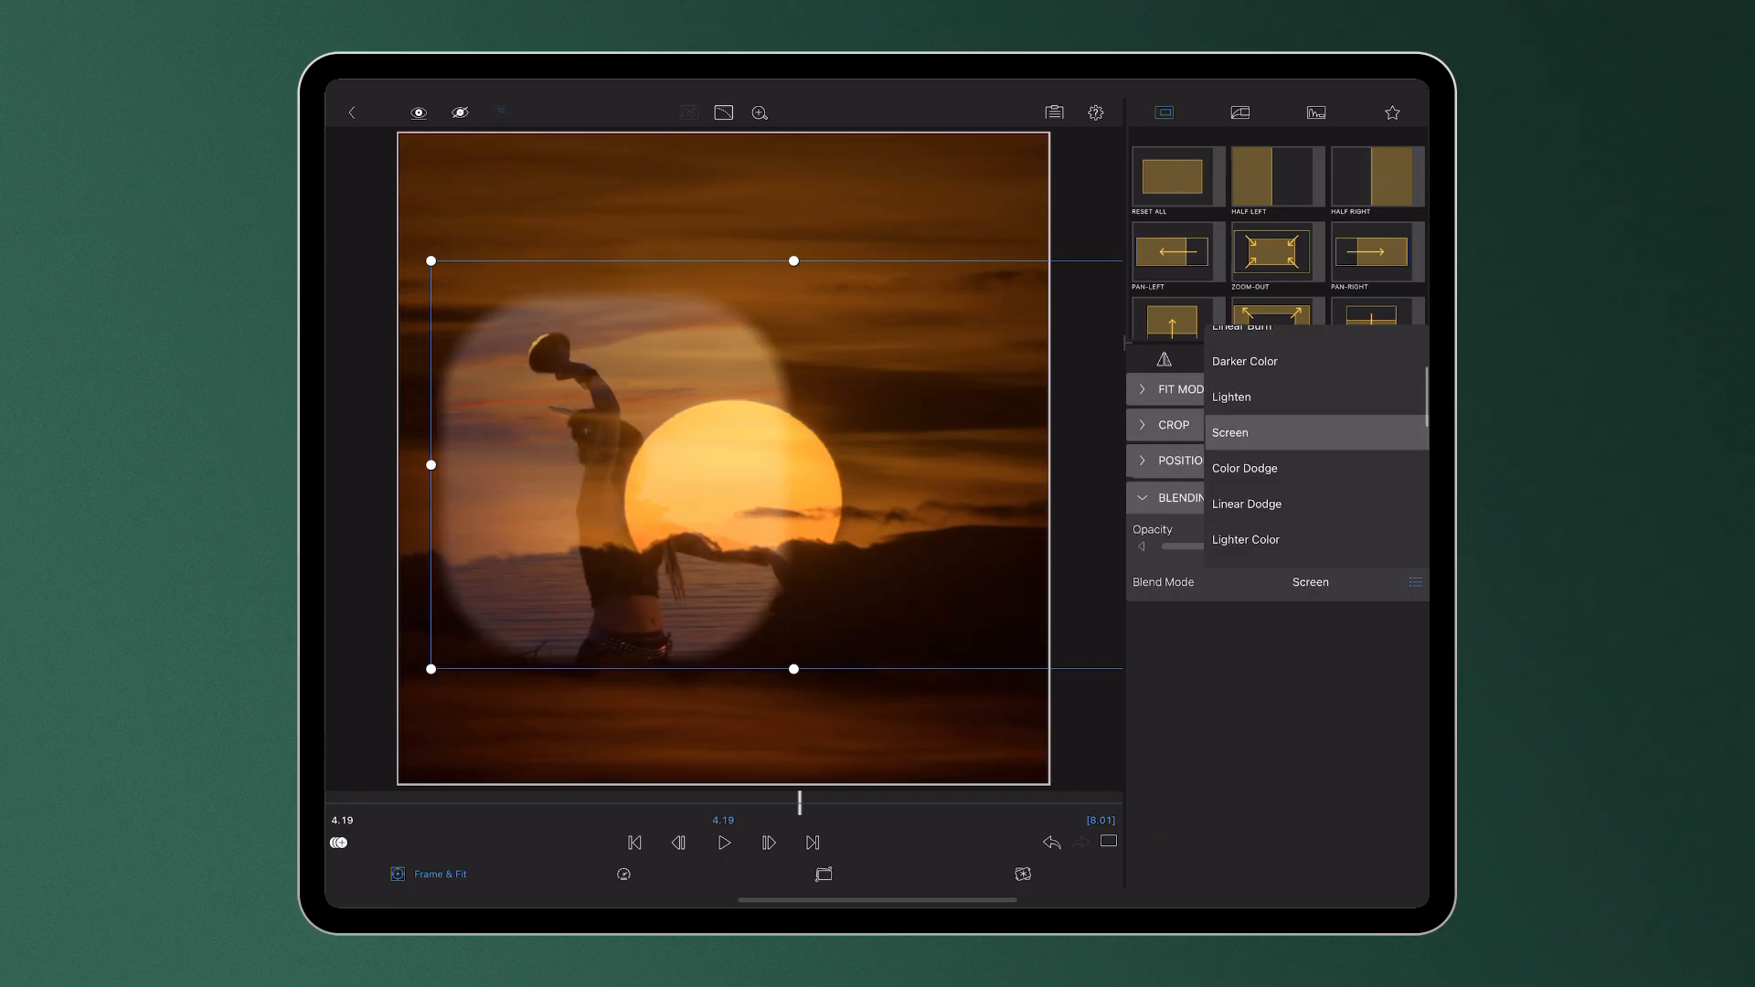
{"action": "left_click", "coordinate": [1229, 431]}
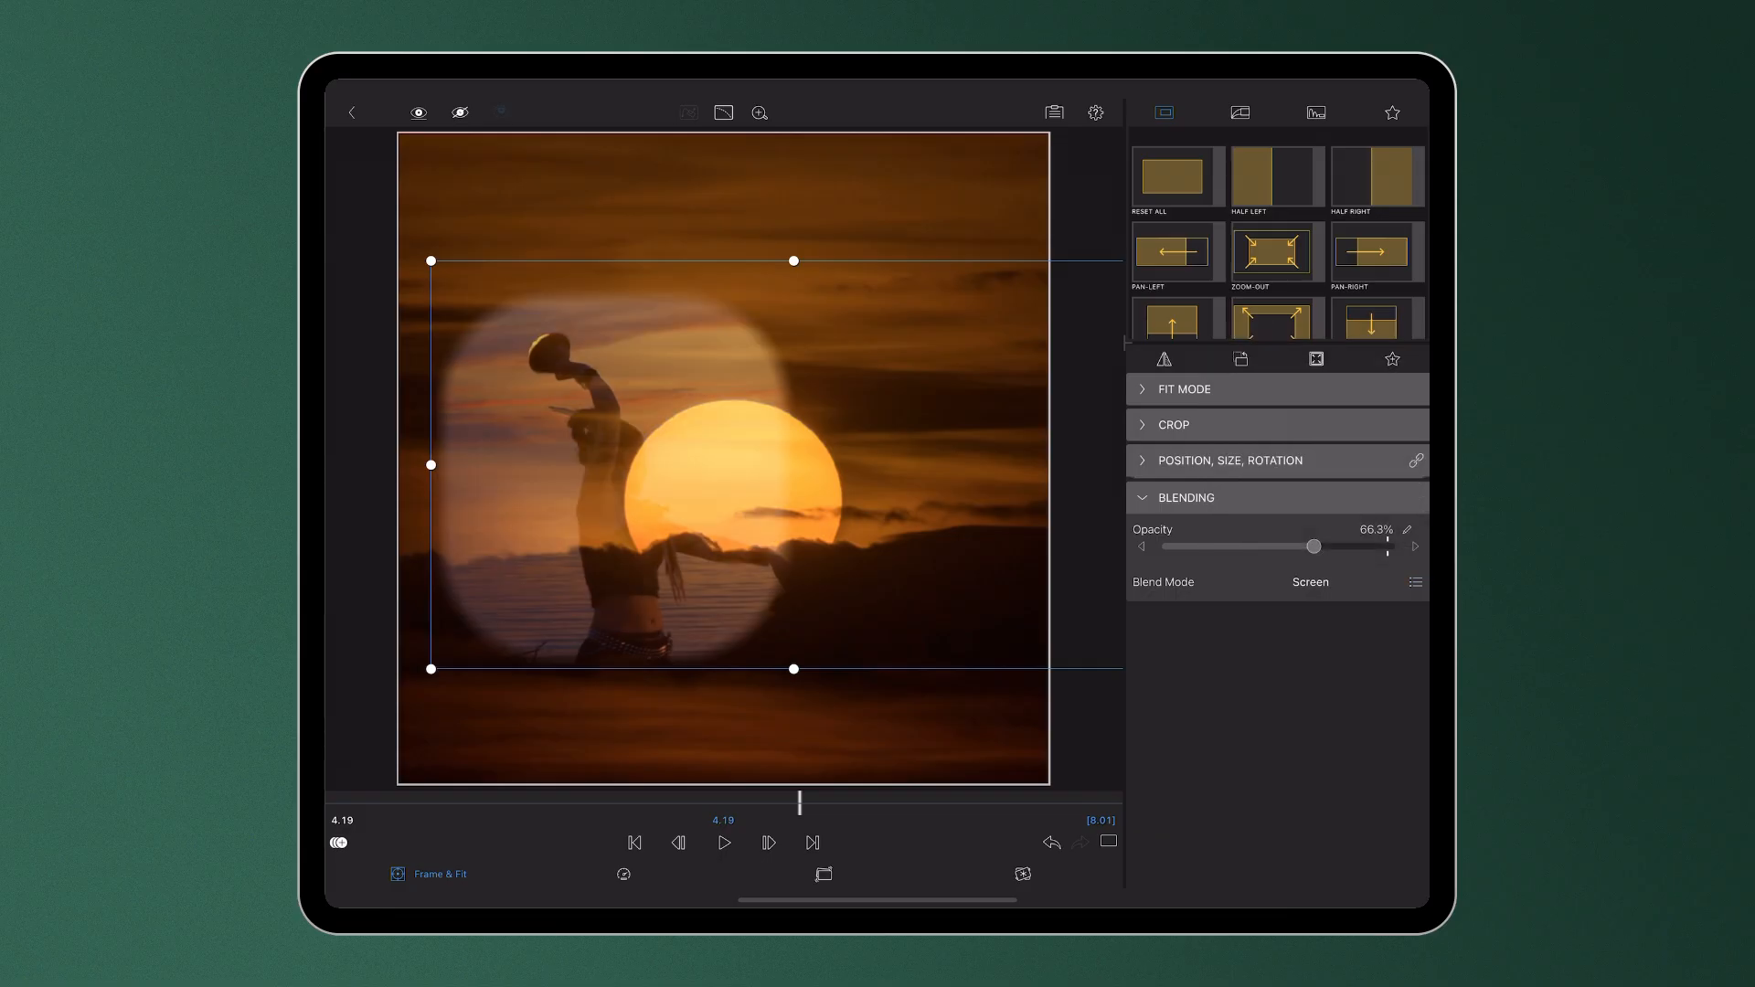
{"action": "left_click", "coordinate": [724, 843]}
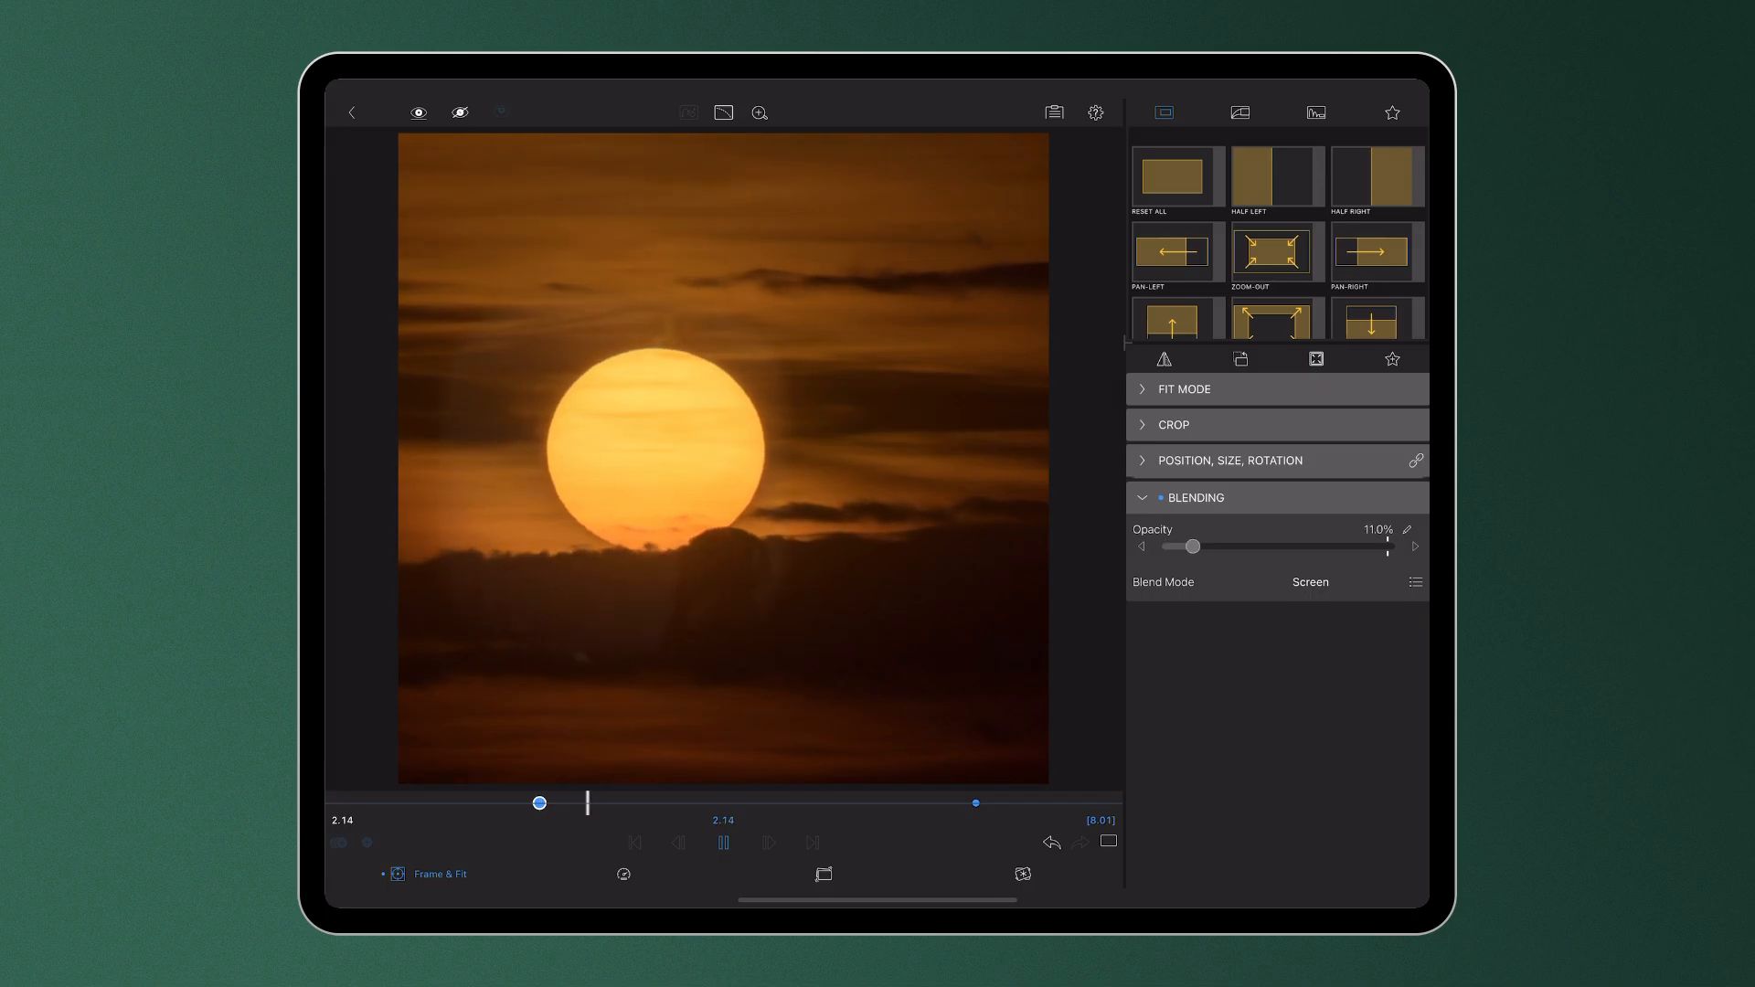
{"action": "left_click_drag", "start_coordinate": [1192, 546], "coordinate": [1287, 547]}
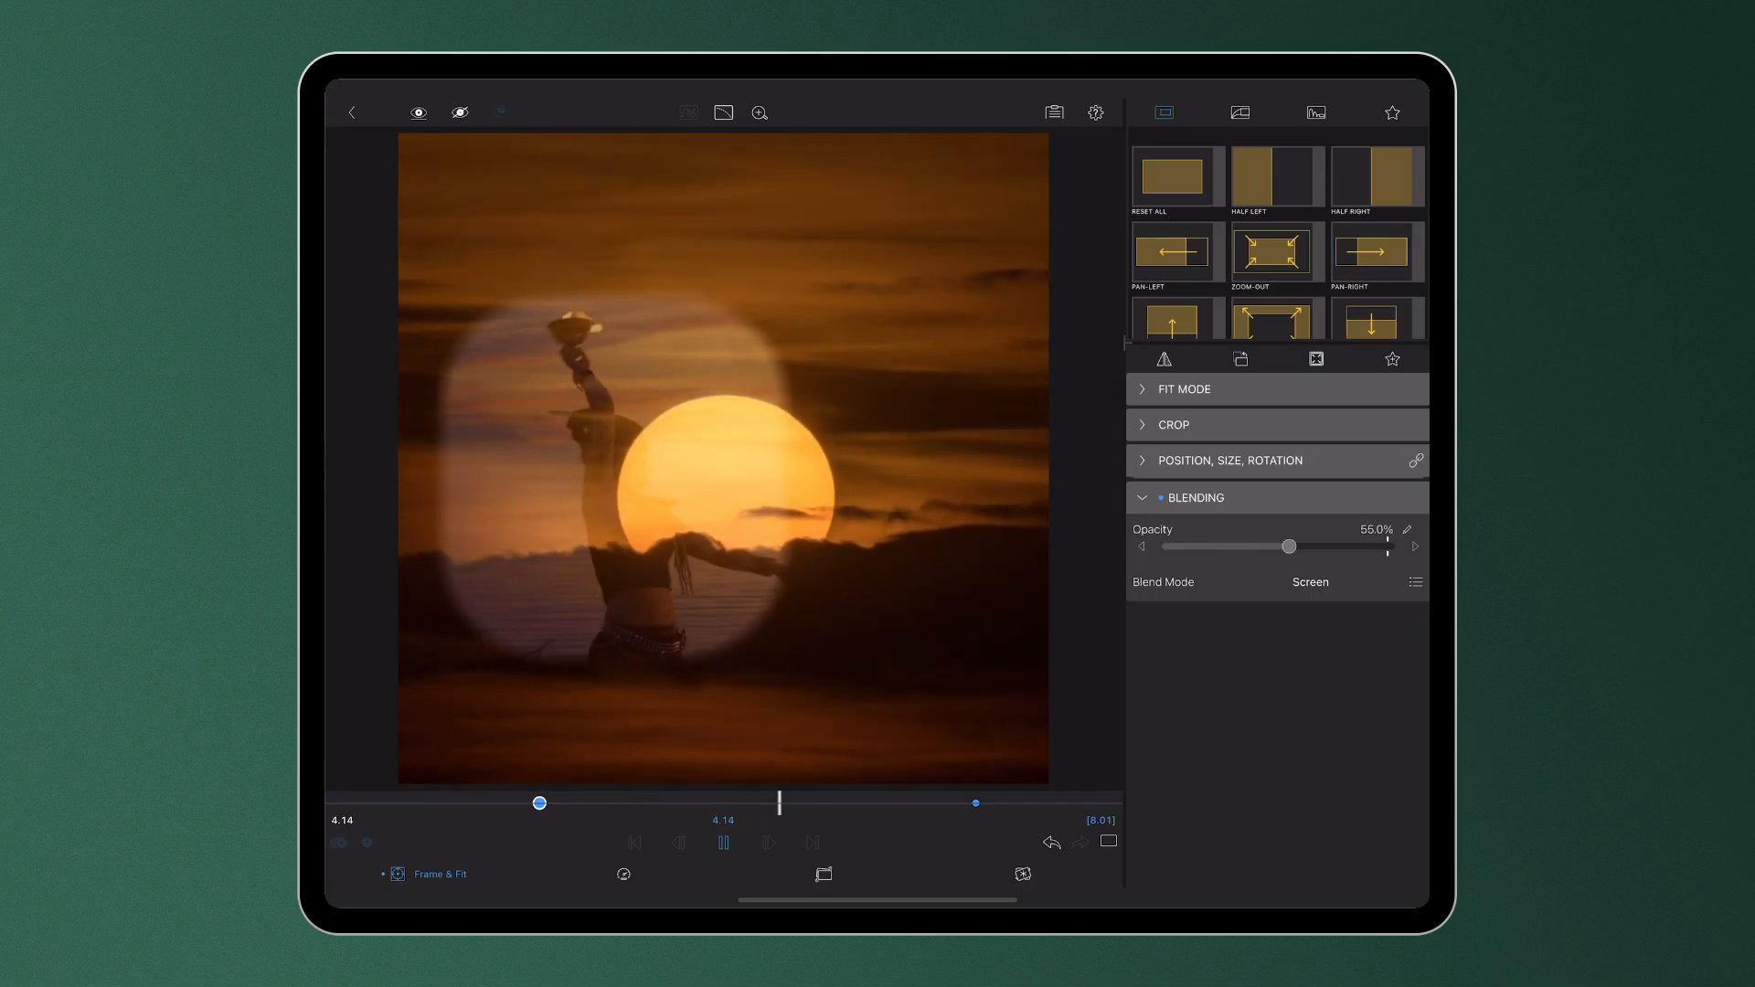